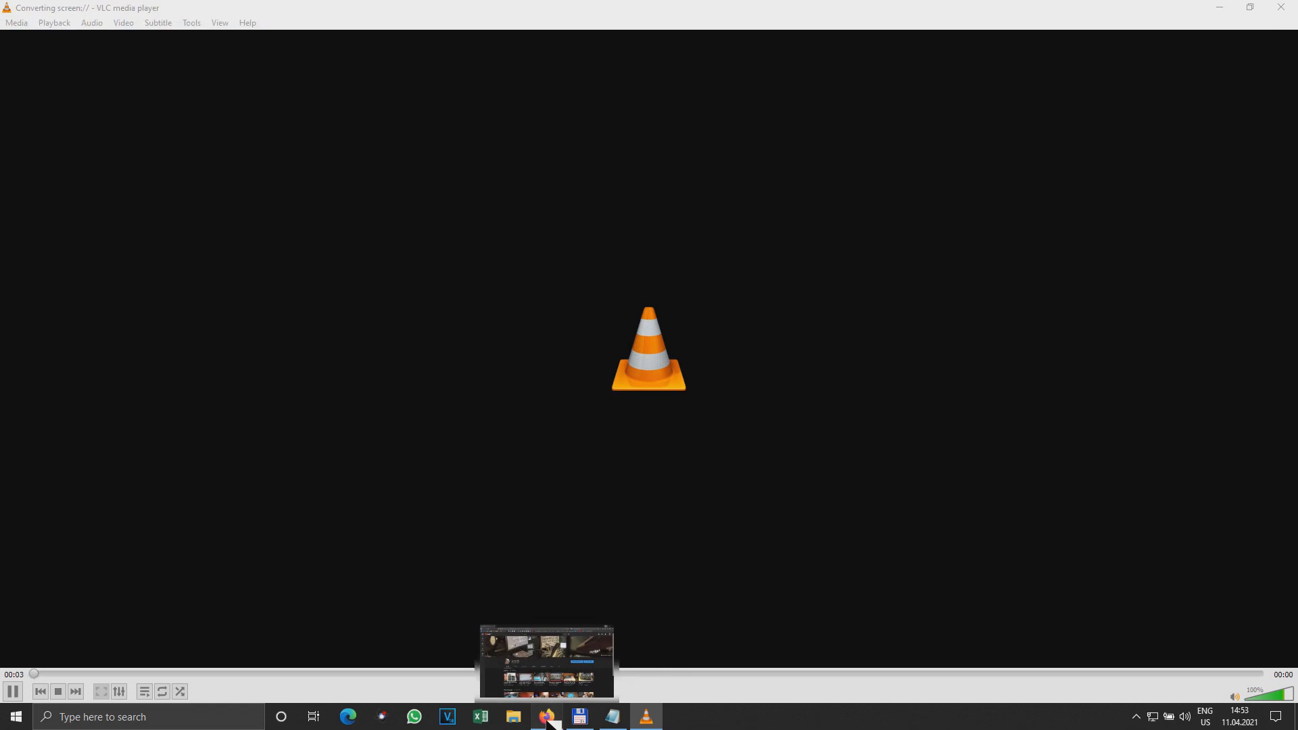
# Step: Switch from VLC to the browser, then to the Total Commander window with drive D in both panels
pyautogui.click(545, 716)
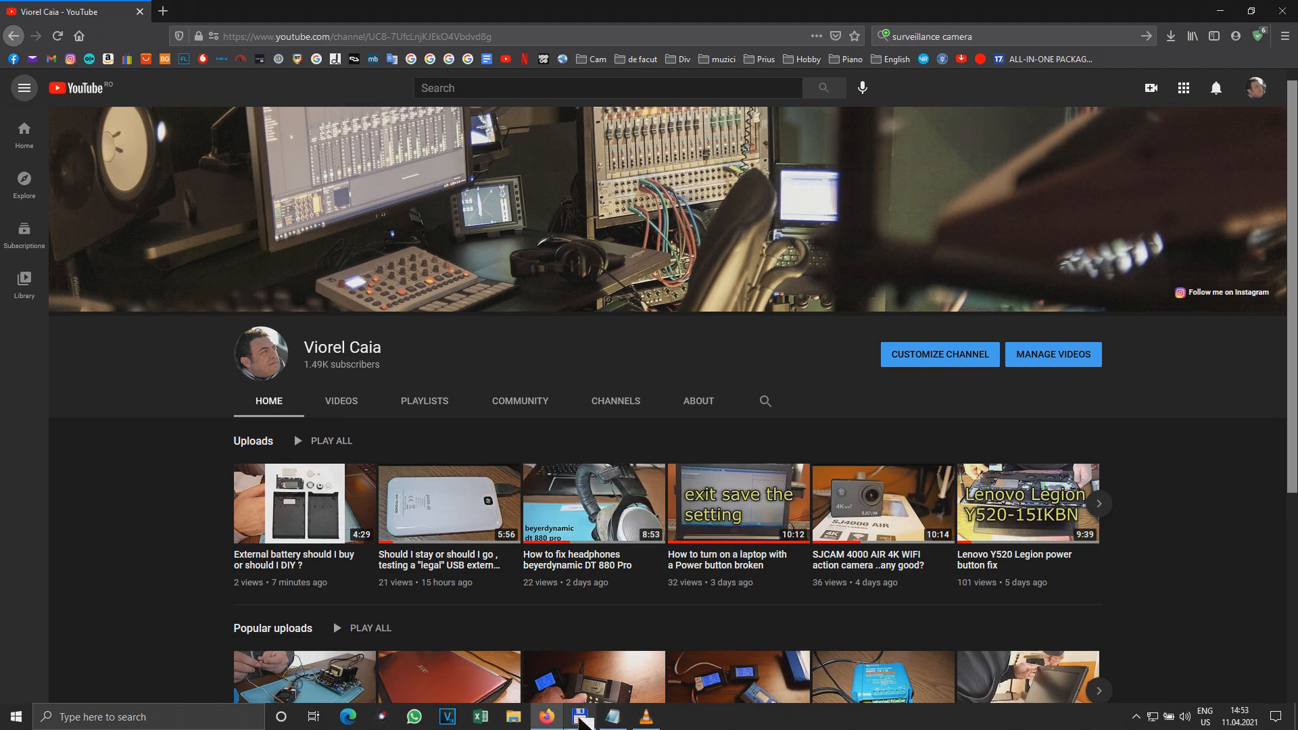
pyautogui.click(580, 716)
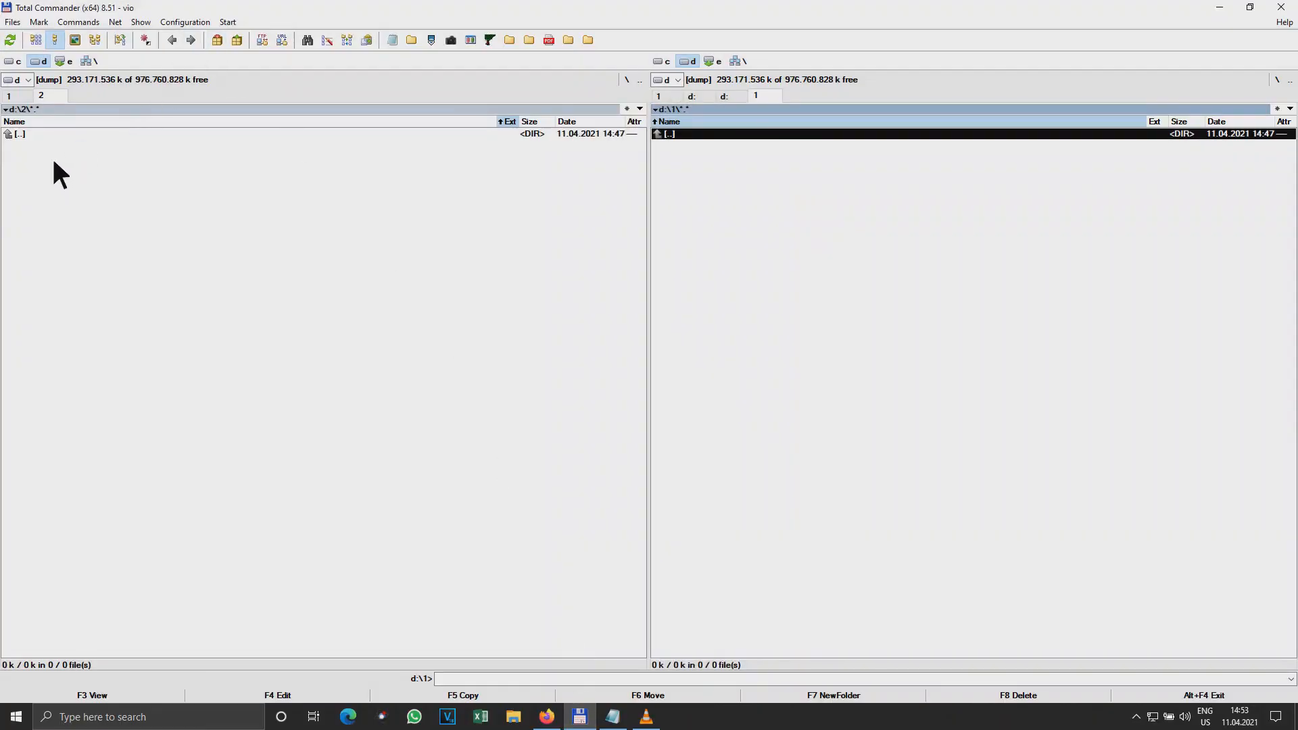
# Step: Show drive E in the left panel and preview the camera snapshots in the foto folder
pyautogui.click(69, 61)
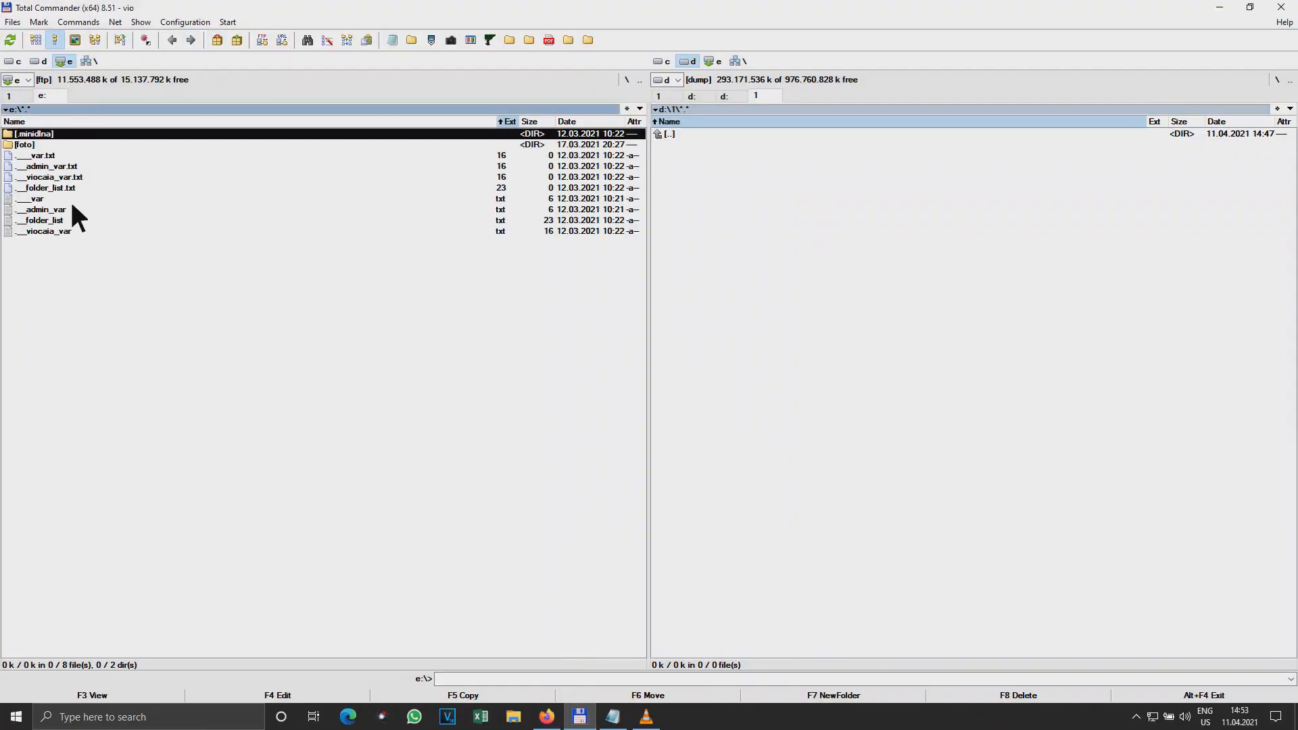
pyautogui.click(24, 145)
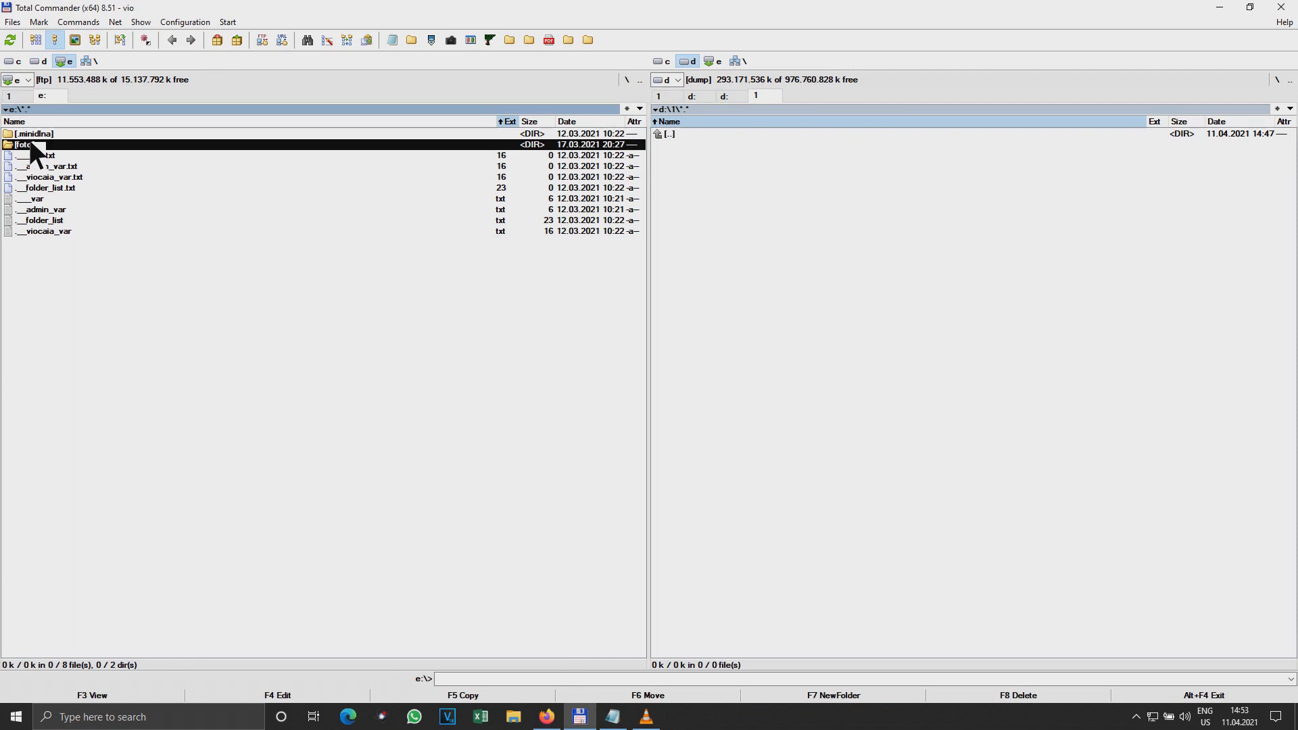
pyautogui.doubleClick(28, 145)
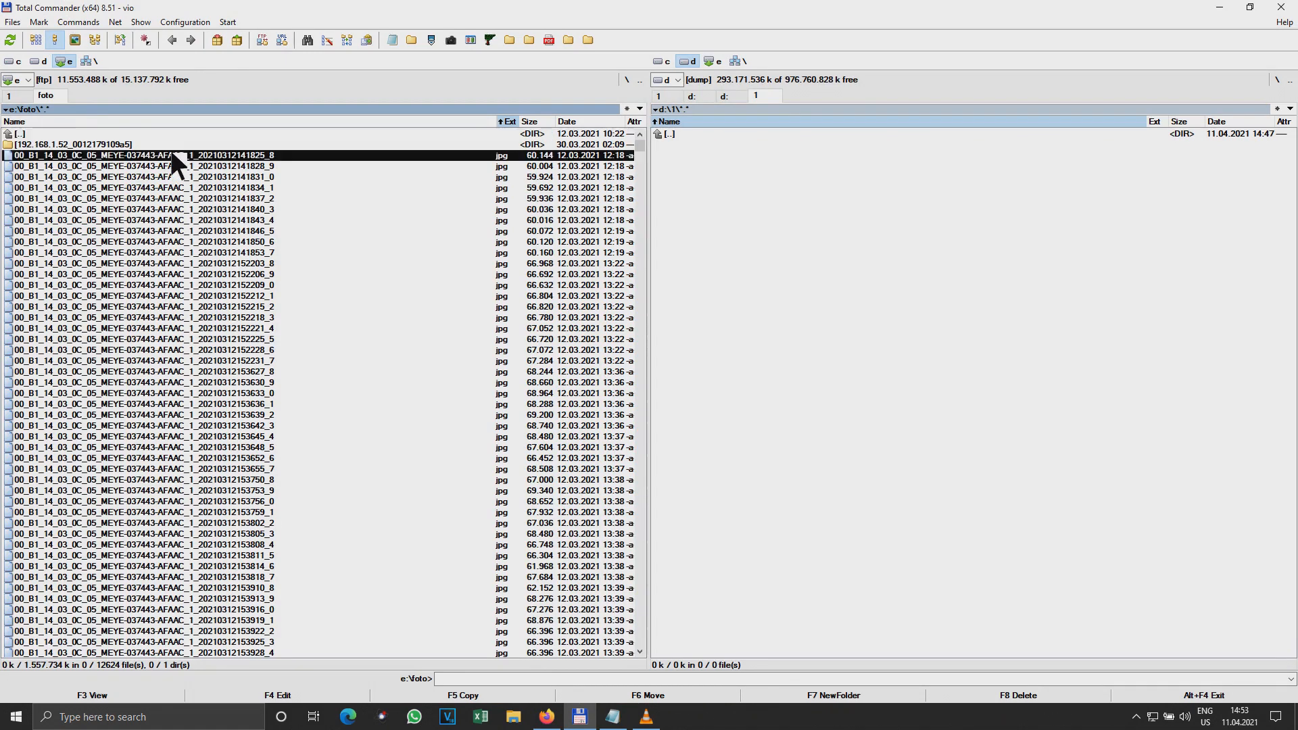
pyautogui.doubleClick(165, 154)
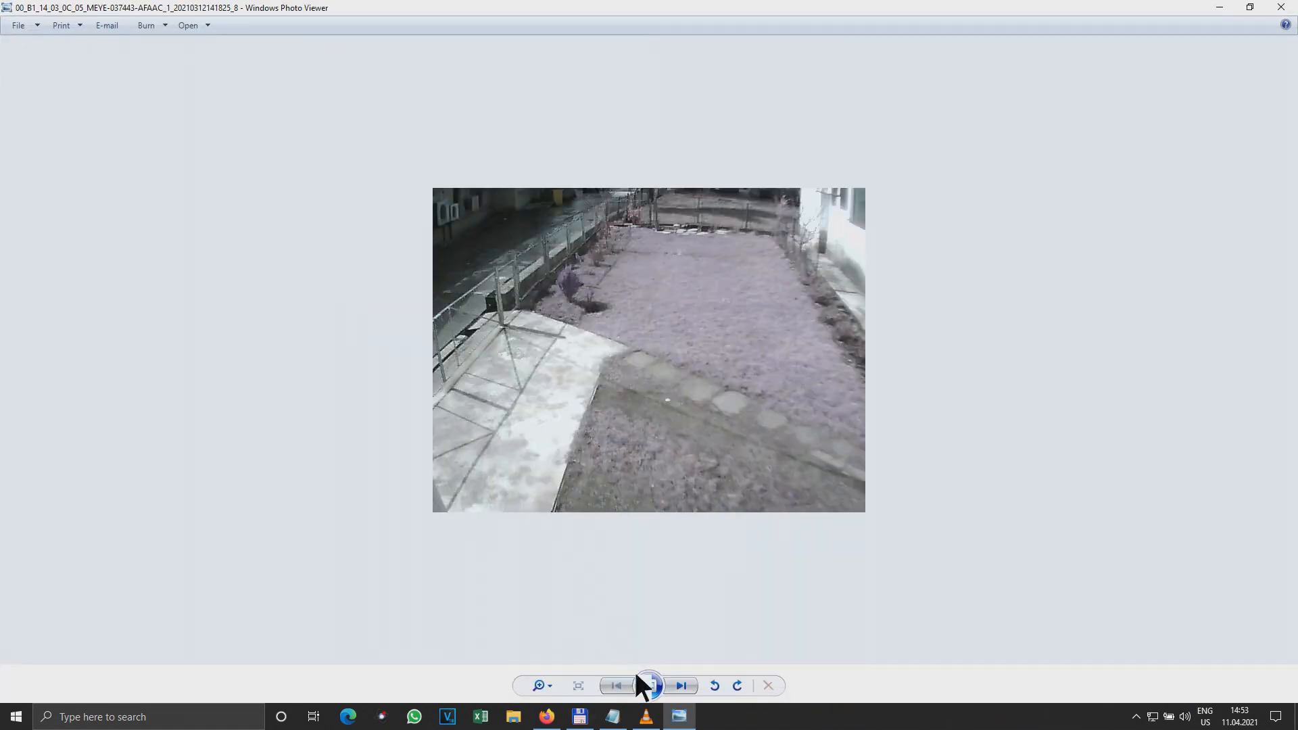
pyautogui.click(680, 686)
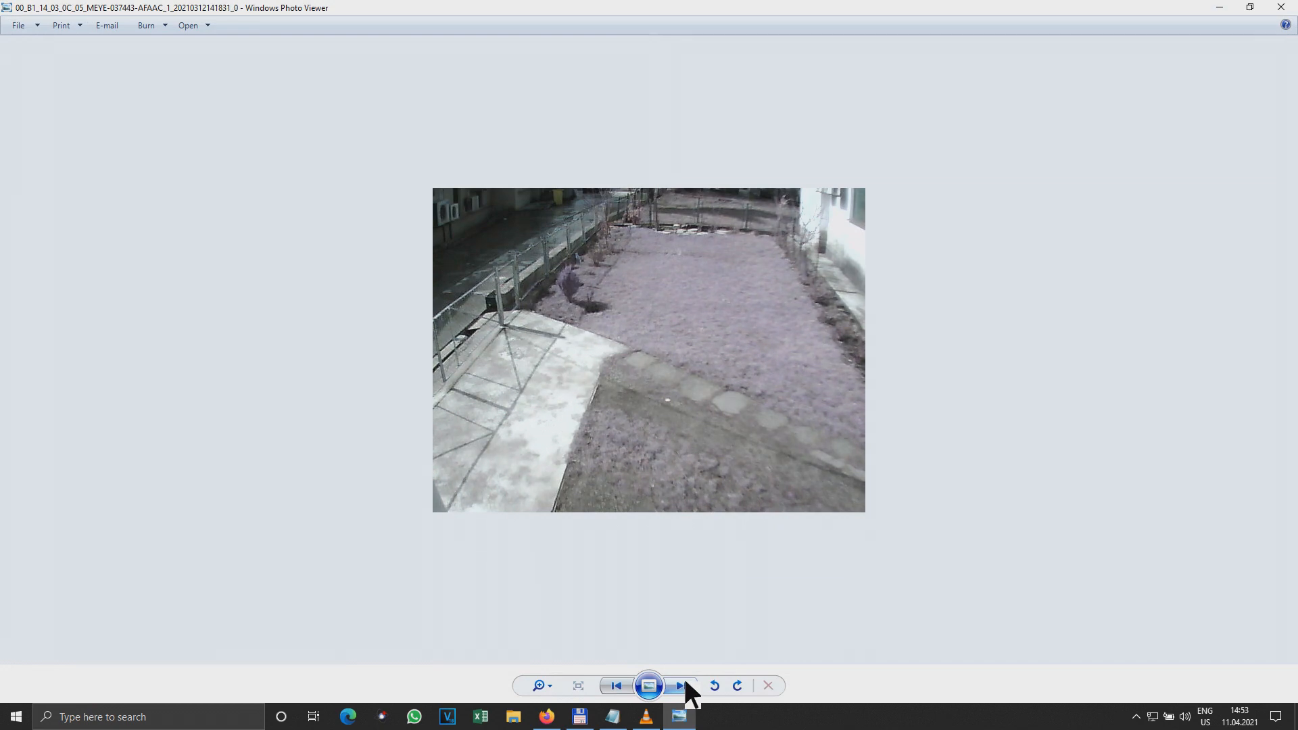
pyautogui.click(681, 686)
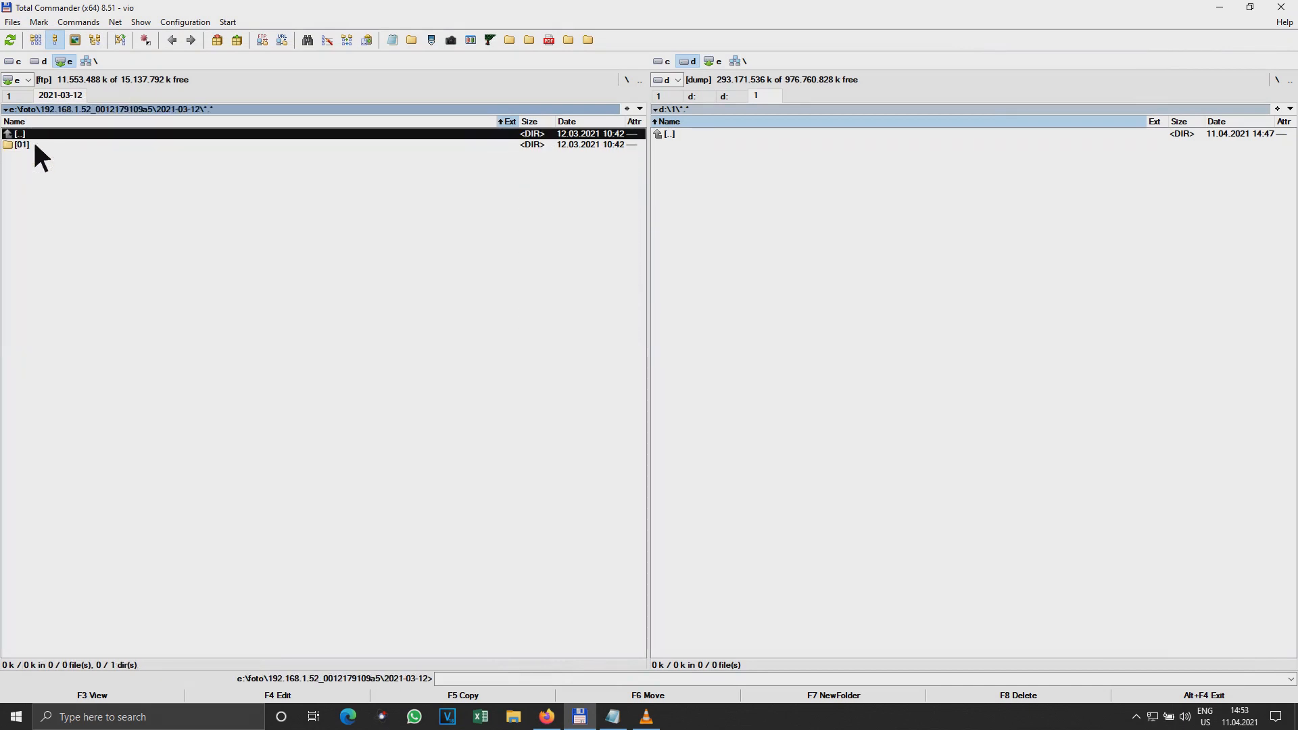
# Step: Play an h264 recording from the 01 folder, then browse into the 192.168.1.52 camera folder
pyautogui.doubleClick(23, 145)
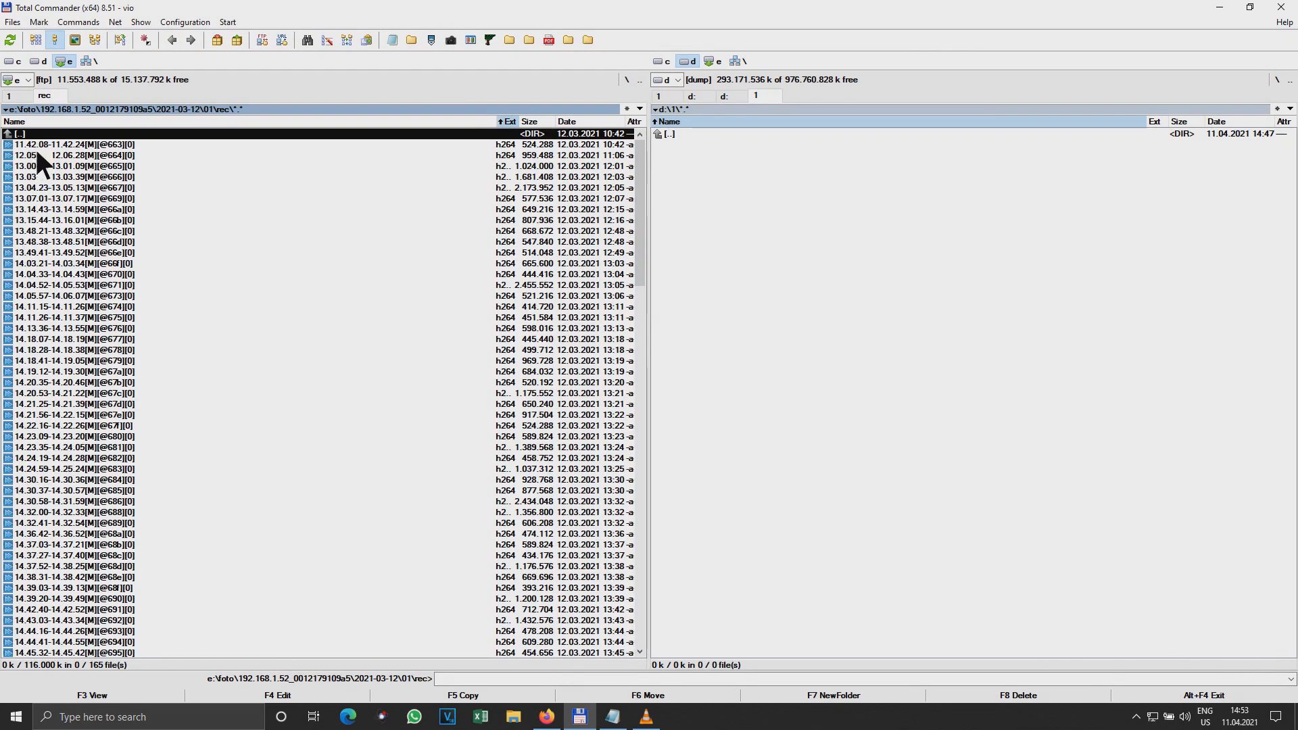
pyautogui.doubleClick(66, 144)
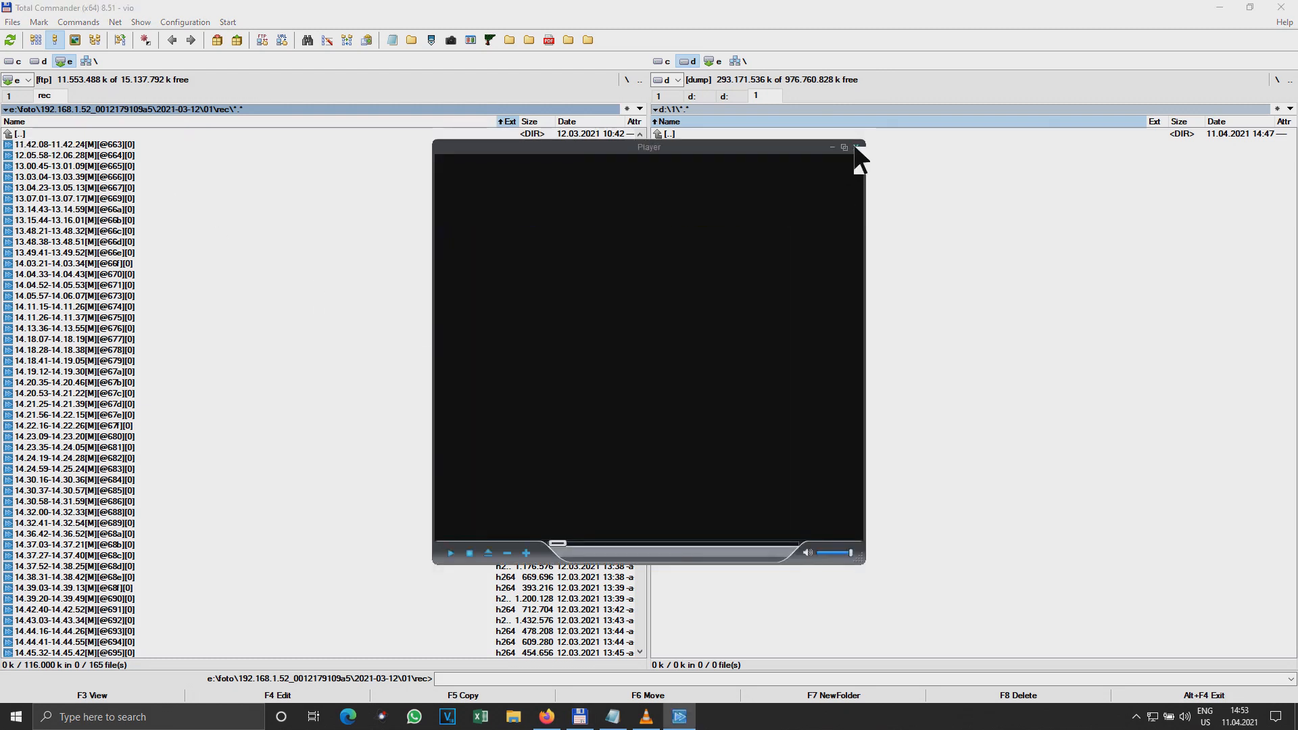
pyautogui.click(857, 146)
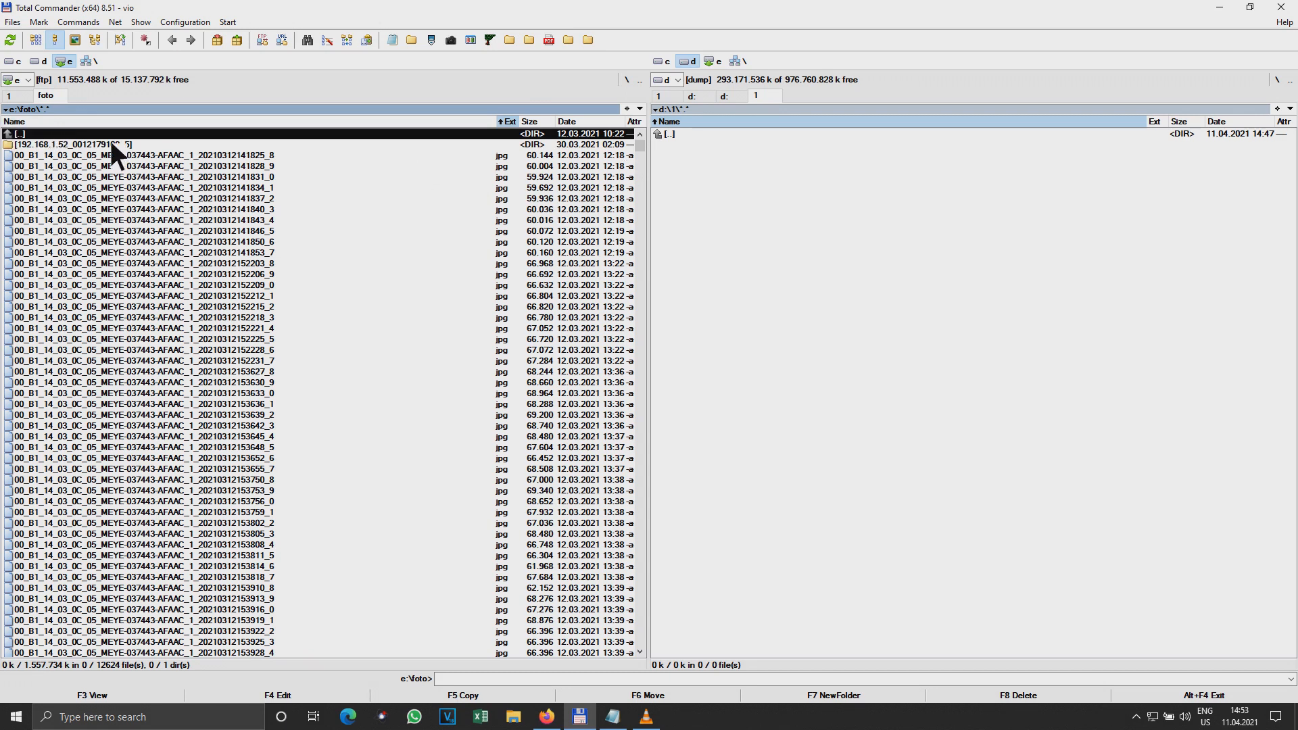
pyautogui.doubleClick(79, 145)
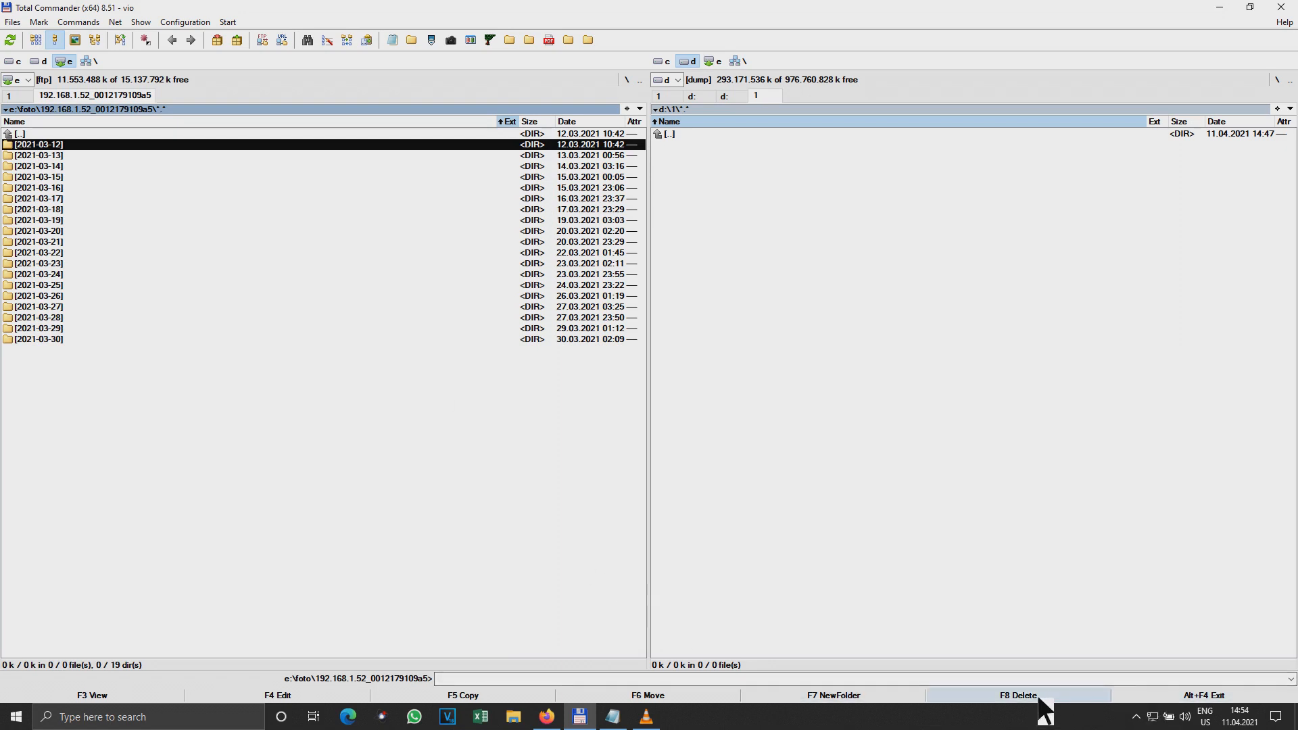
pyautogui.click(1016, 695)
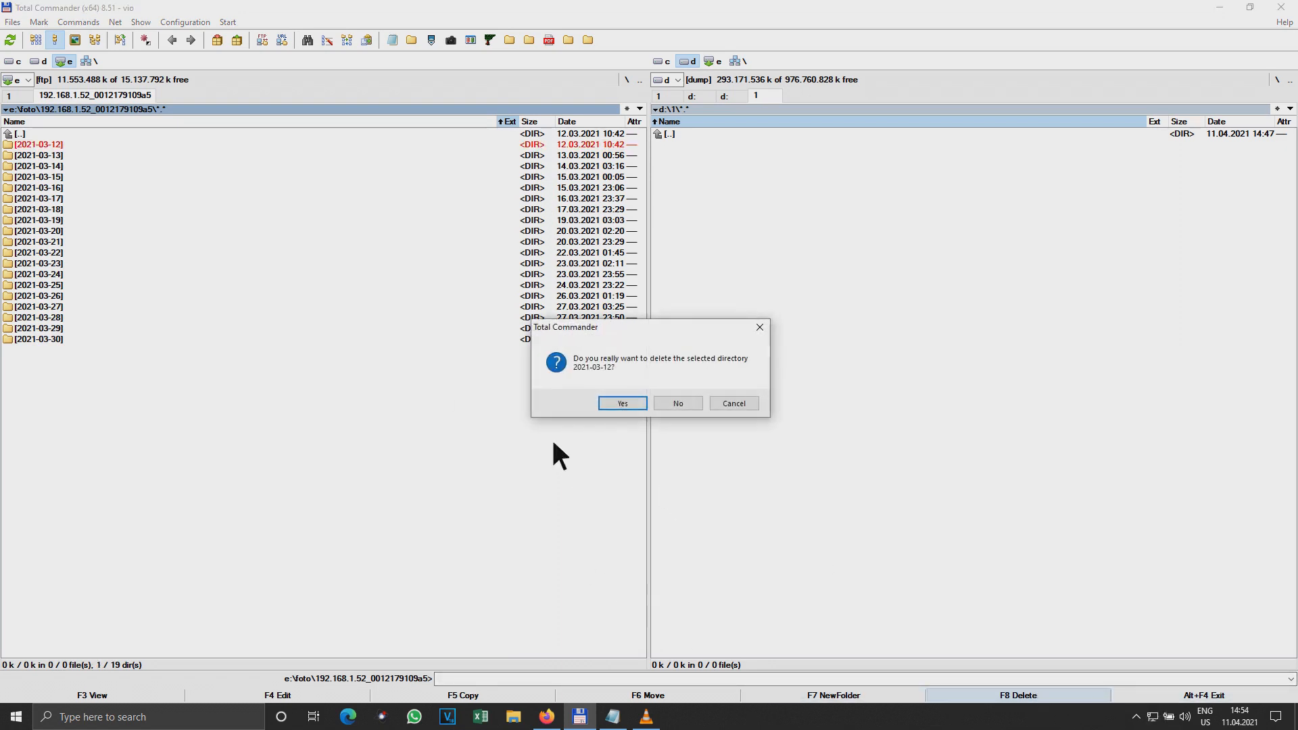
pyautogui.click(622, 403)
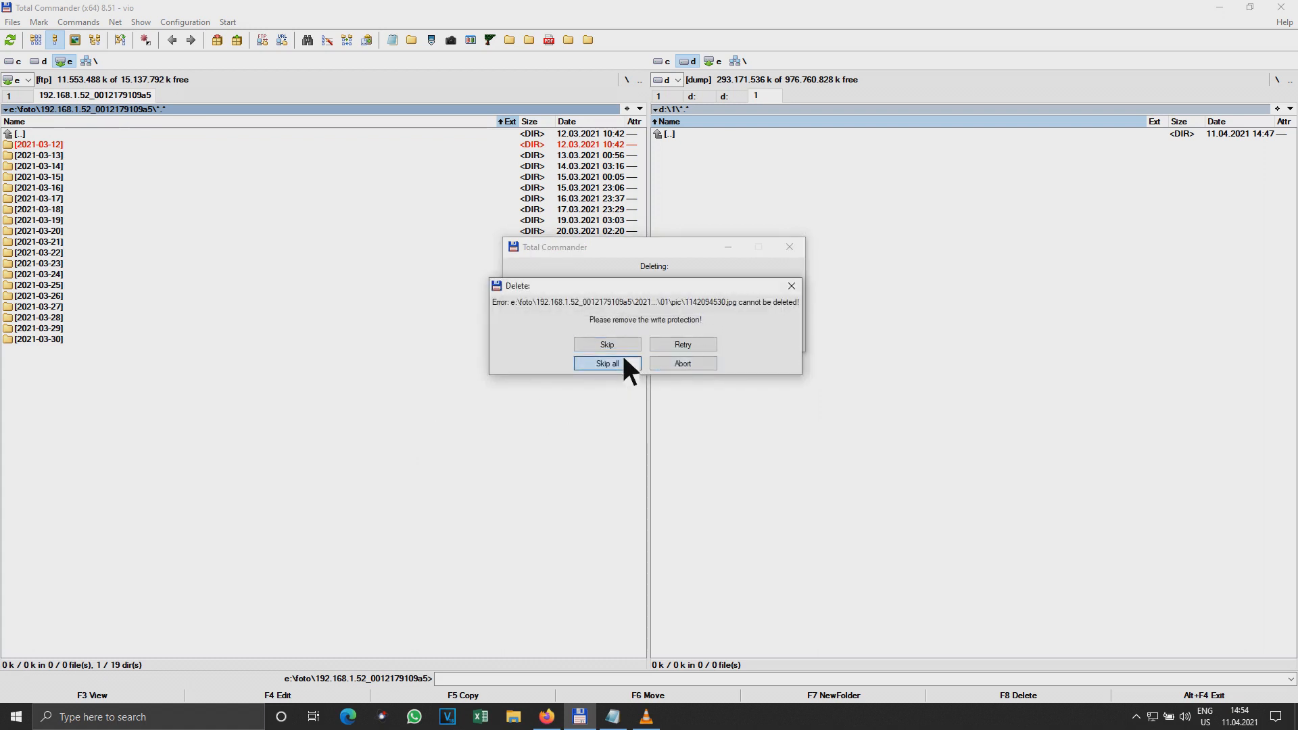
pyautogui.click(606, 364)
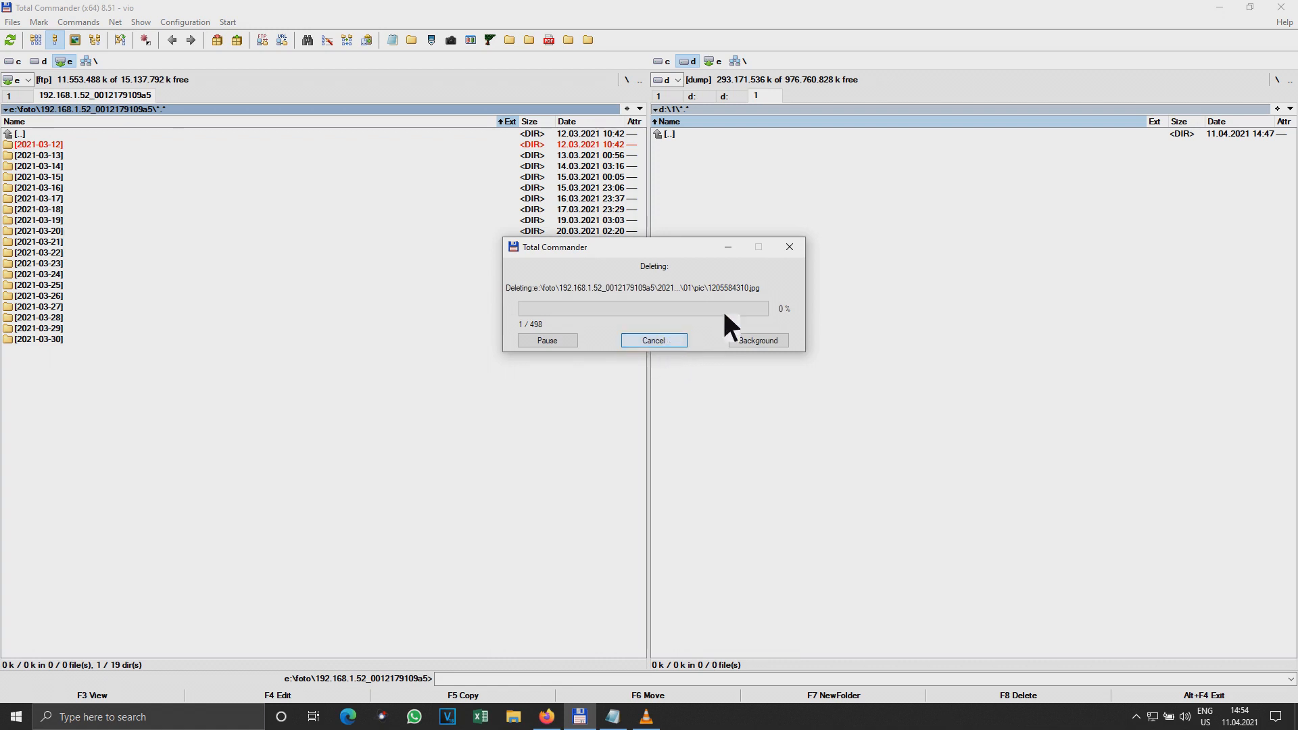
pyautogui.click(653, 341)
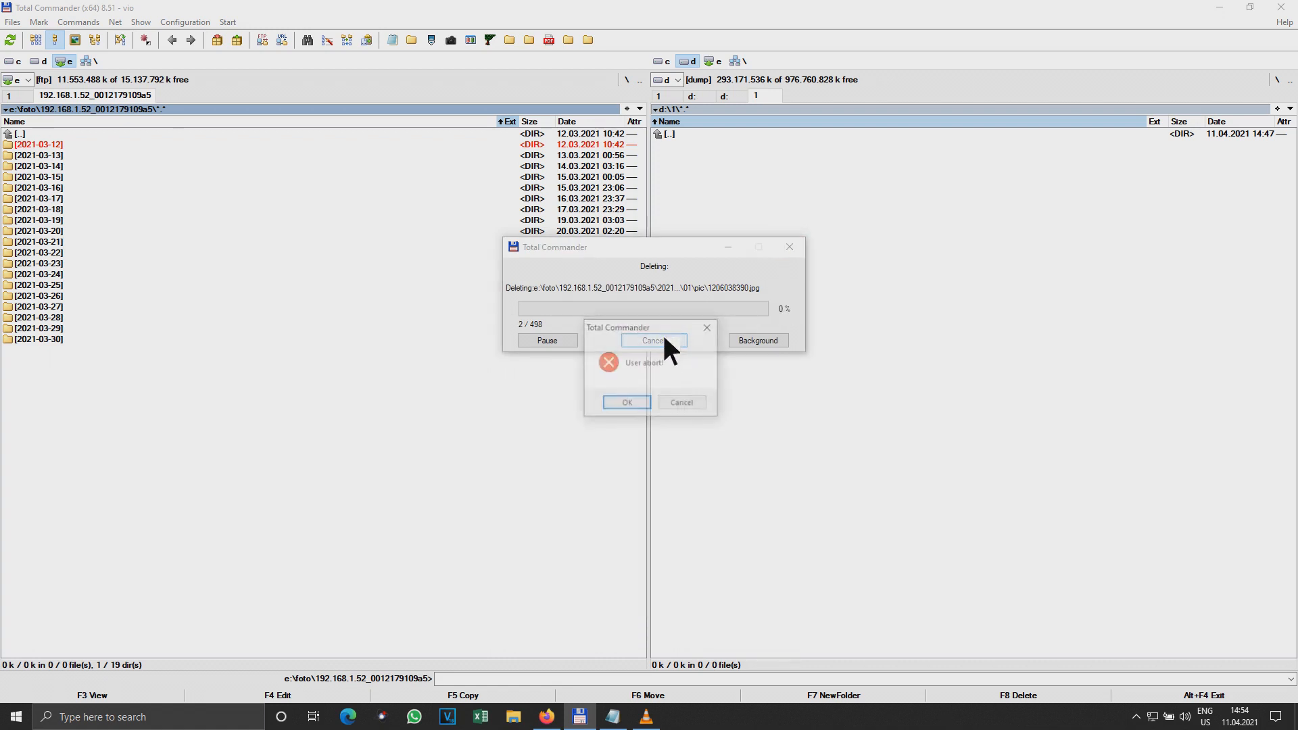
pyautogui.click(626, 403)
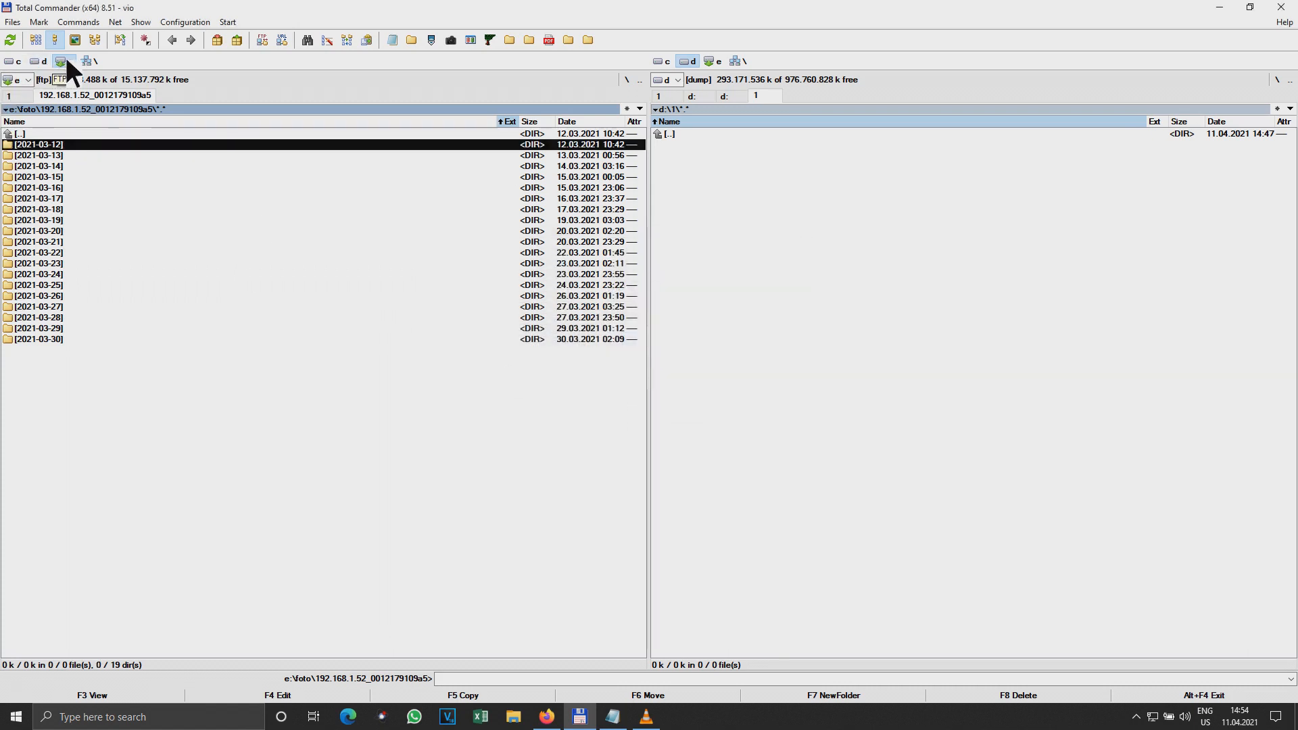
pyautogui.rightClick(61, 60)
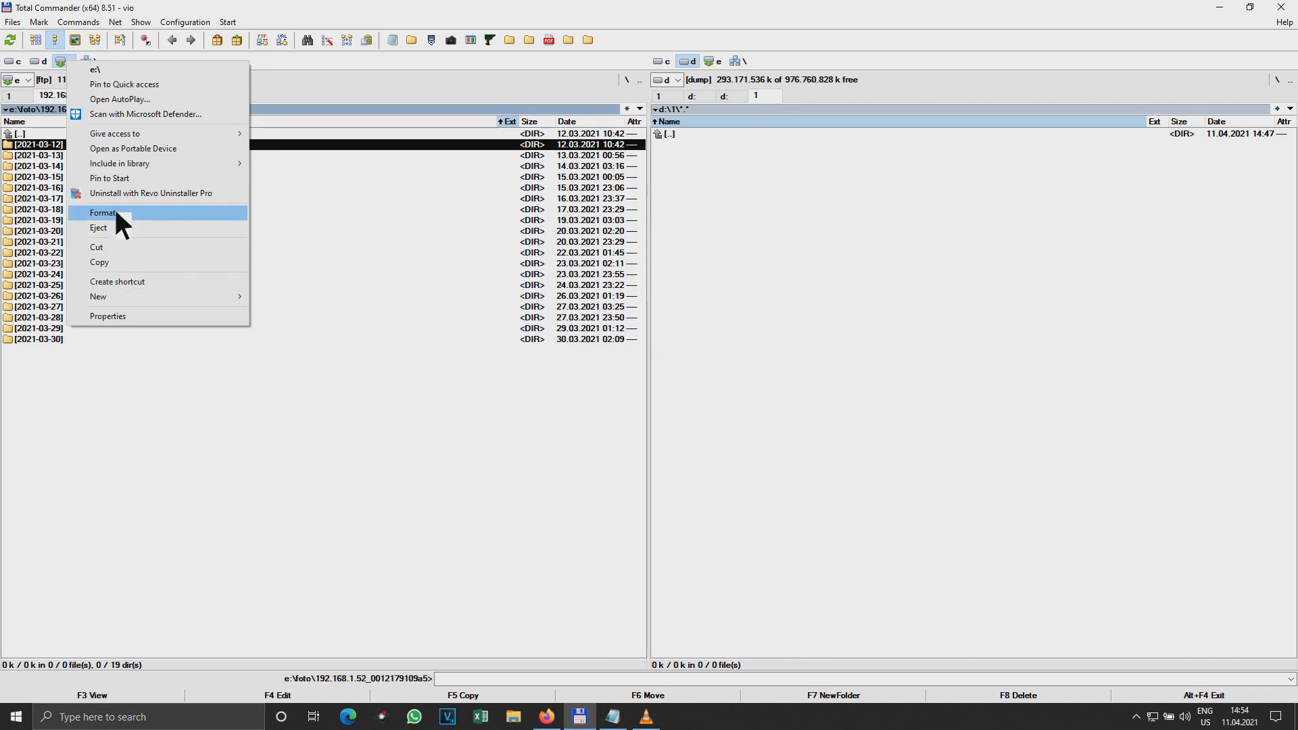
pyautogui.click(103, 212)
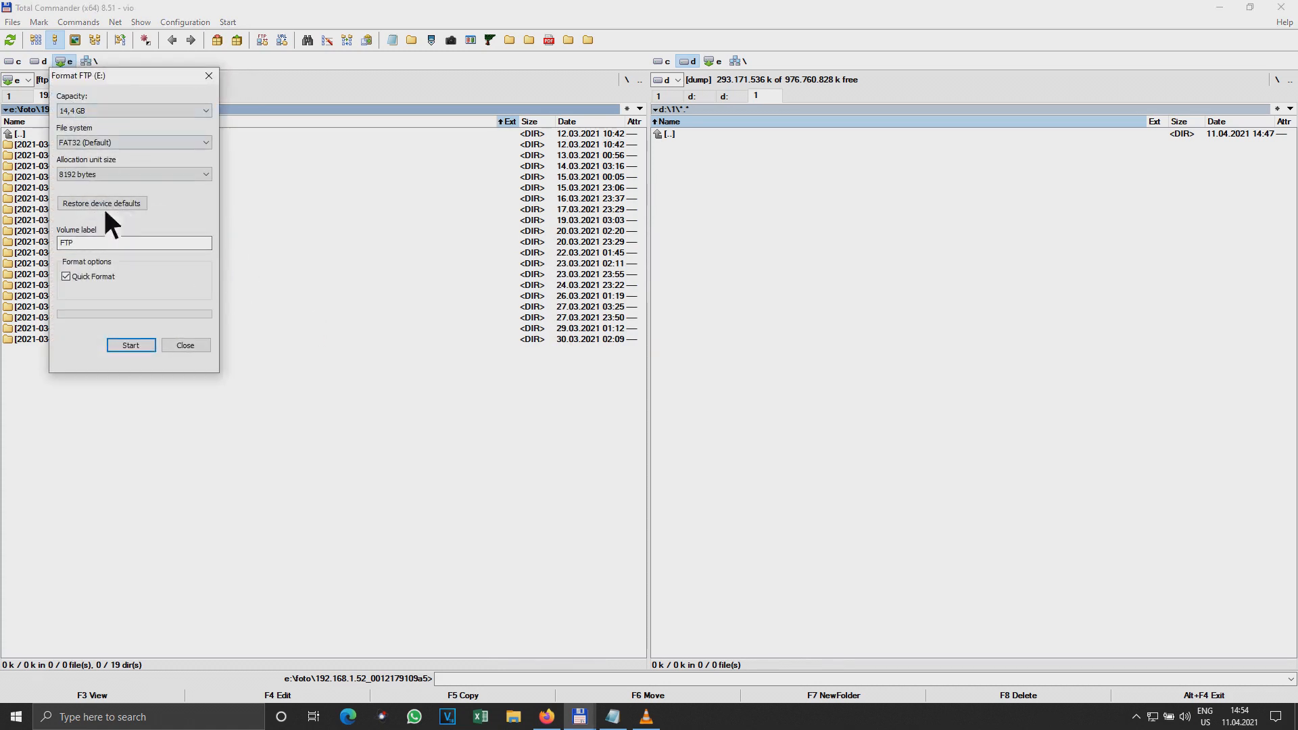
pyautogui.click(101, 203)
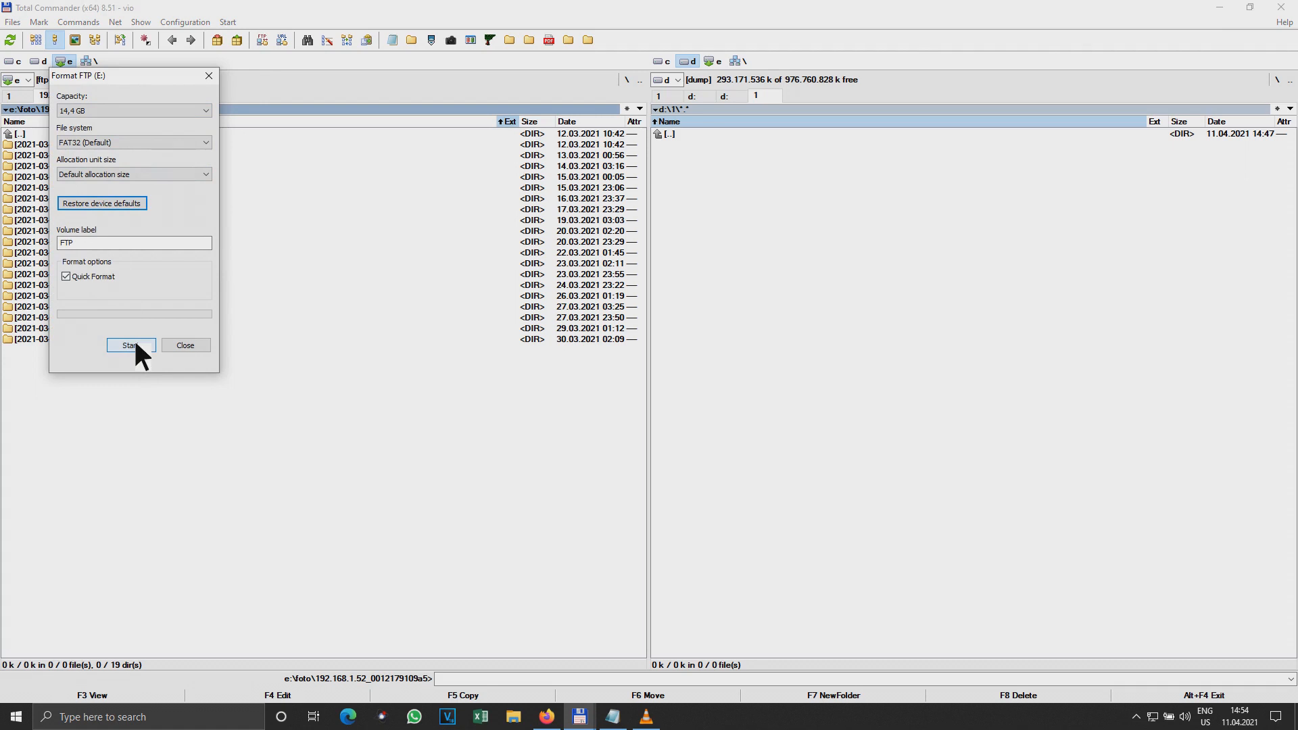
pyautogui.click(130, 345)
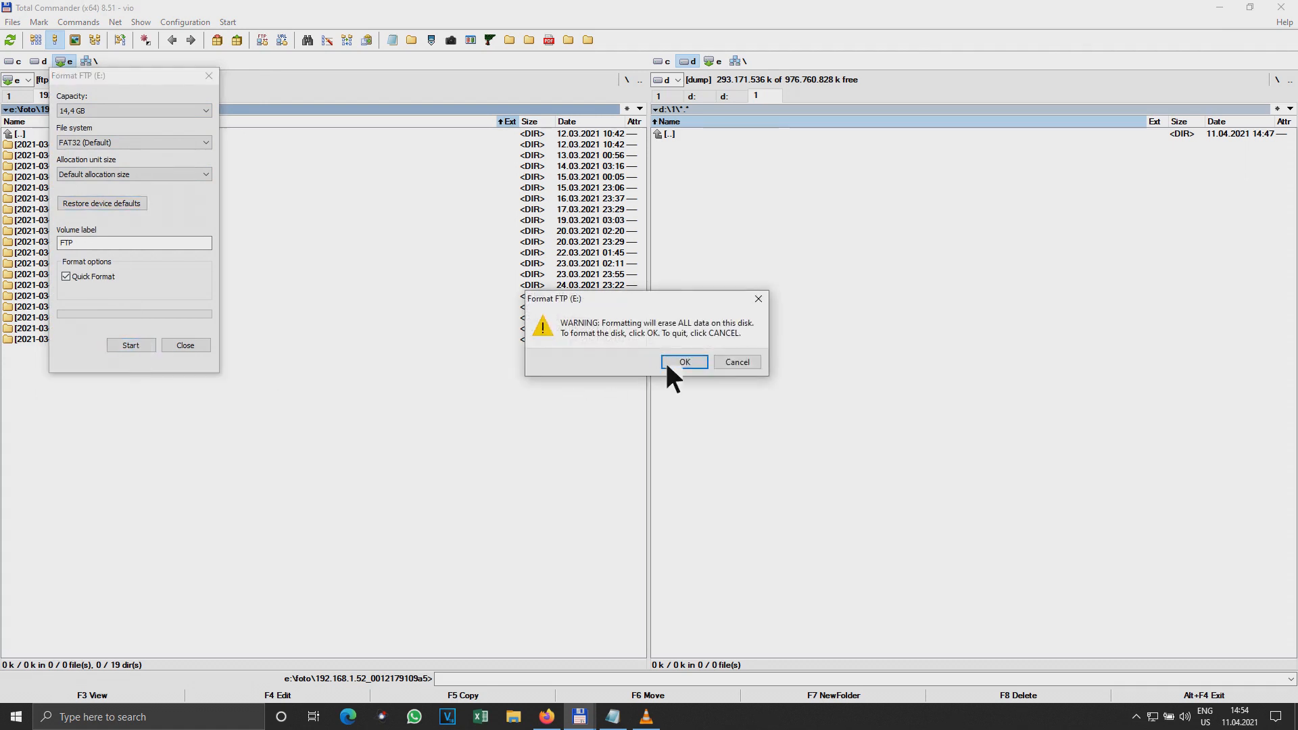
pyautogui.click(685, 362)
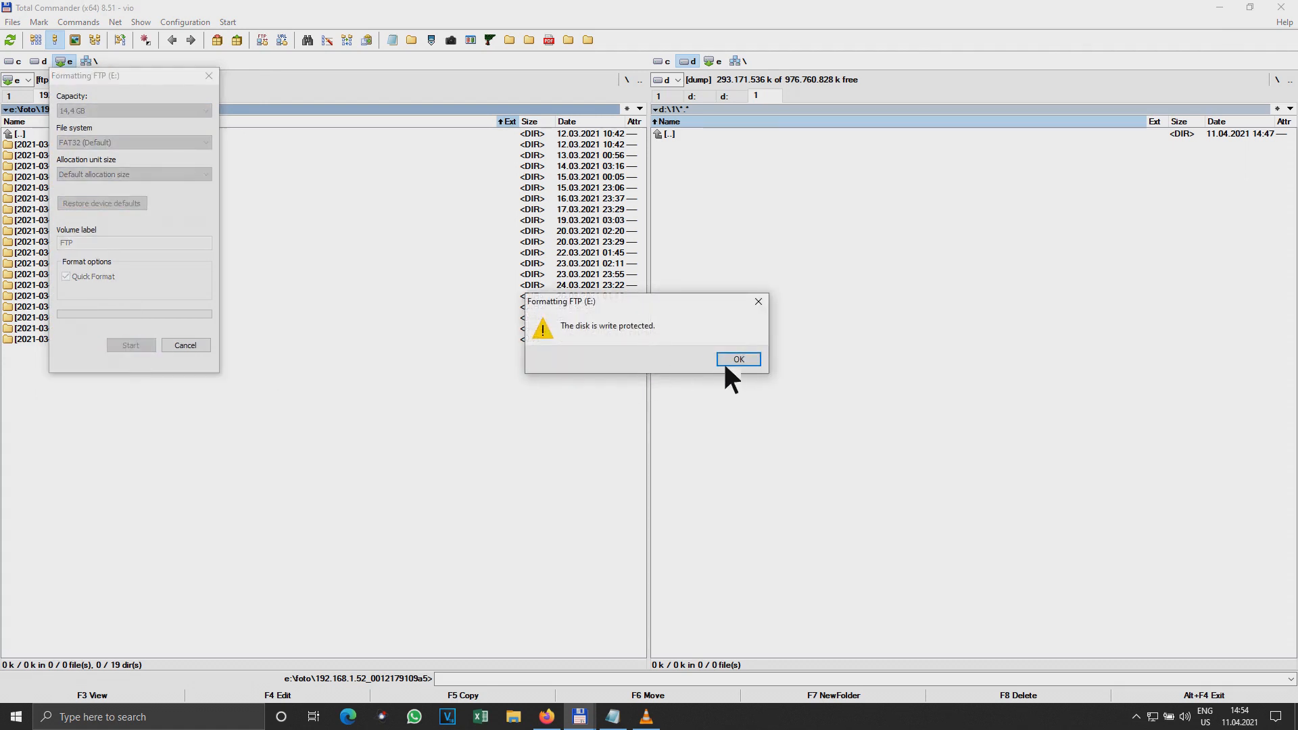
pyautogui.click(737, 358)
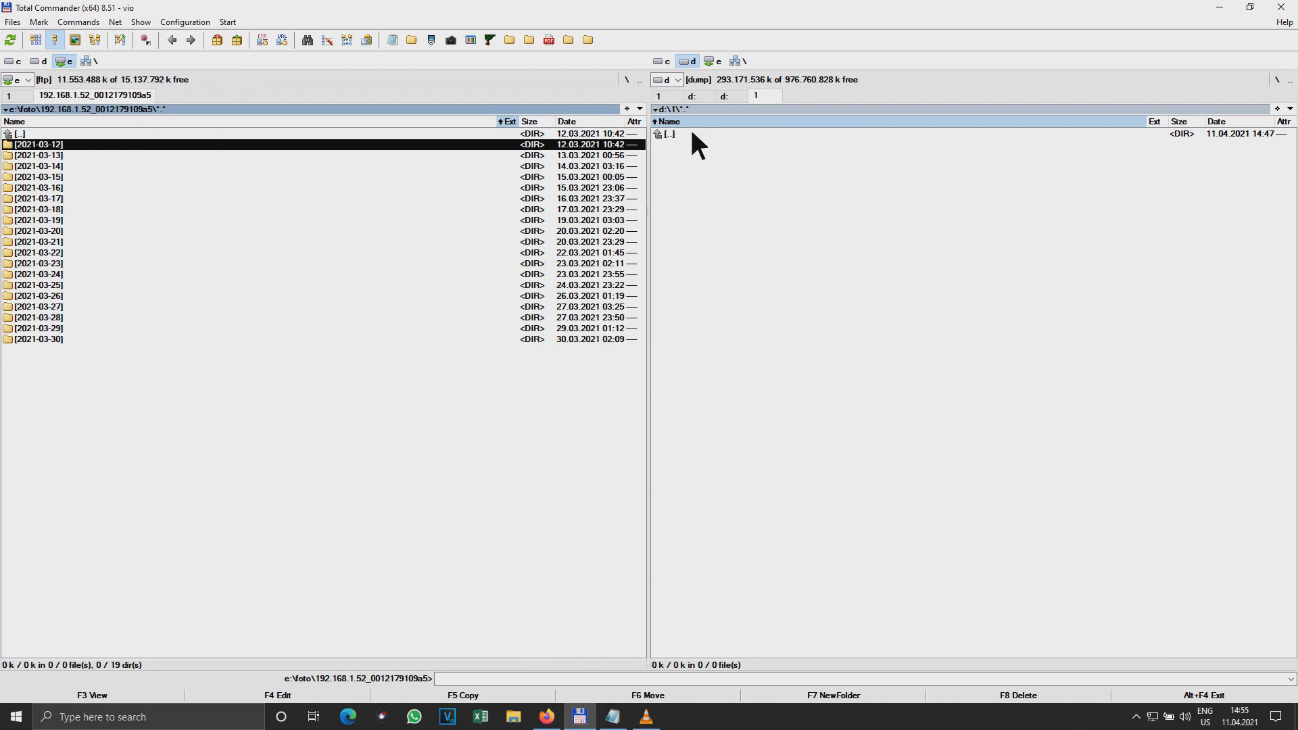
# Step: Browse to the software folder on drive D and launch usb_format.exe
pyautogui.doubleClick(668, 134)
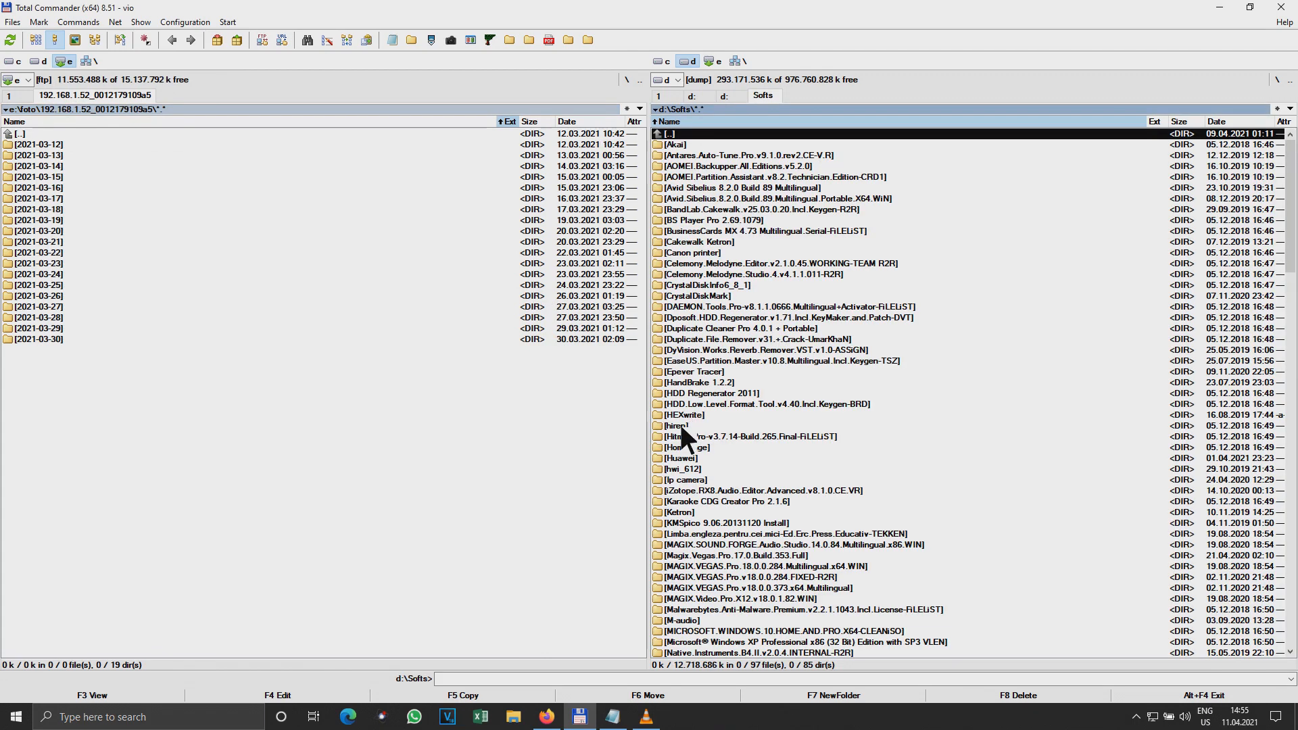
pyautogui.doubleClick(678, 426)
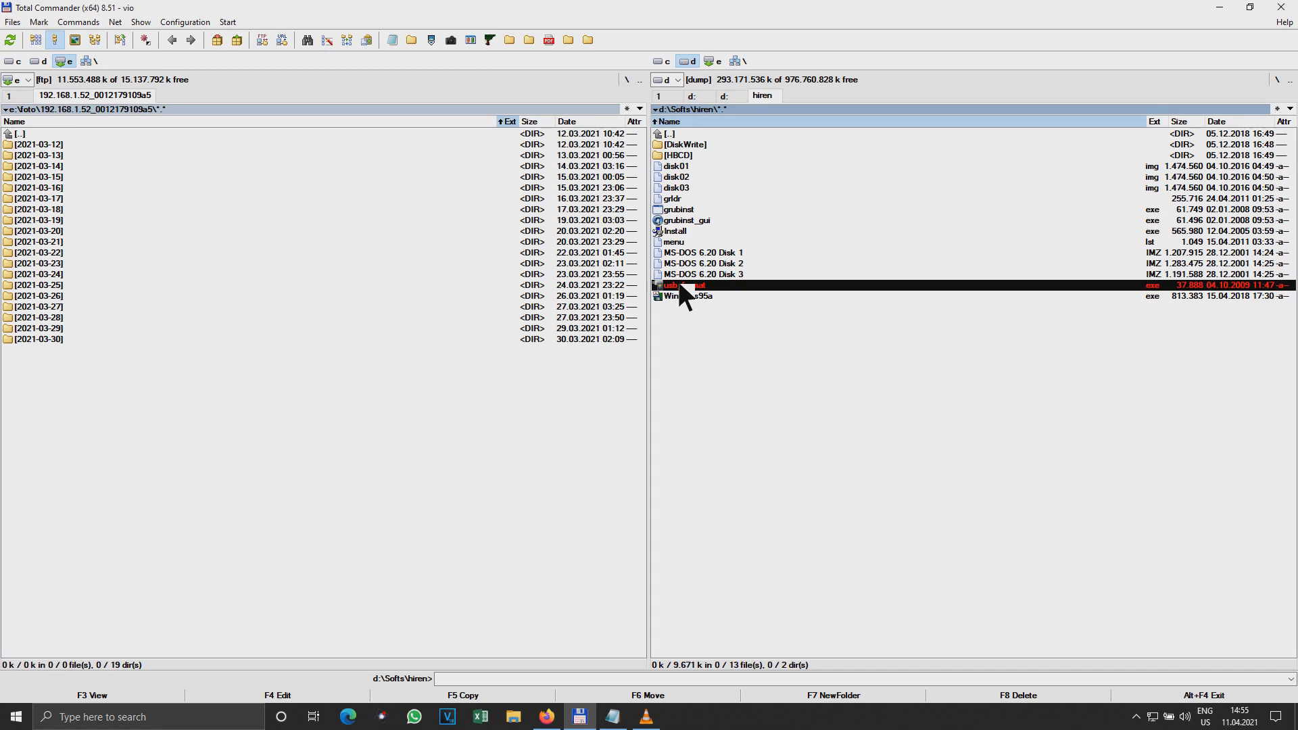
pyautogui.rightClick(679, 286)
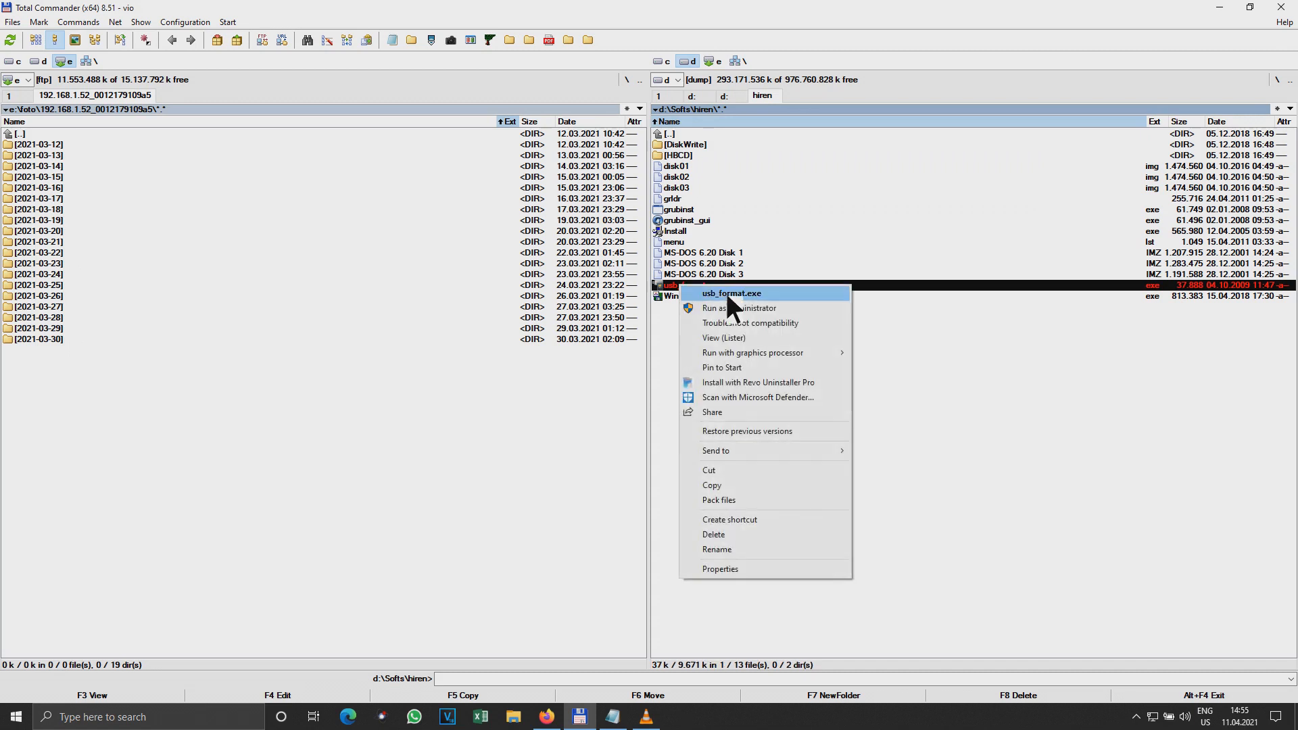
pyautogui.click(730, 294)
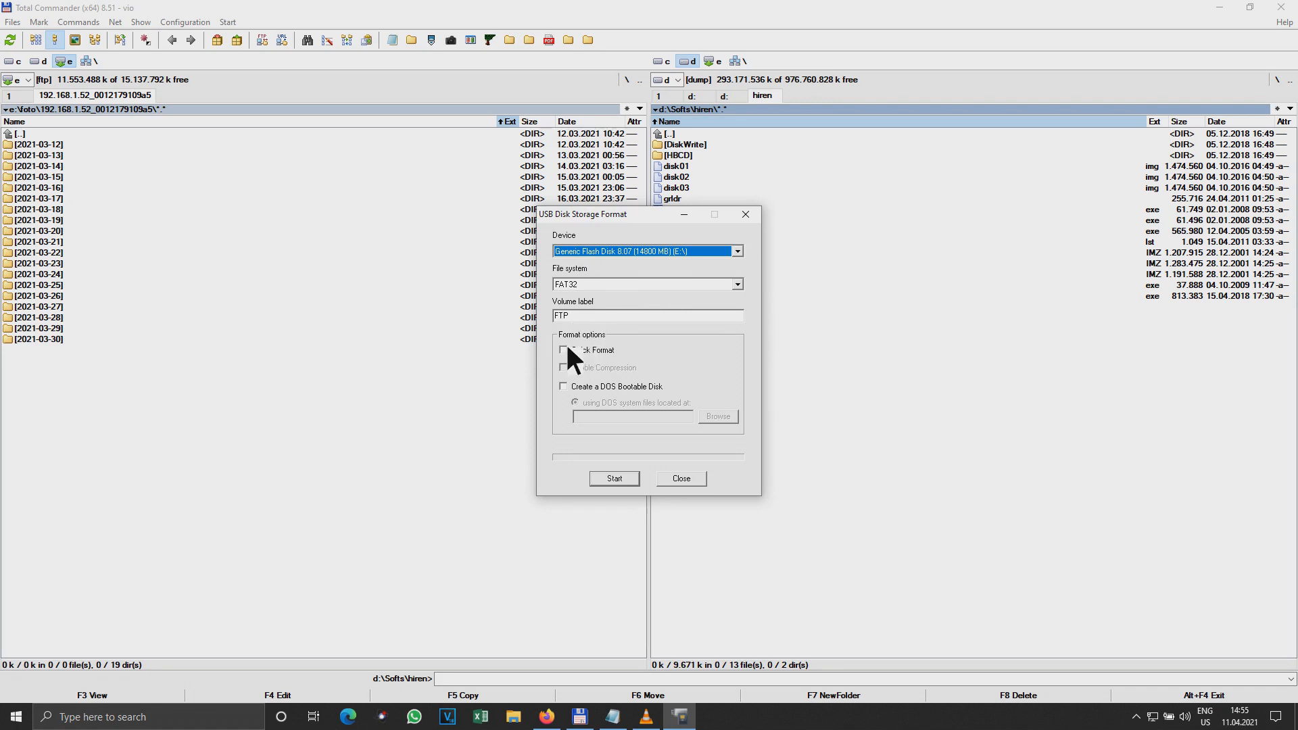
# Step: Attempt a quick format of the stick, dismiss the write-protected error and close the tool
pyautogui.click(562, 349)
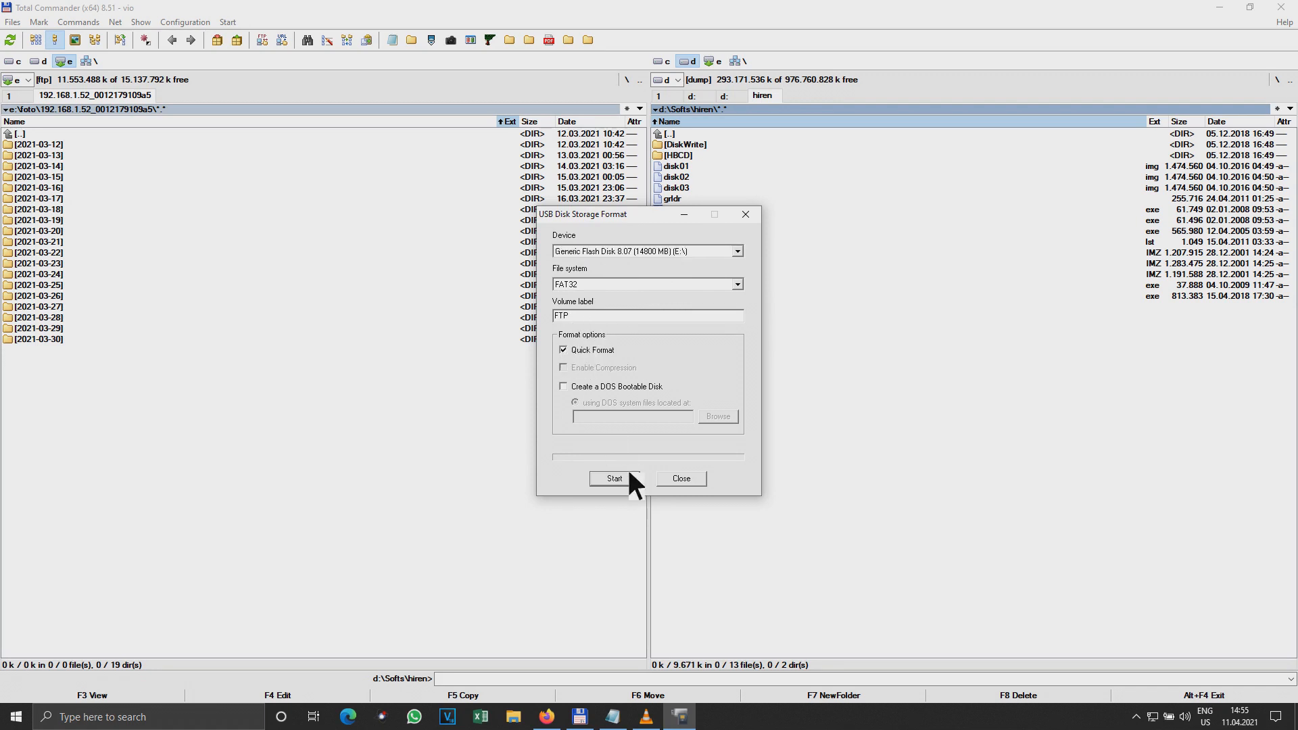
pyautogui.click(614, 479)
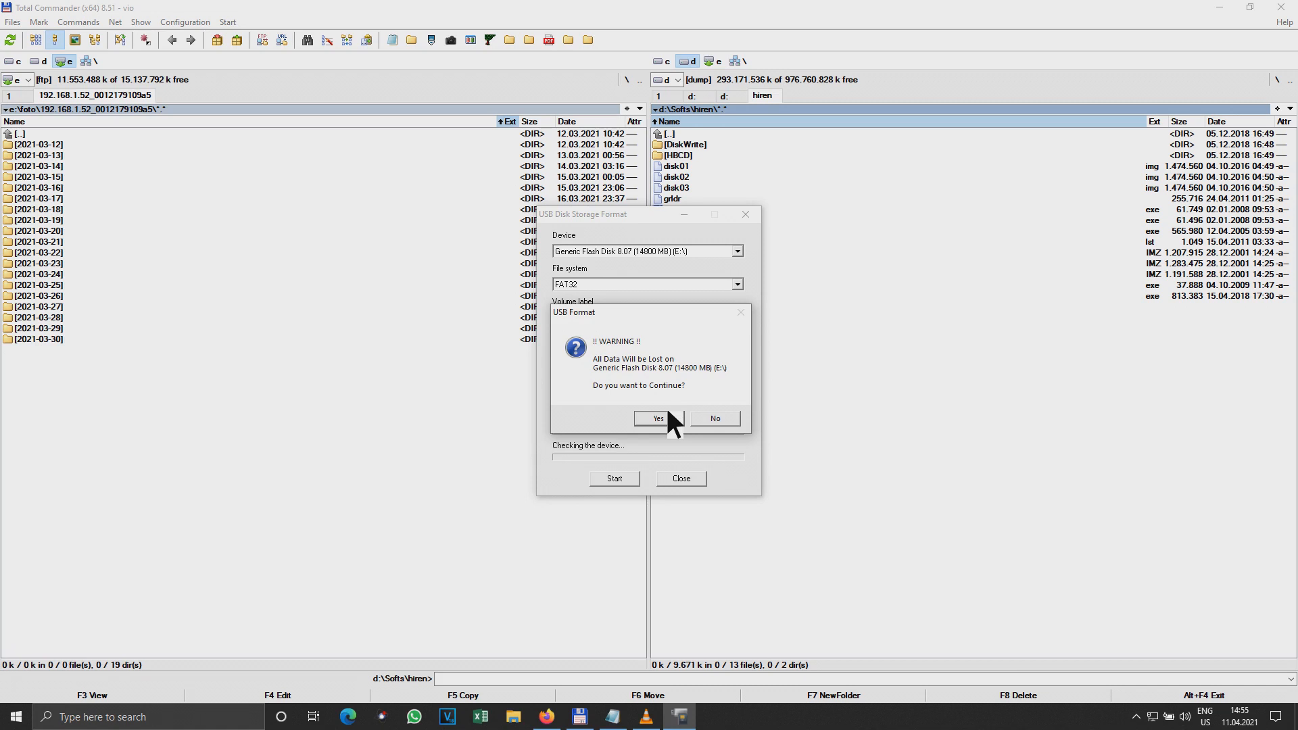
pyautogui.click(656, 418)
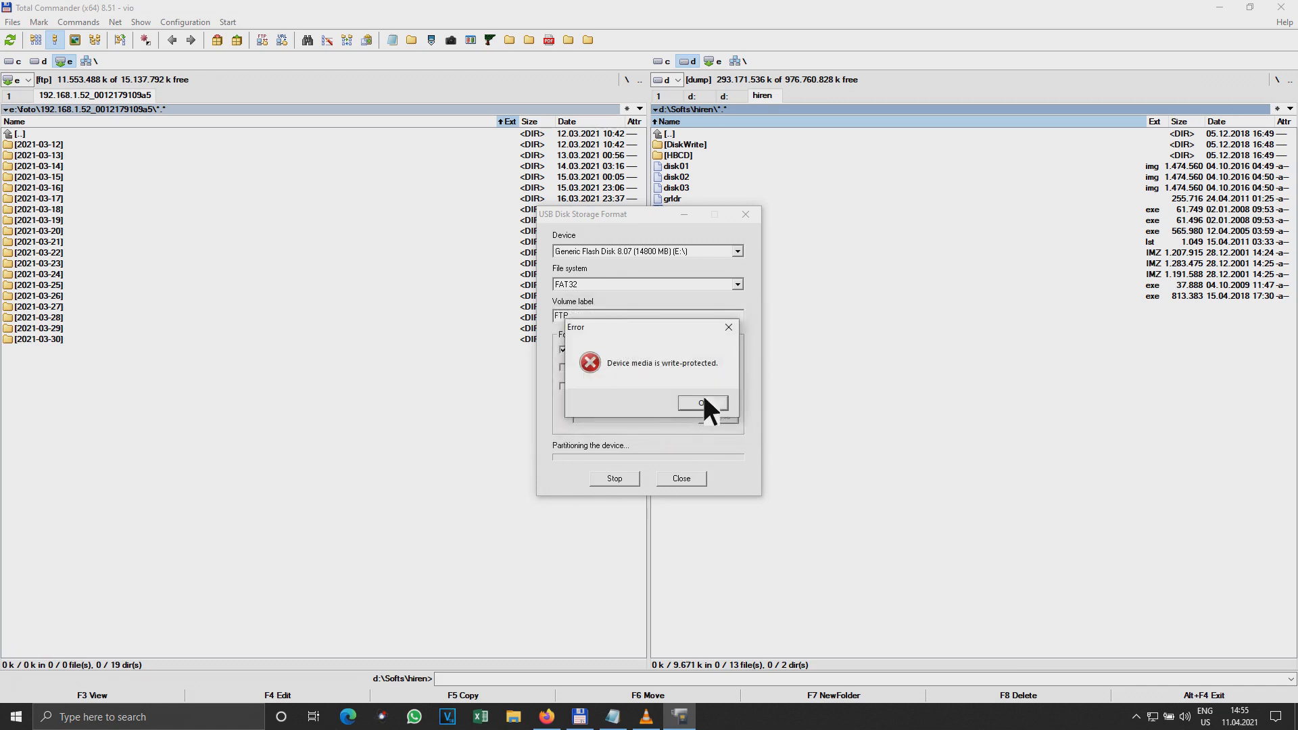
pyautogui.click(702, 403)
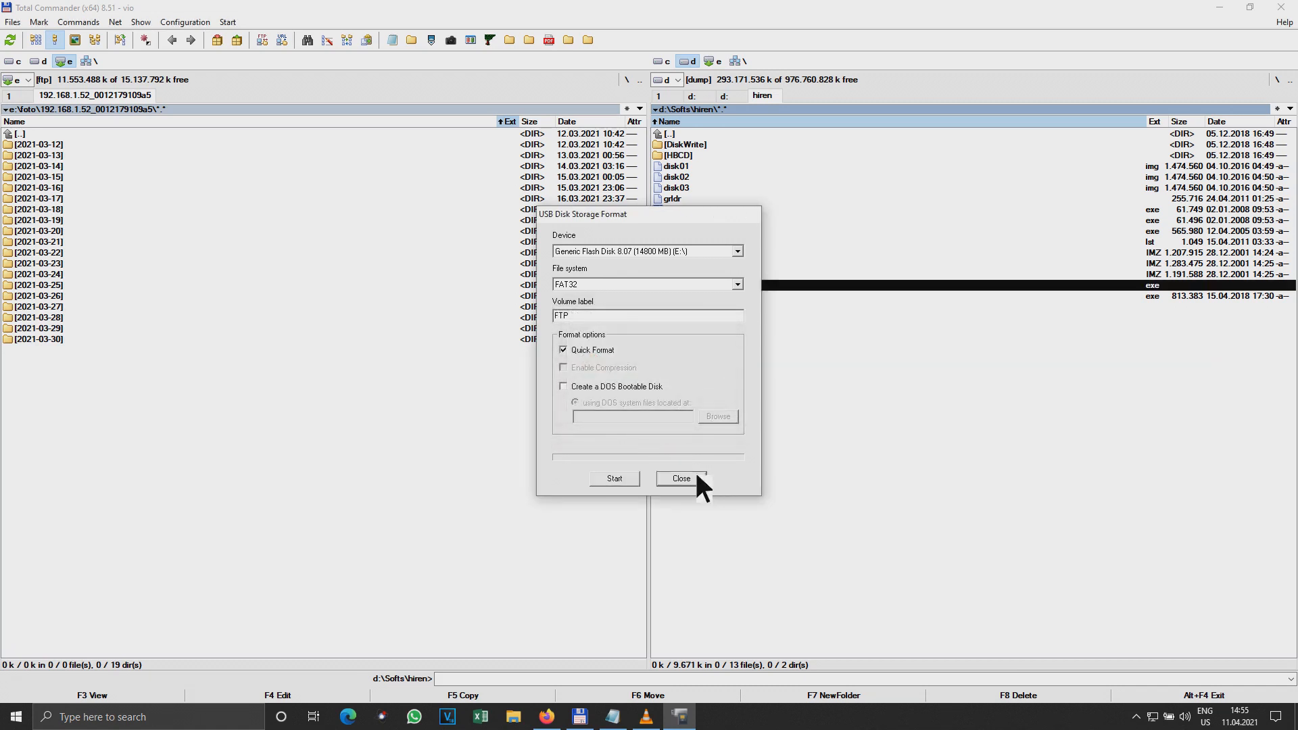
pyautogui.click(679, 479)
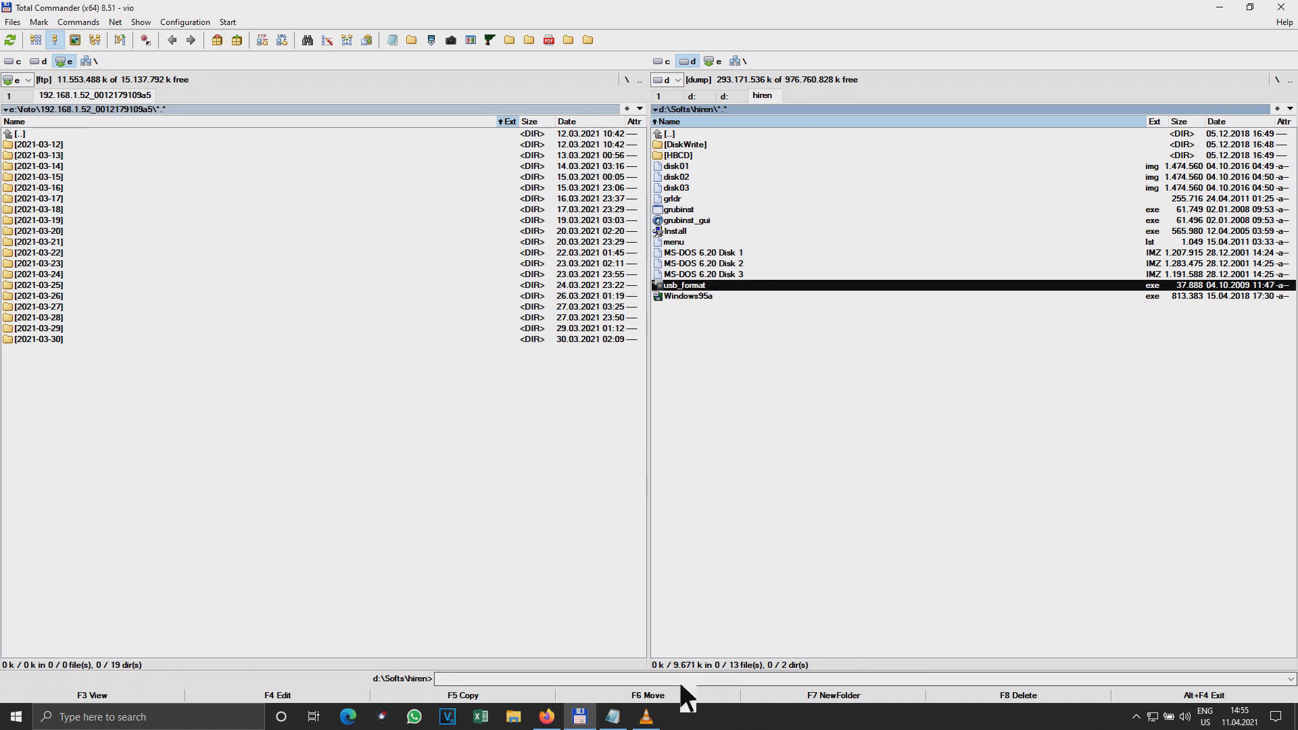
pyautogui.moveTo(545, 717)
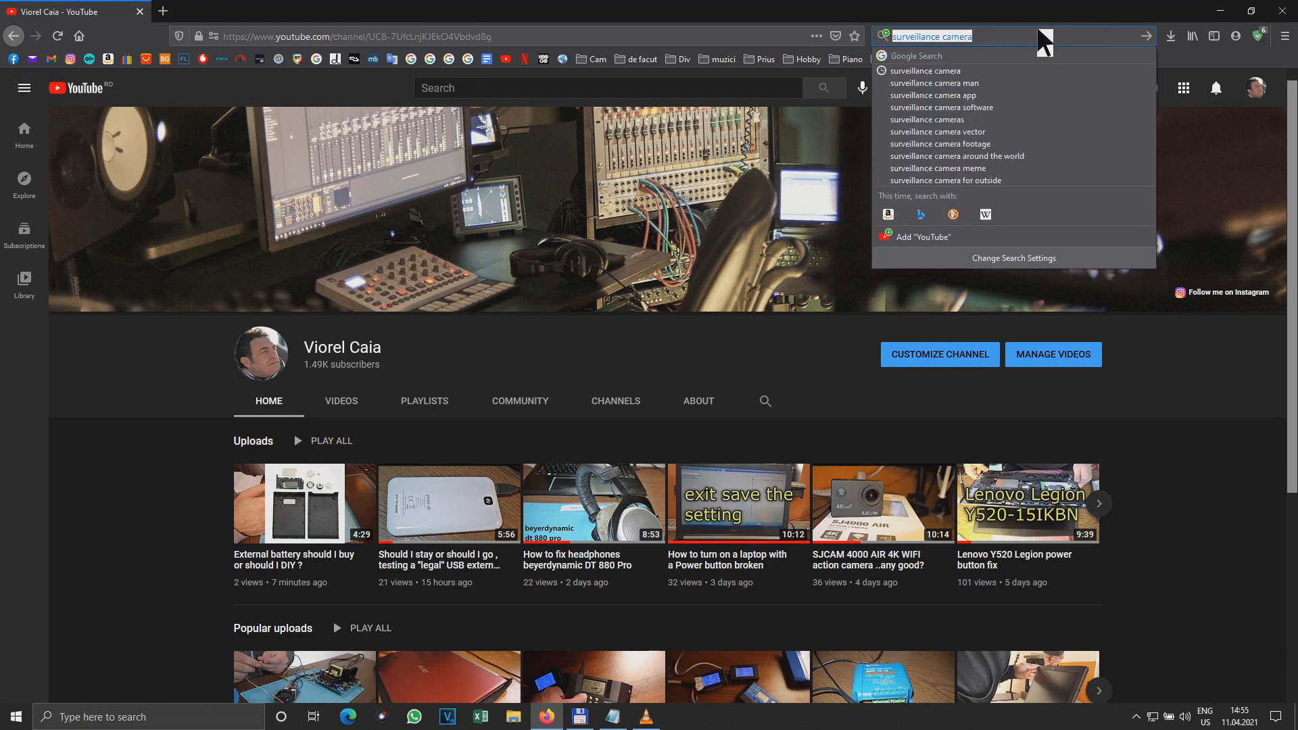
pyautogui.moveTo(117, 722)
pyautogui.write('disk')
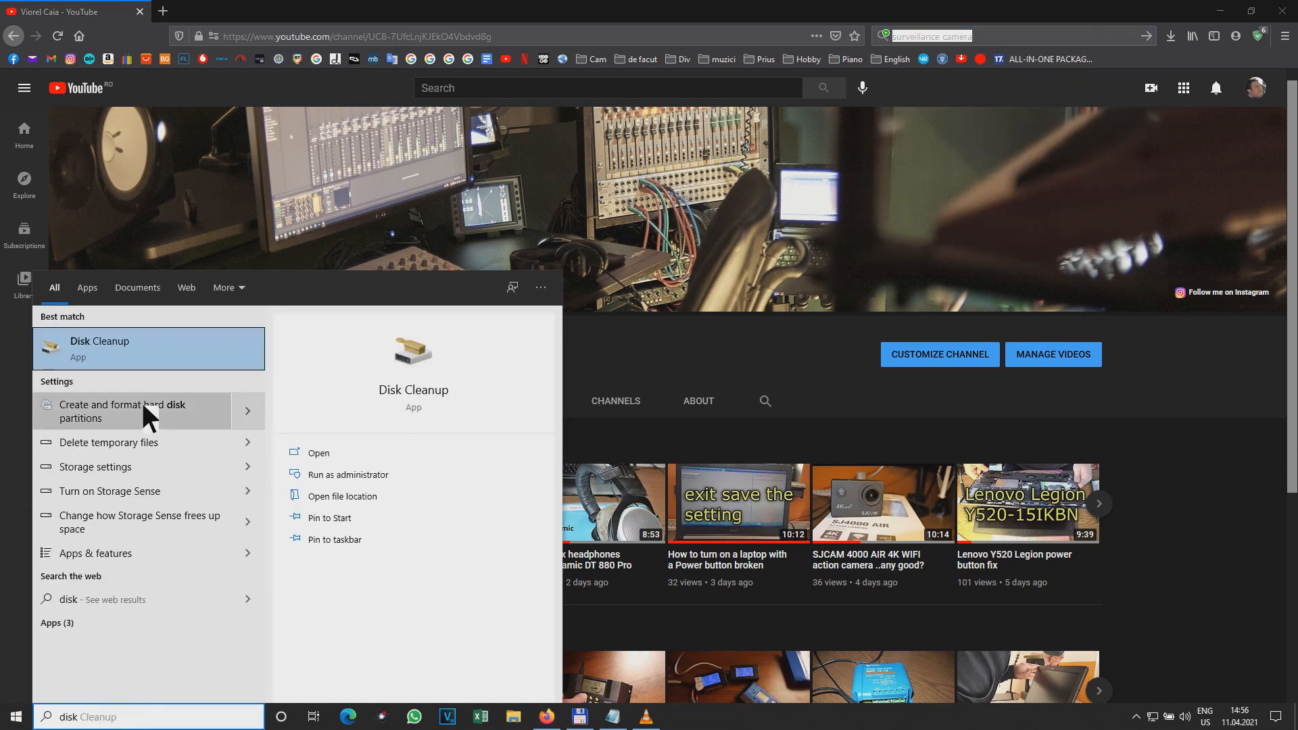
# Step: Bring up Disk Management and the actions for the FTP (E:) partition on read-only Disk 2
pyautogui.click(124, 411)
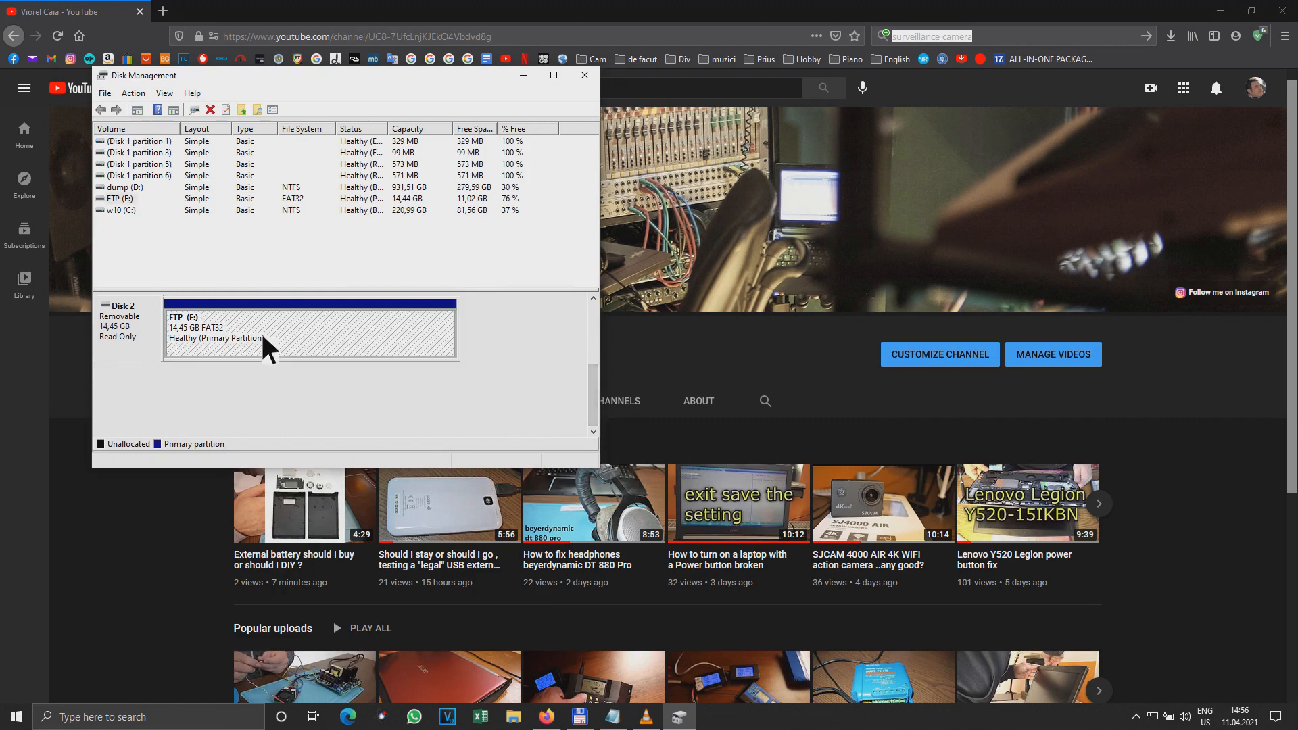
pyautogui.rightClick(273, 331)
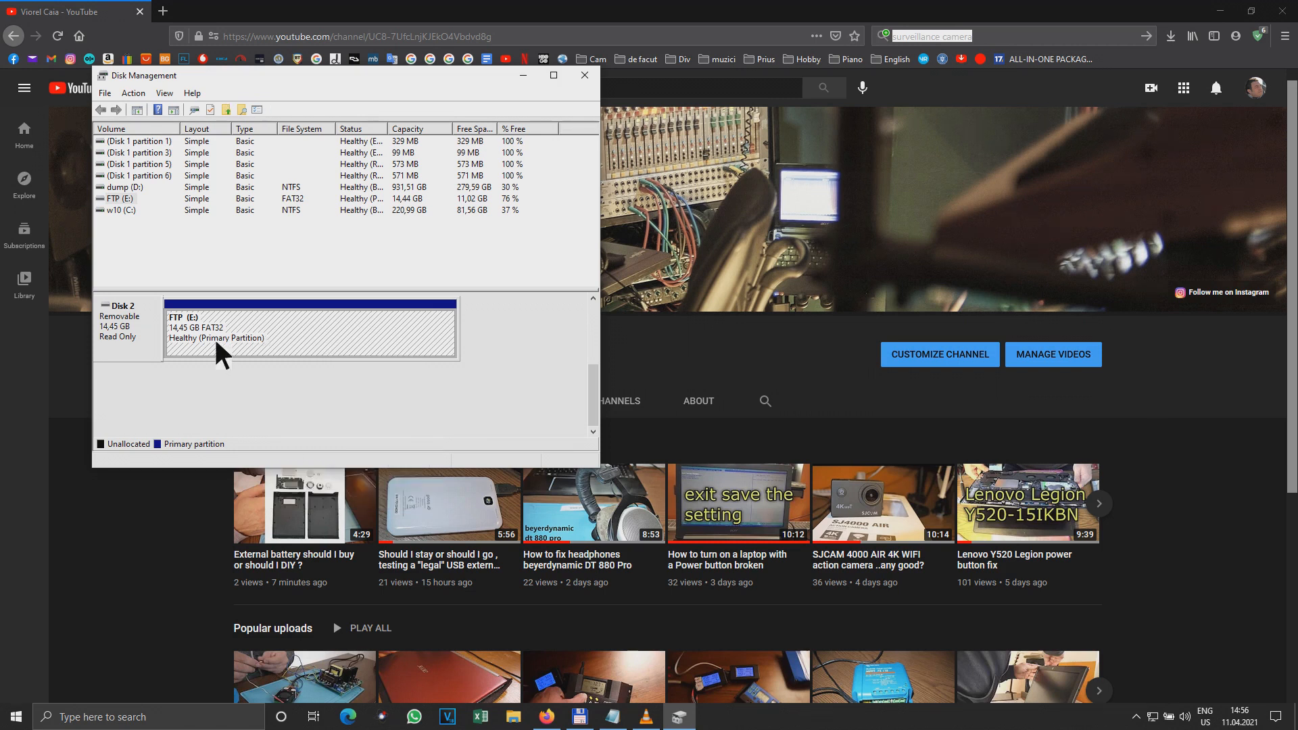
pyautogui.click(132, 93)
pyautogui.write('usb read only porblem')
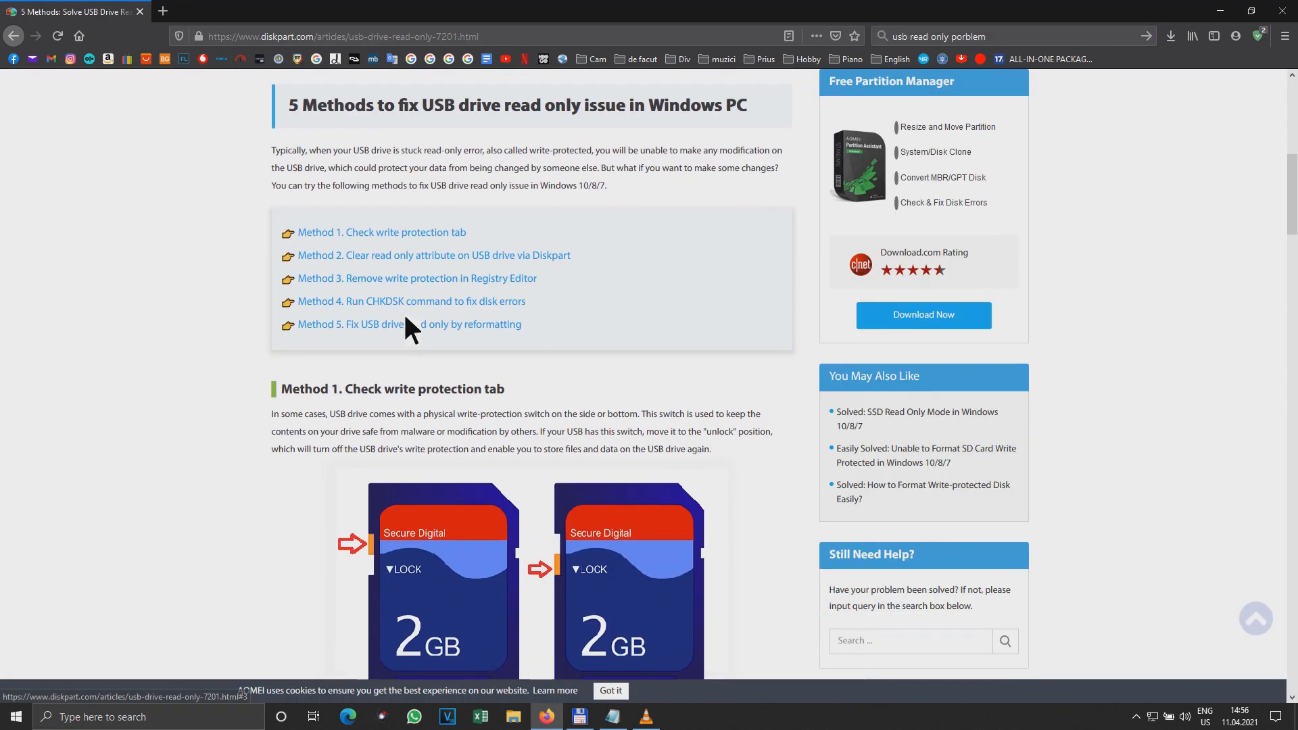
# Step: Scroll the read-only USB guide down to its Diskpart method
pyautogui.scroll(-3)
pyautogui.write('diskpart')
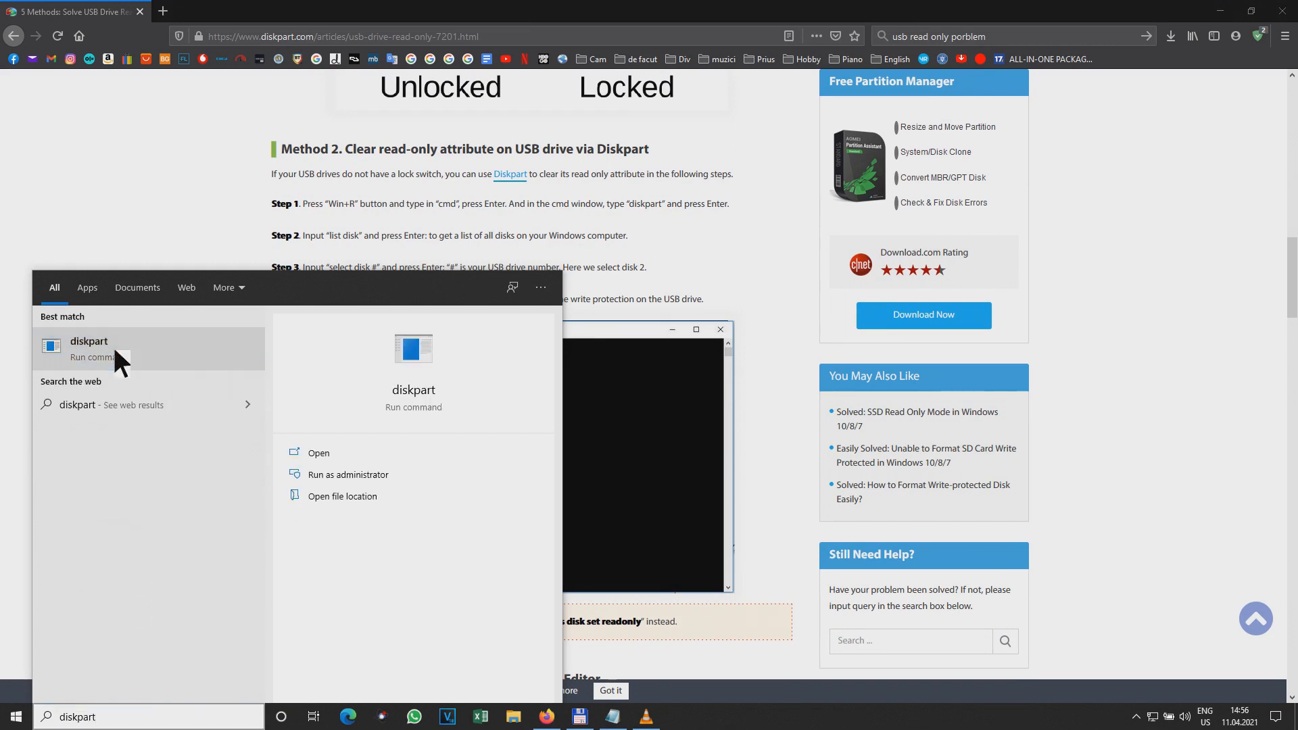
# Step: Launch DiskPart, list the disks and select the 14 GB disk 2
pyautogui.click(88, 340)
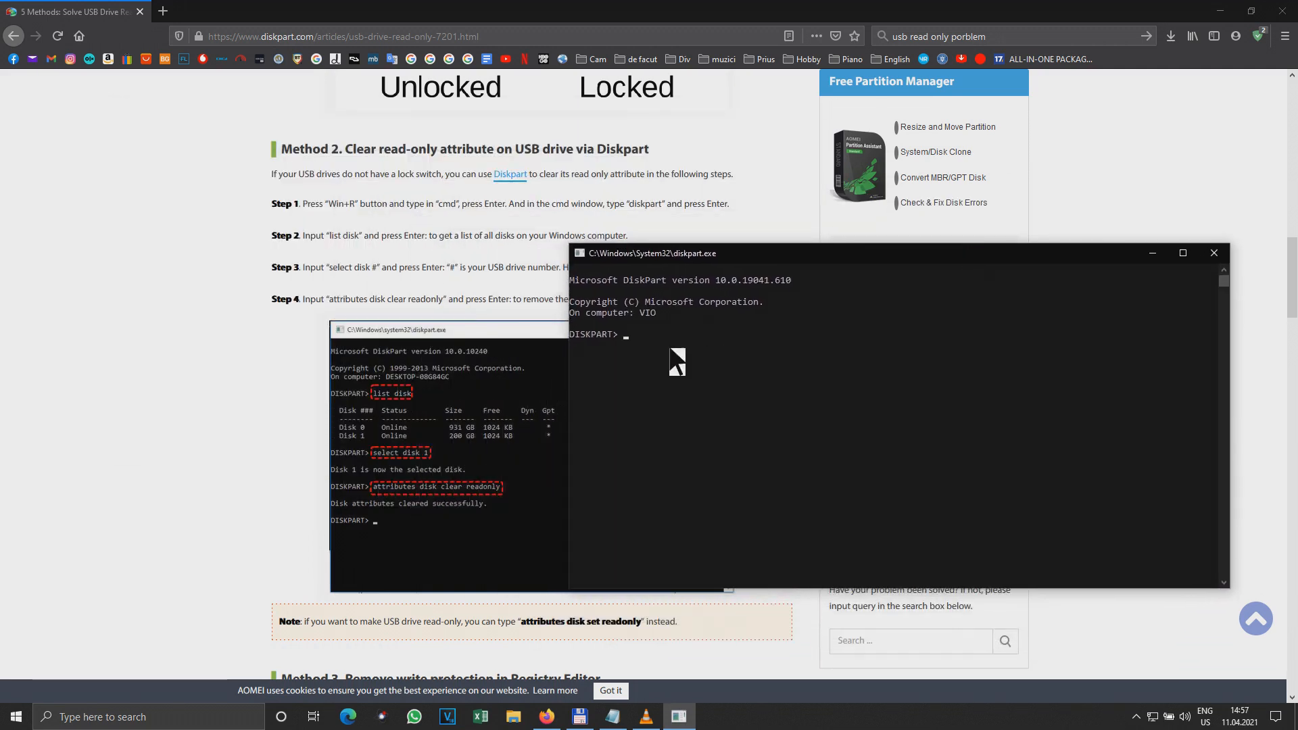
pyautogui.write('list disk')
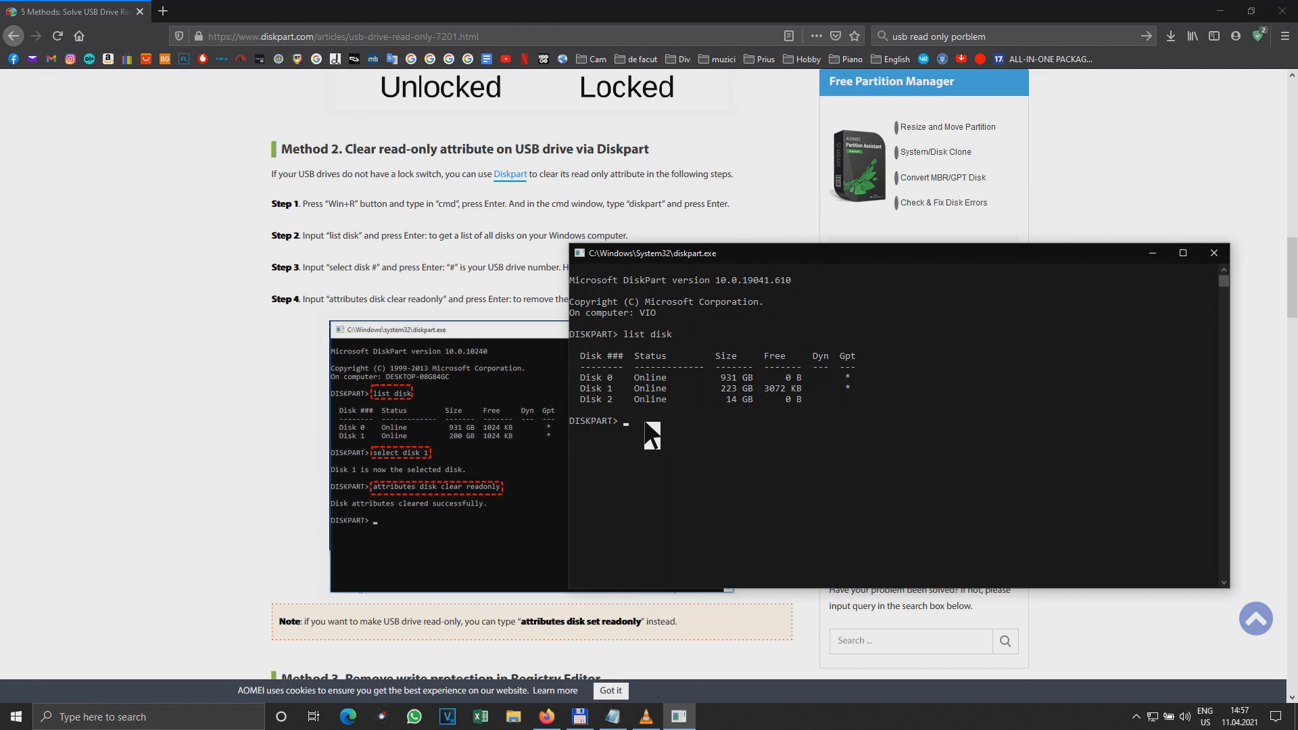
pyautogui.write('select d')
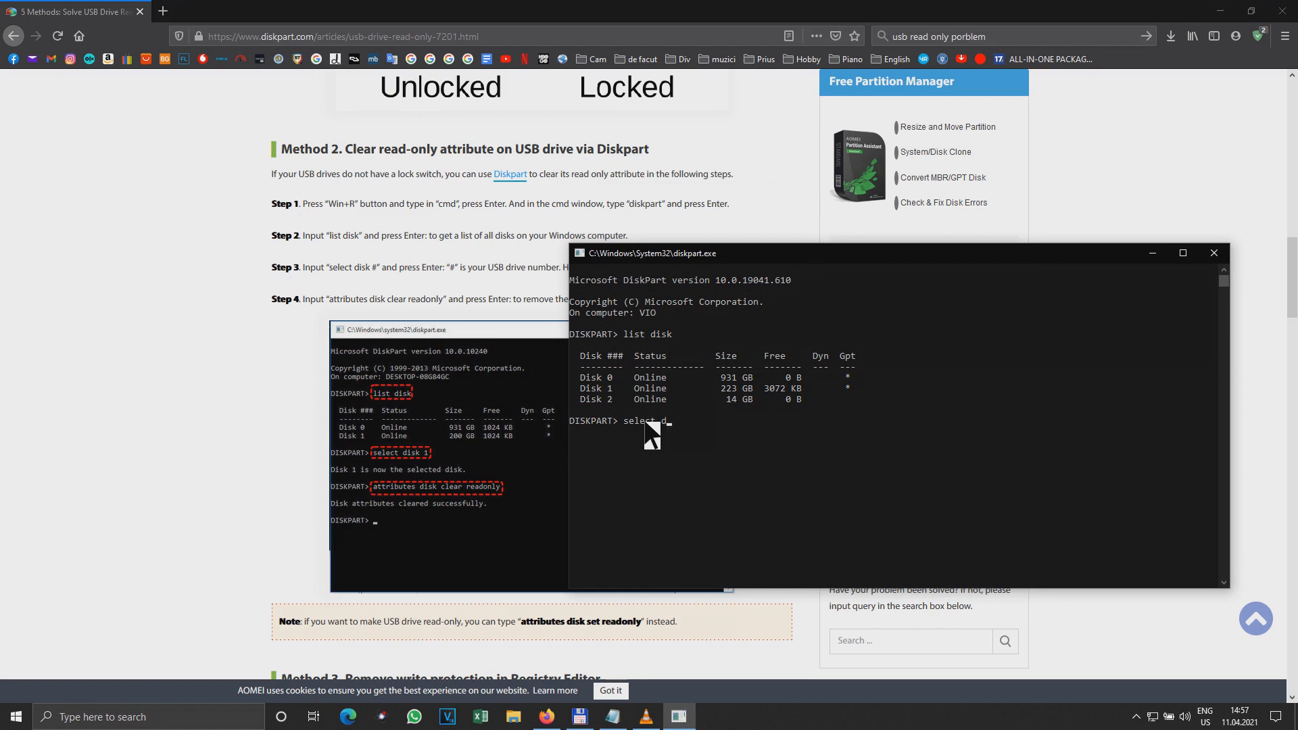
pyautogui.write('isk 2')
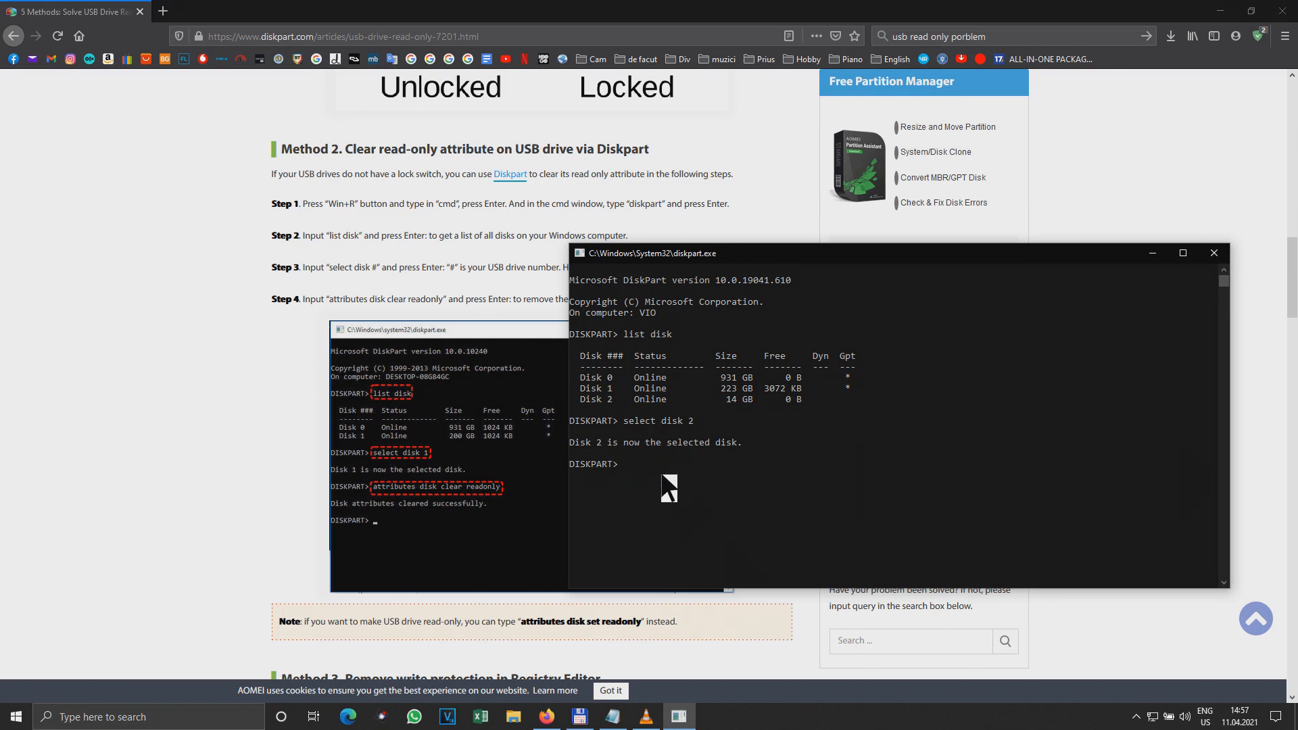
# Step: Clear disk 2's read-only attribute with 'attributes disk clear readonly', then close DiskPart
pyautogui.write('a')
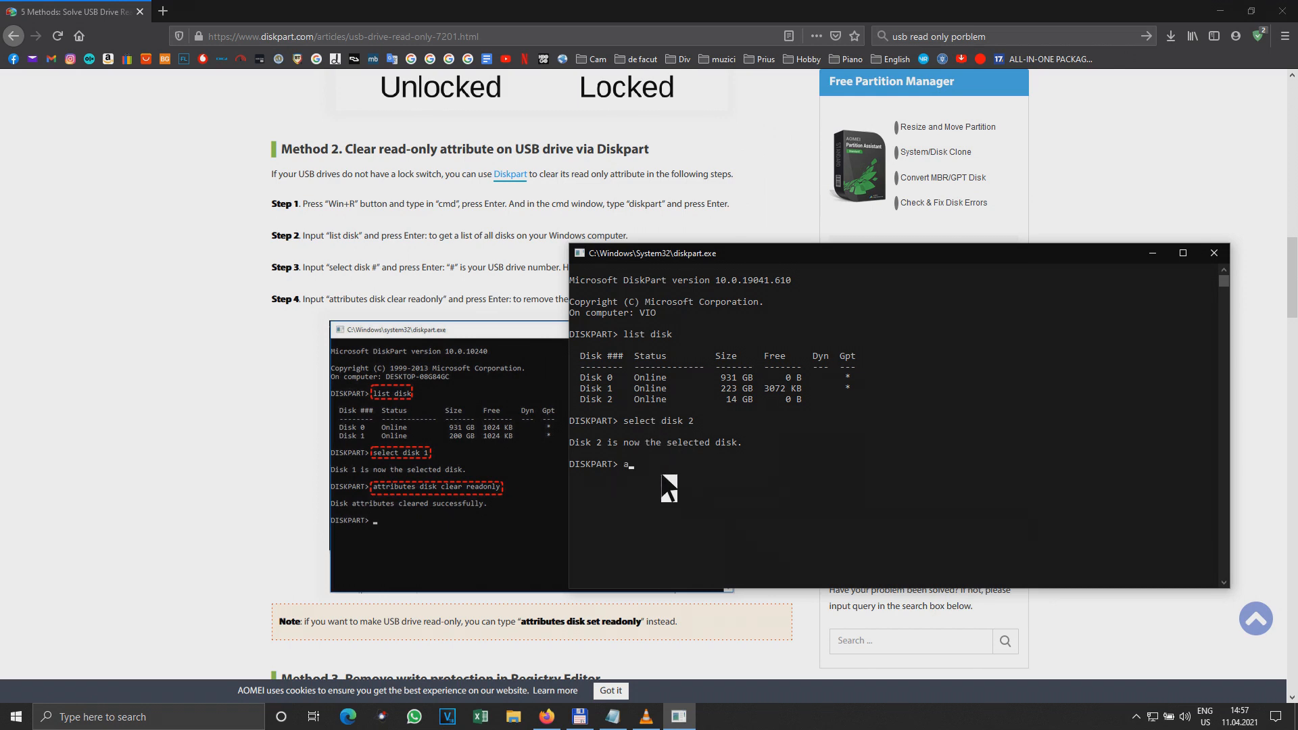
pyautogui.write('ttri')
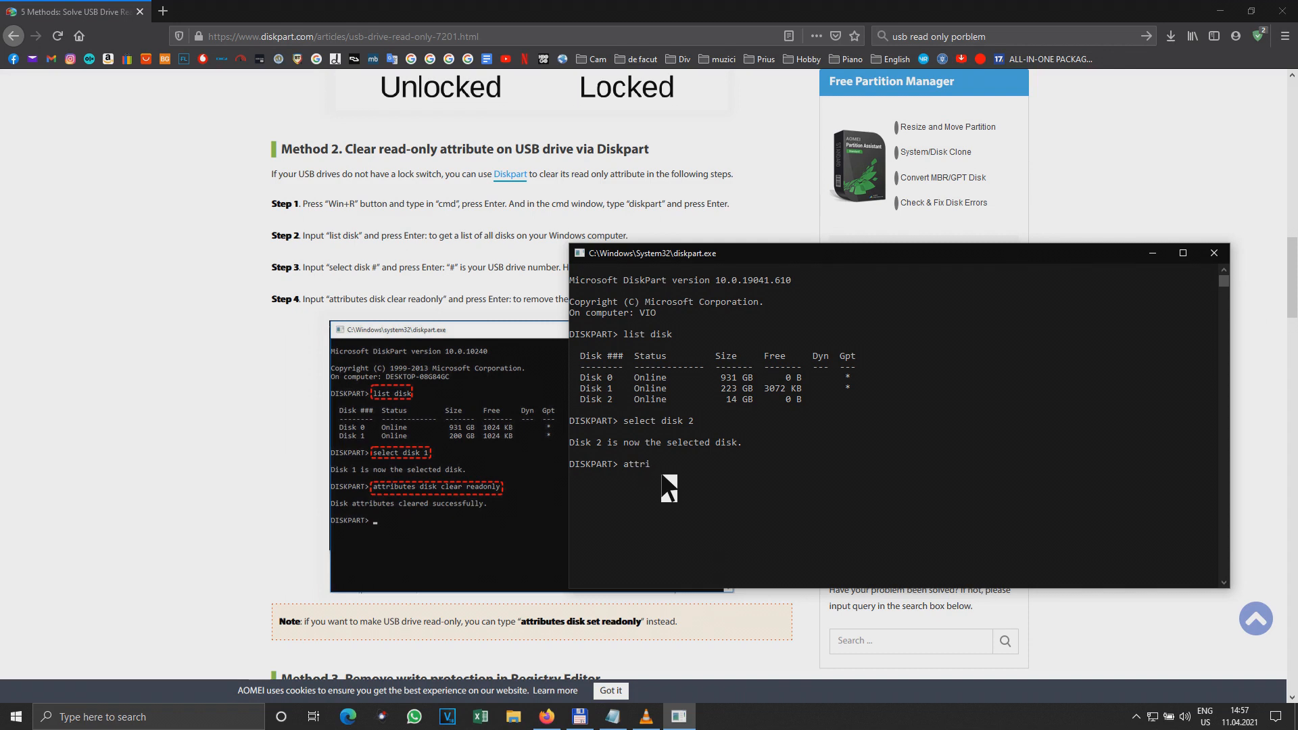
pyautogui.write('butes')
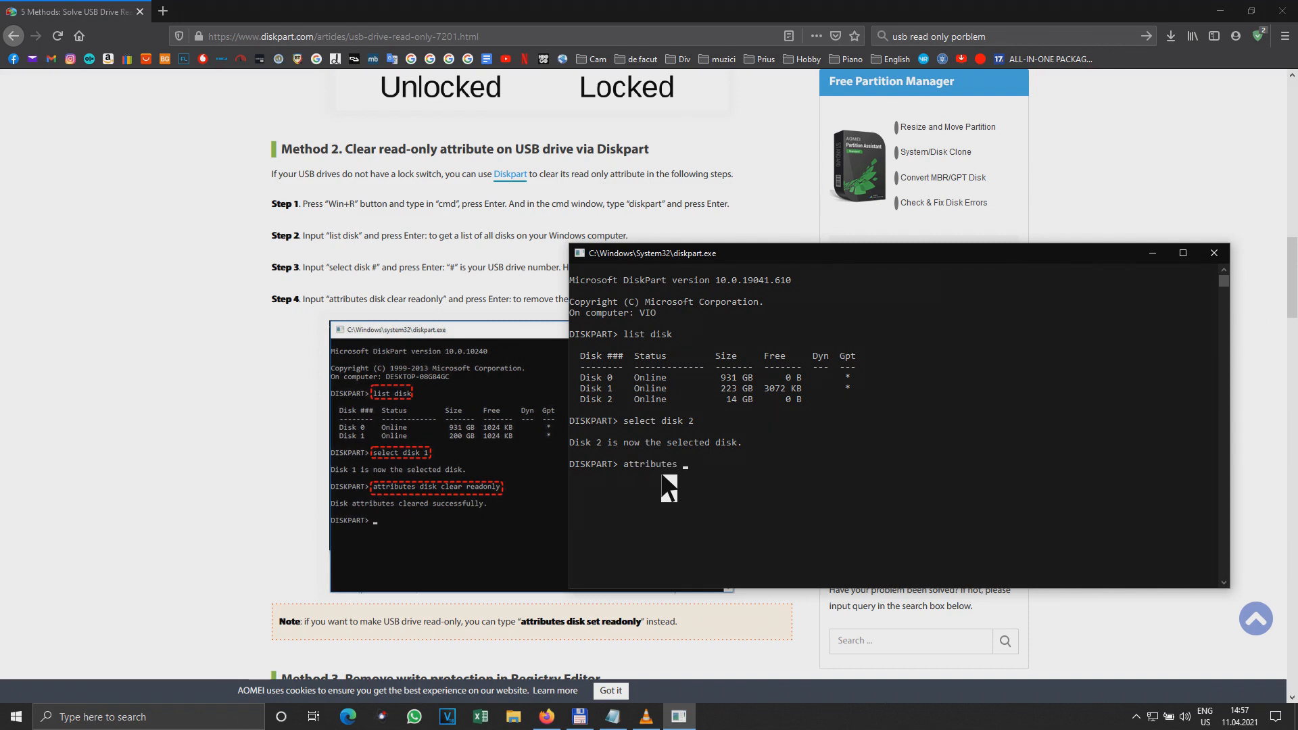
pyautogui.write('disk')
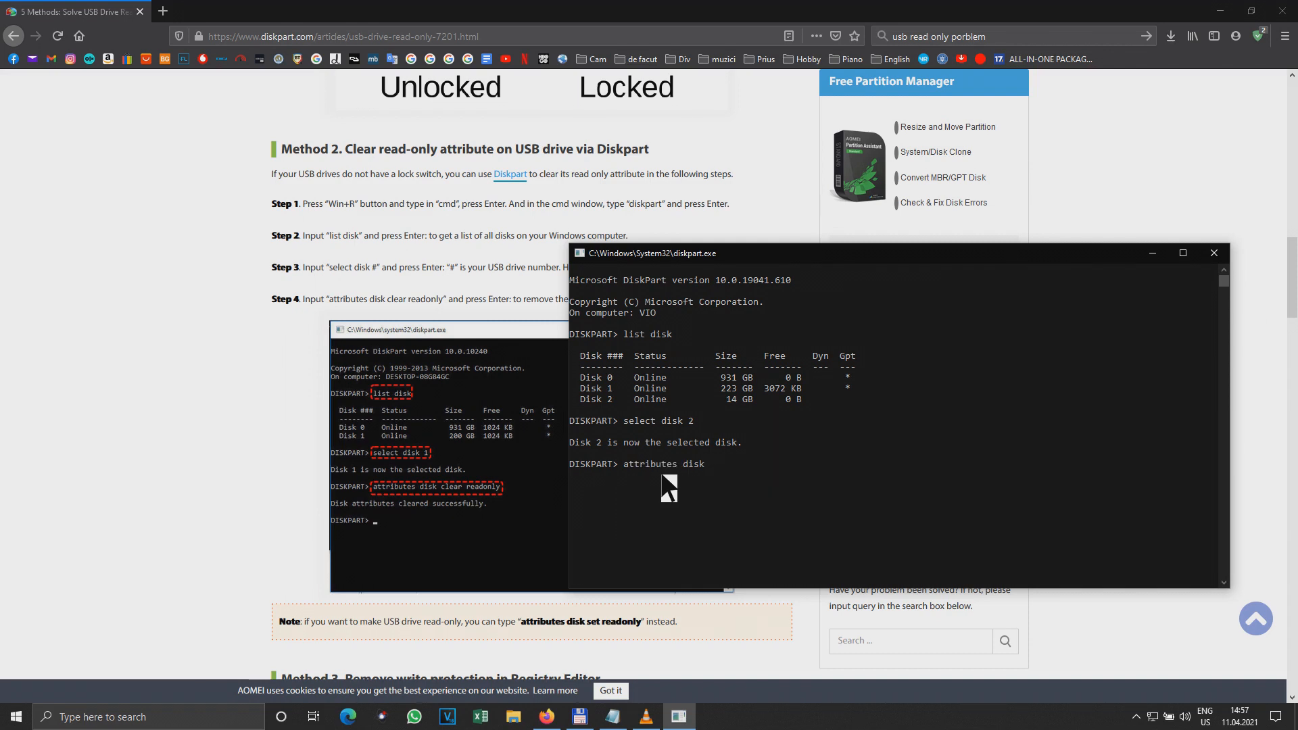
pyautogui.write('clear')
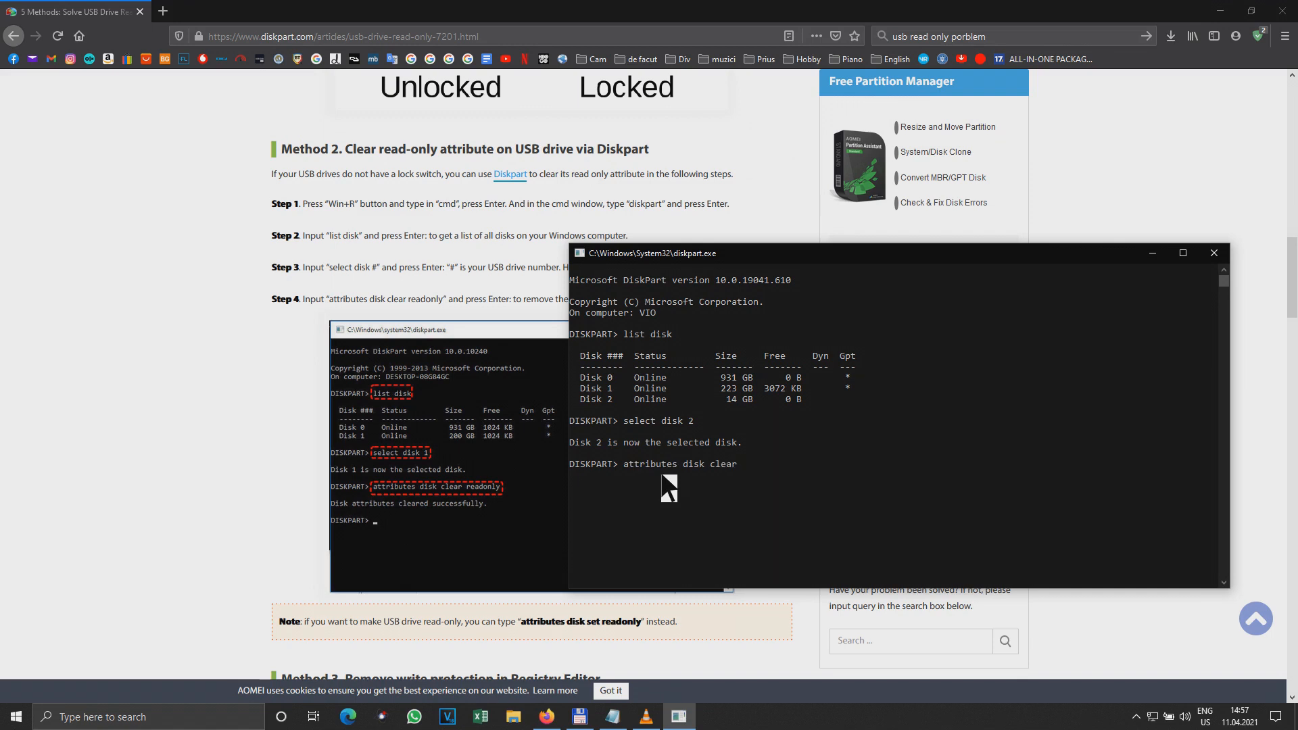
pyautogui.write('readonly')
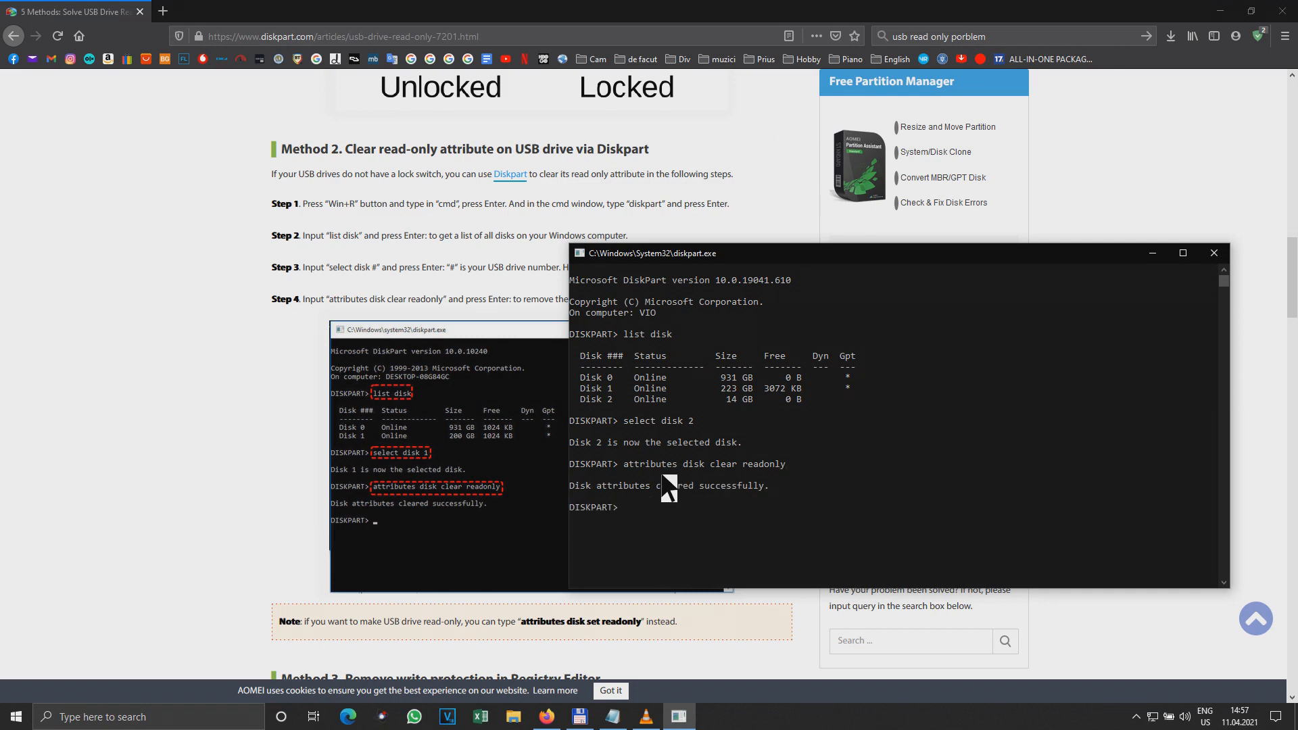
pyautogui.moveTo(727, 484)
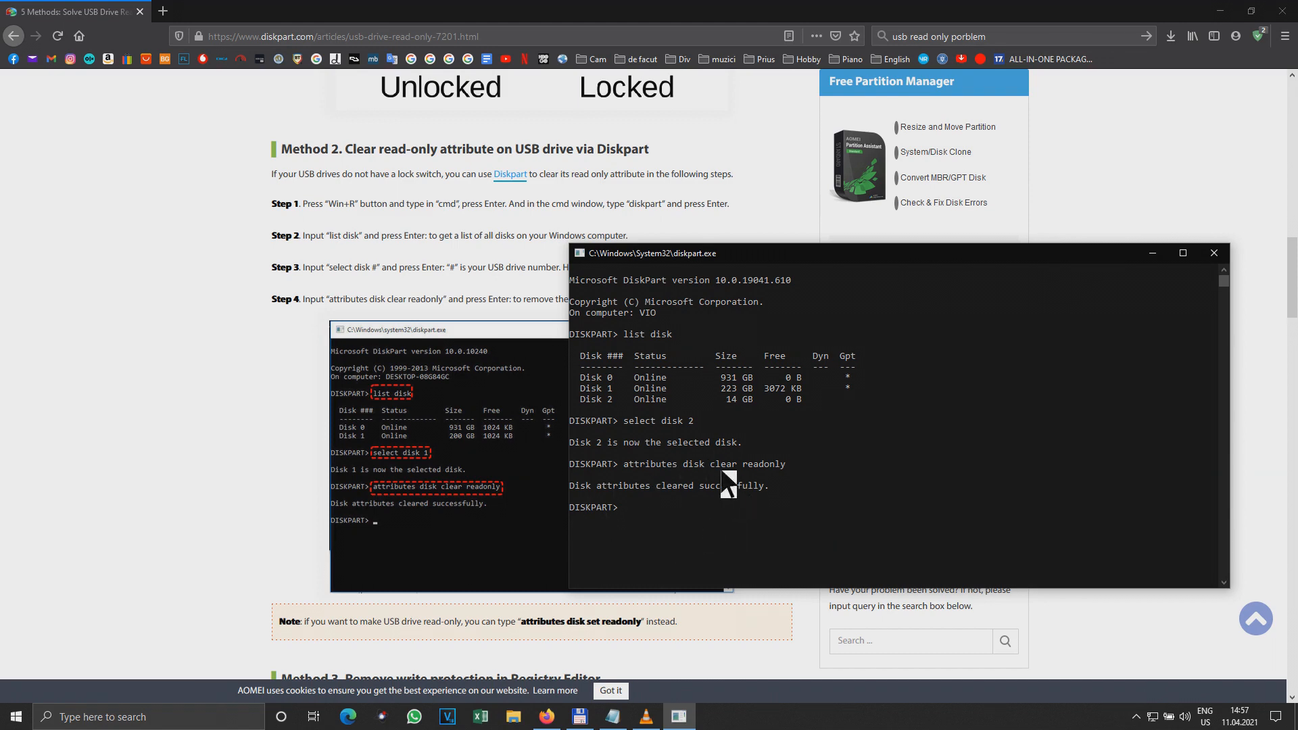
pyautogui.moveTo(1215, 253)
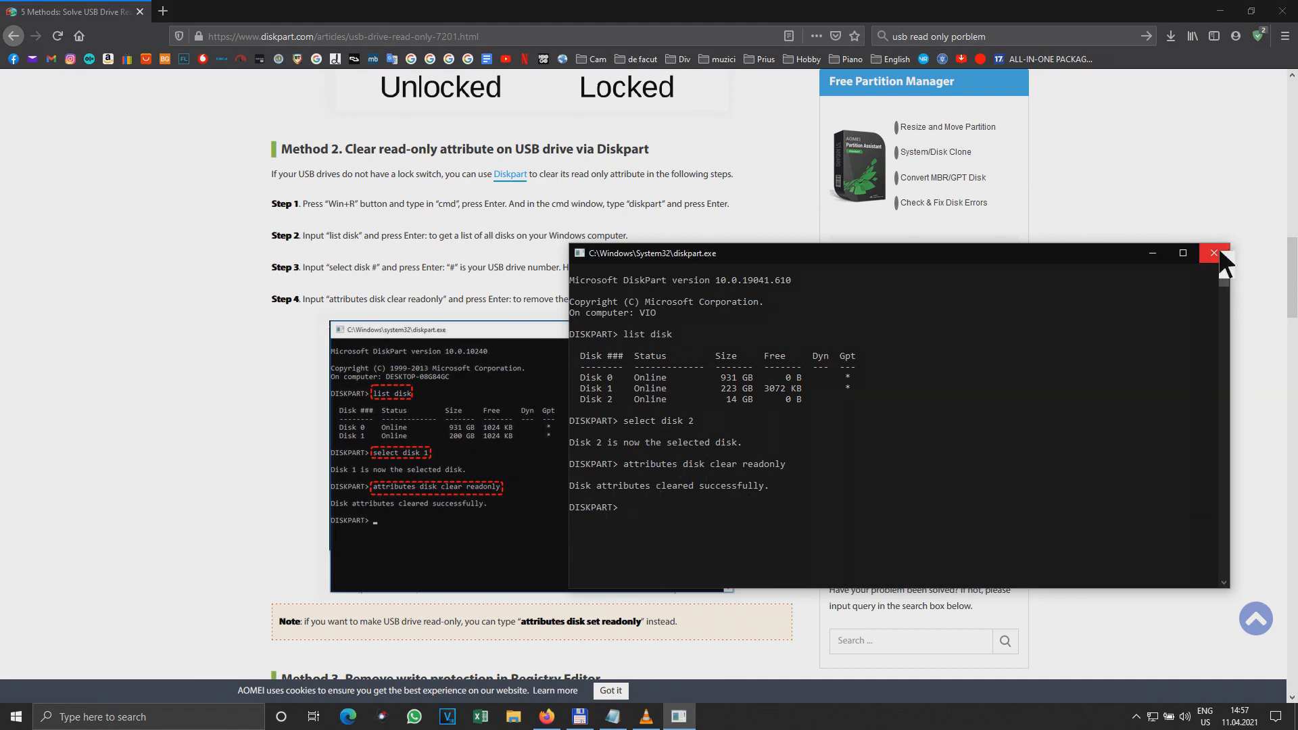
pyautogui.click(1212, 252)
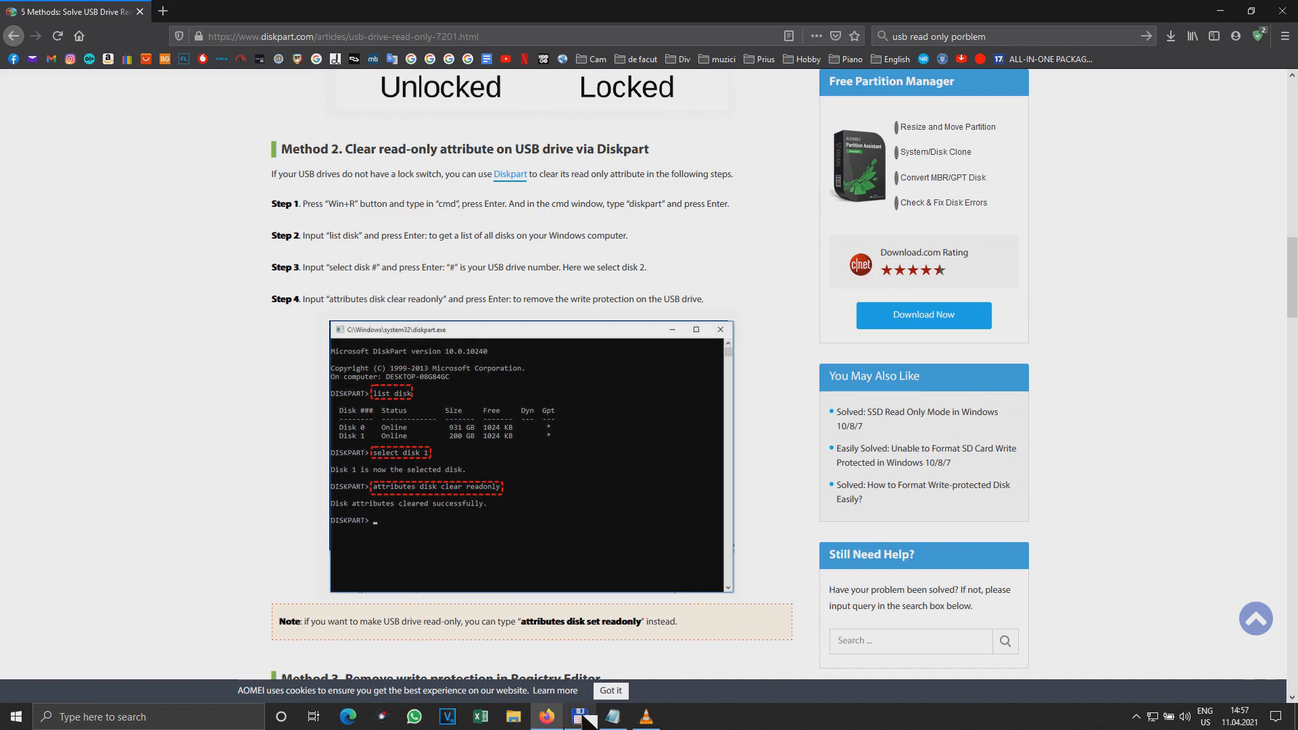
# Step: Retry a quick FAT32 format with usb_format.exe, which fails as write-protected, and quit the tool
pyautogui.click(584, 717)
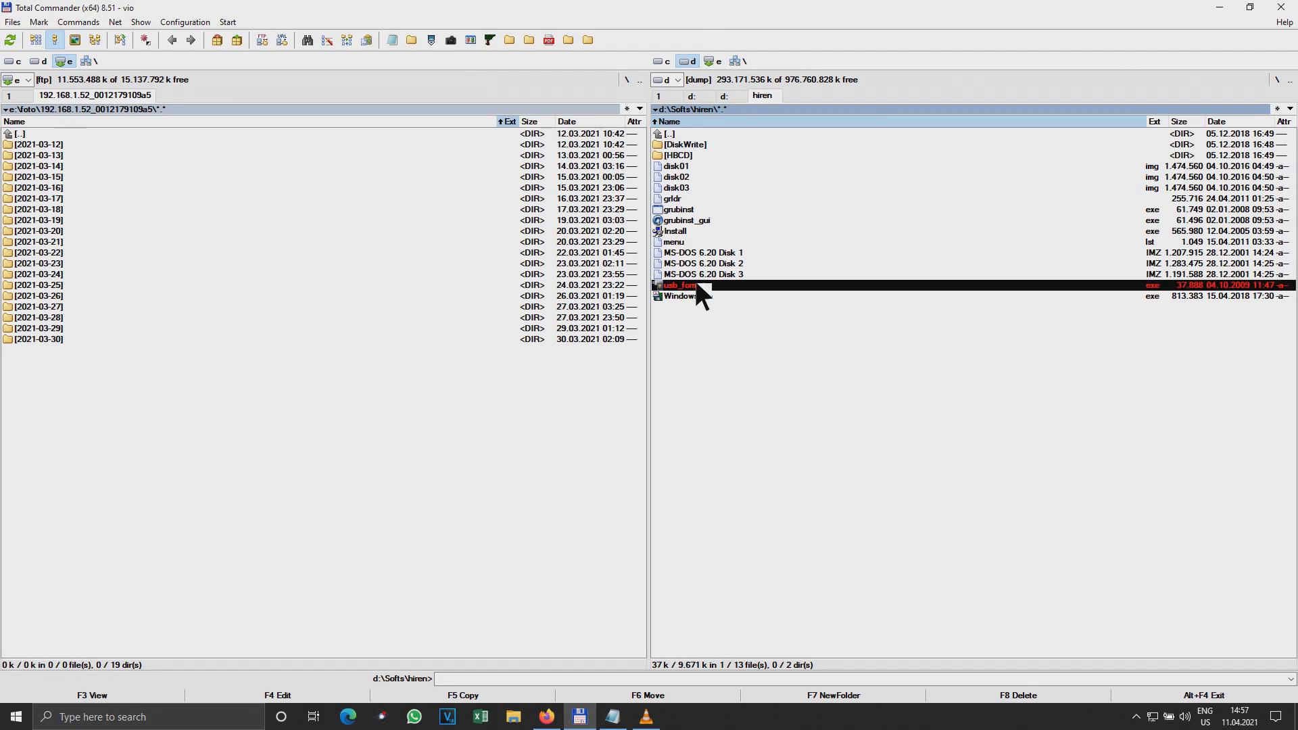
pyautogui.doubleClick(677, 285)
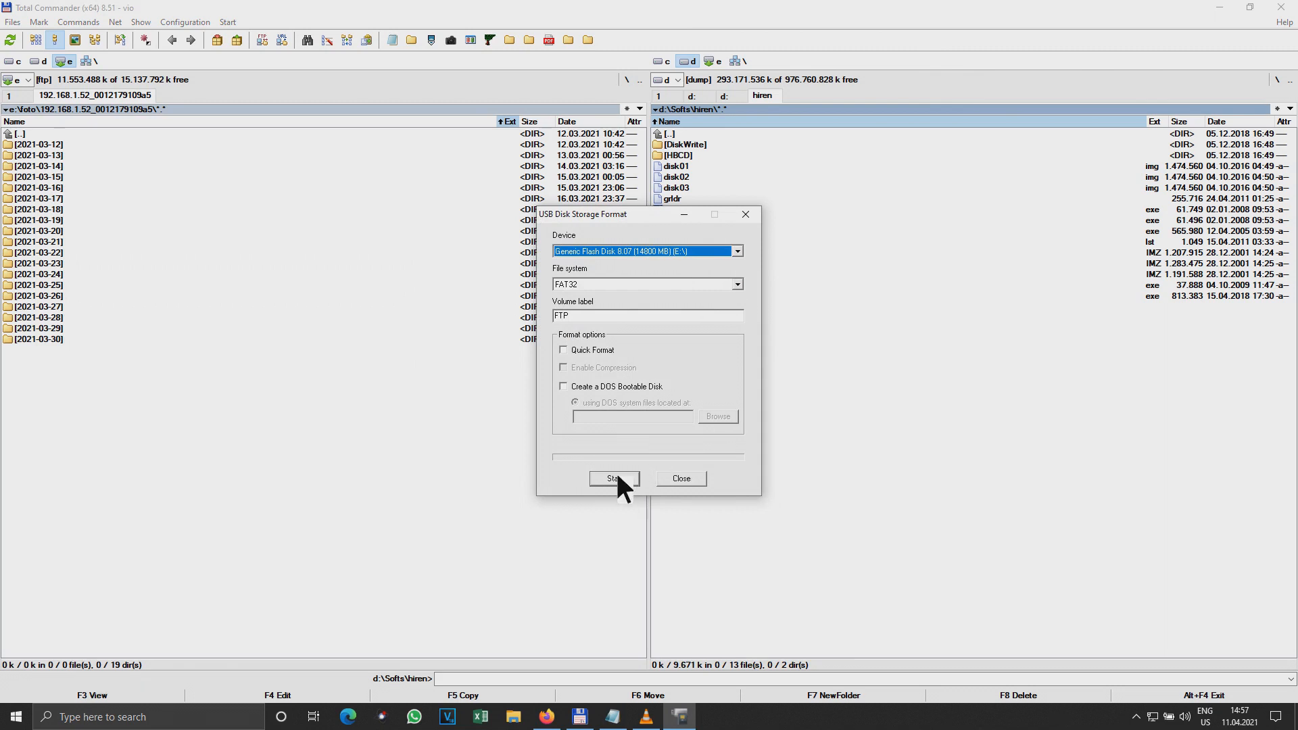
pyautogui.click(563, 349)
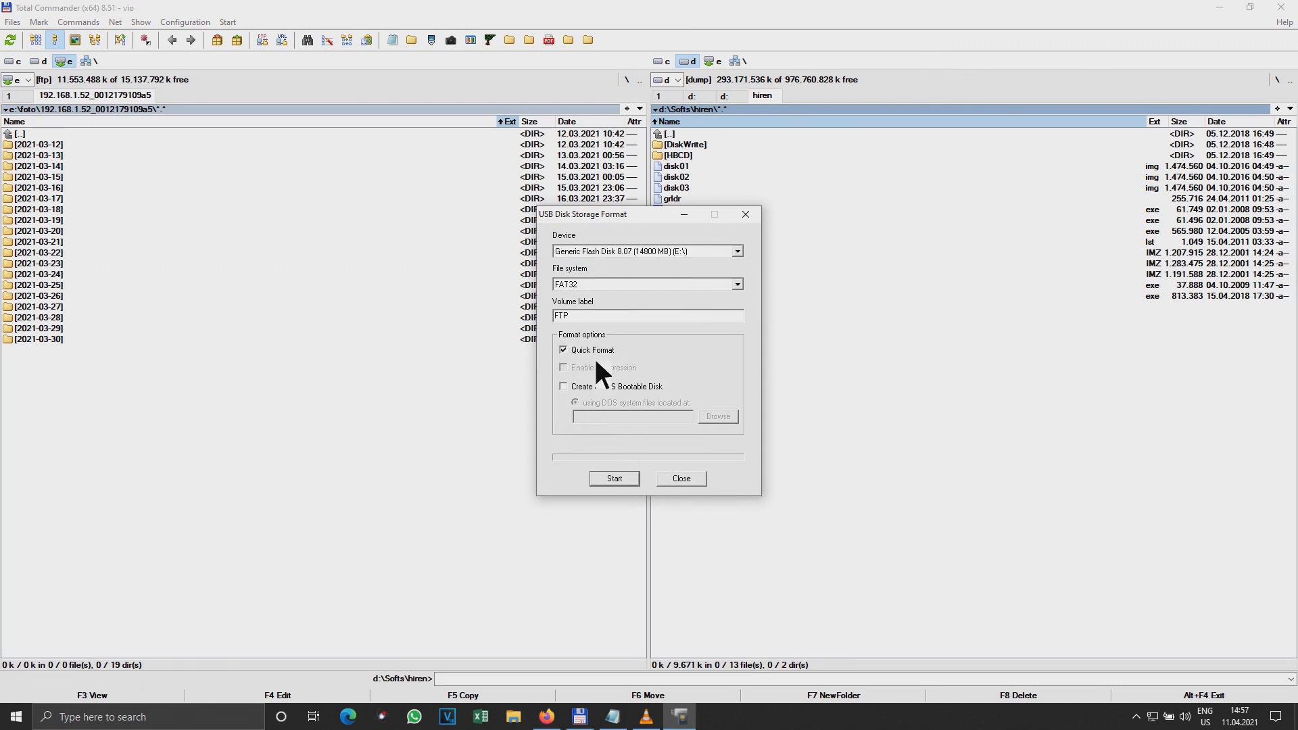
pyautogui.click(614, 479)
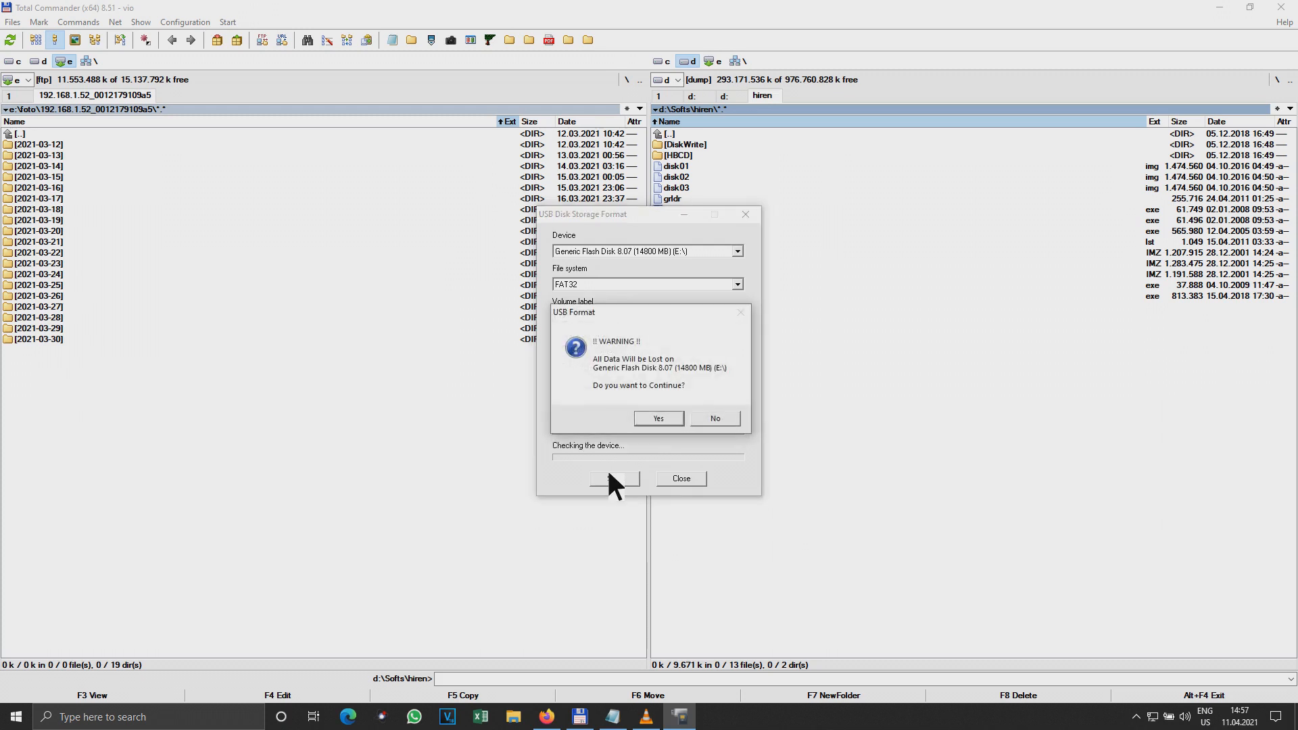
pyautogui.click(657, 418)
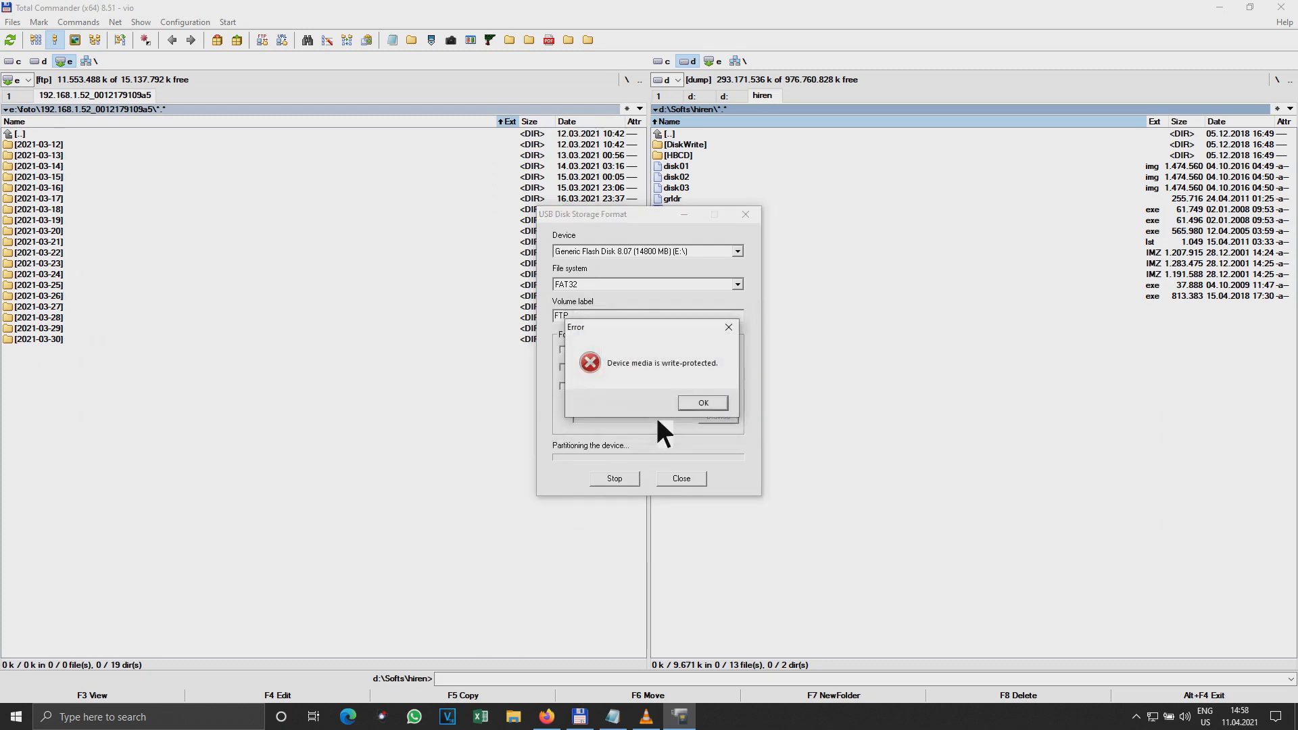
pyautogui.click(702, 403)
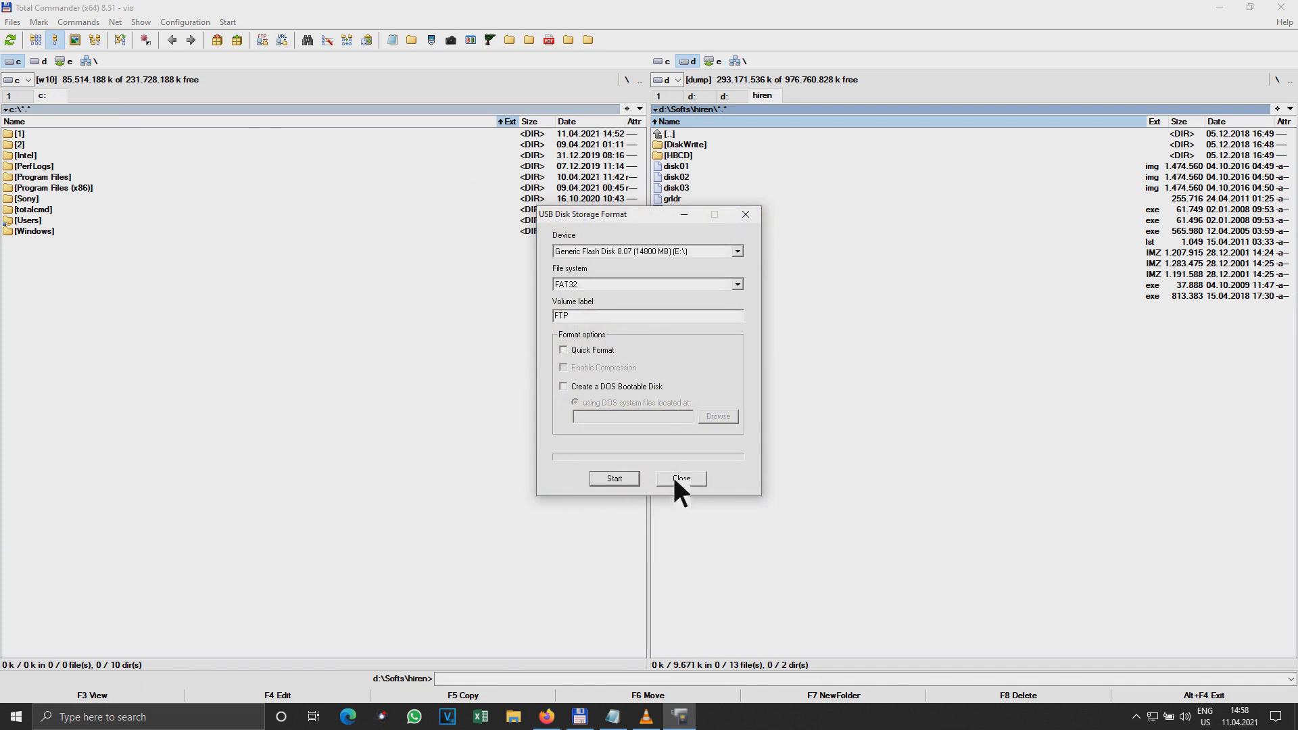
pyautogui.click(679, 479)
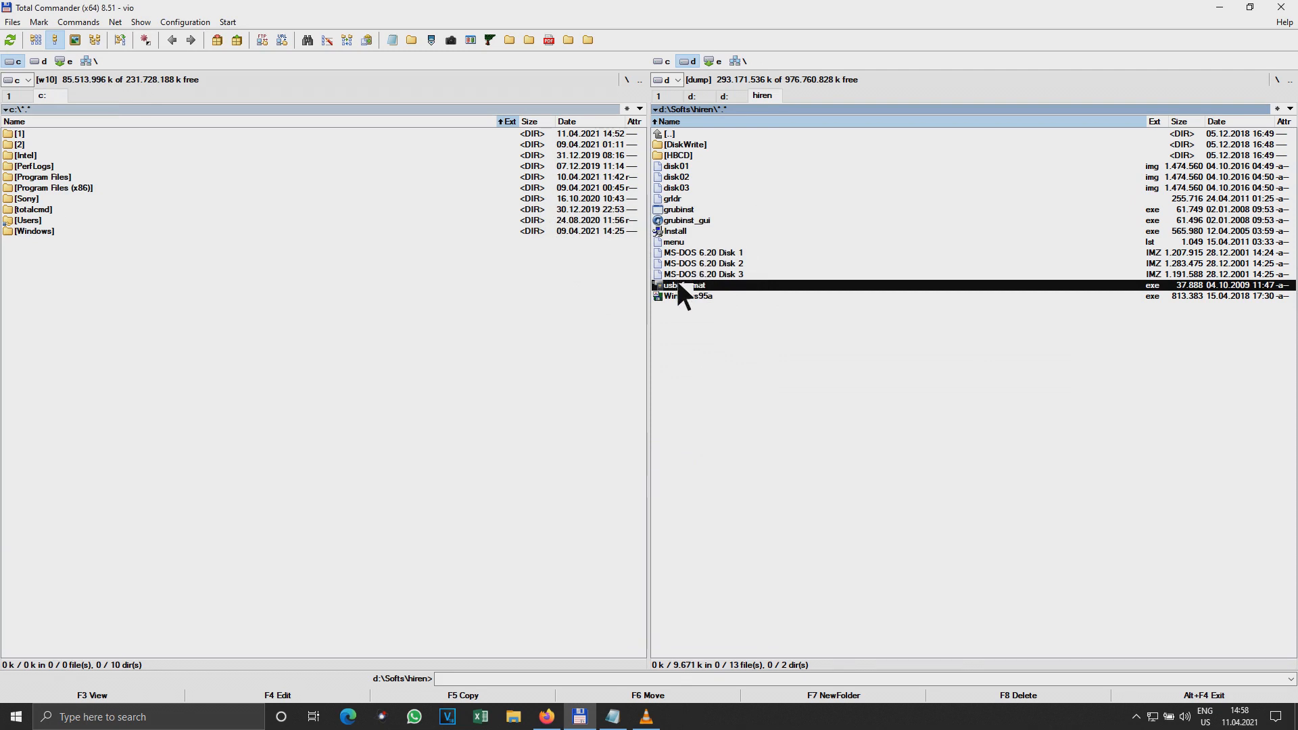
# Step: Run usb_format.exe as administrator and start another confirmed format of the flash disk
pyautogui.rightClick(681, 286)
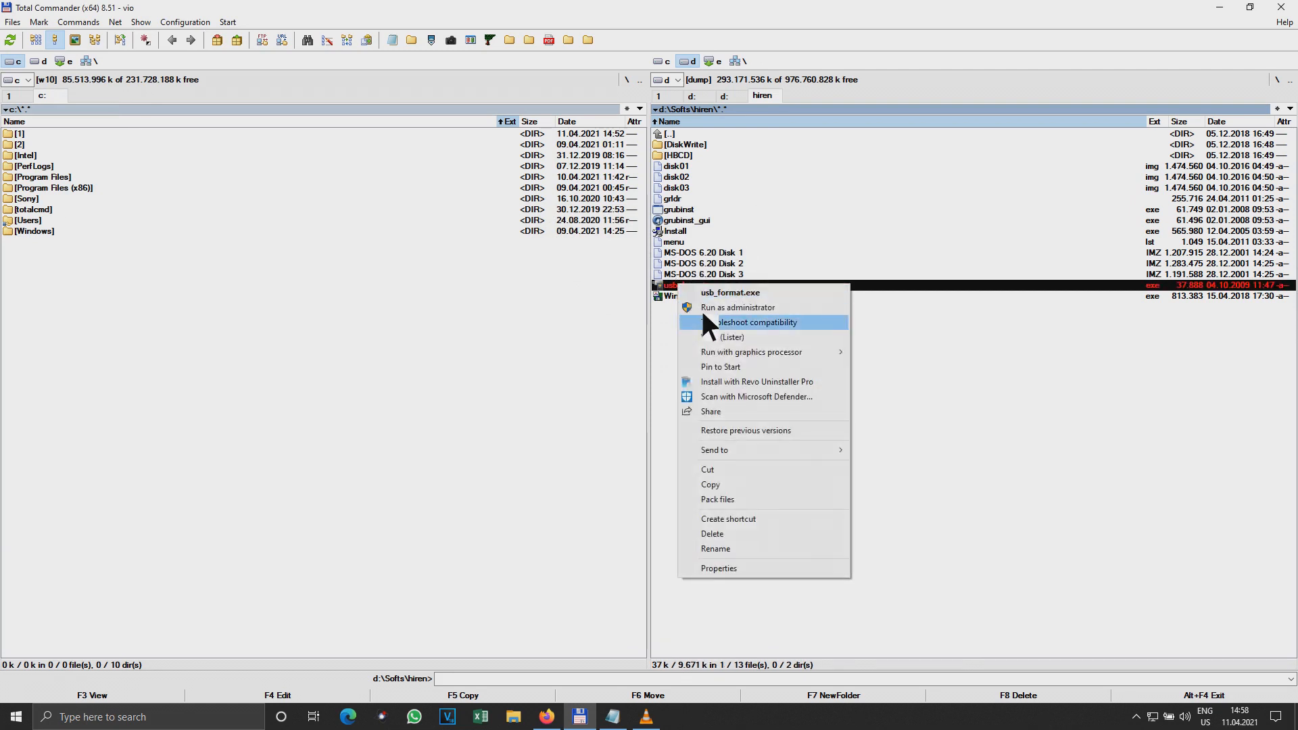
pyautogui.click(730, 292)
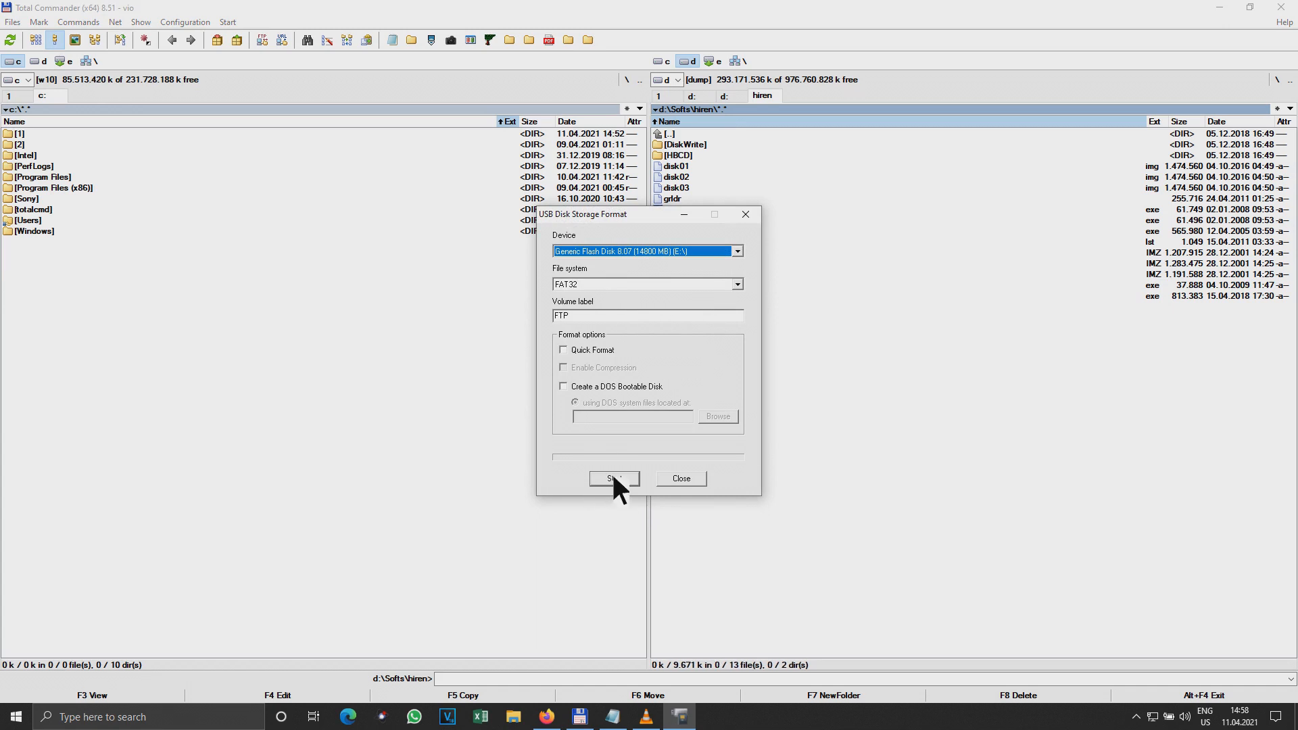
pyautogui.click(614, 478)
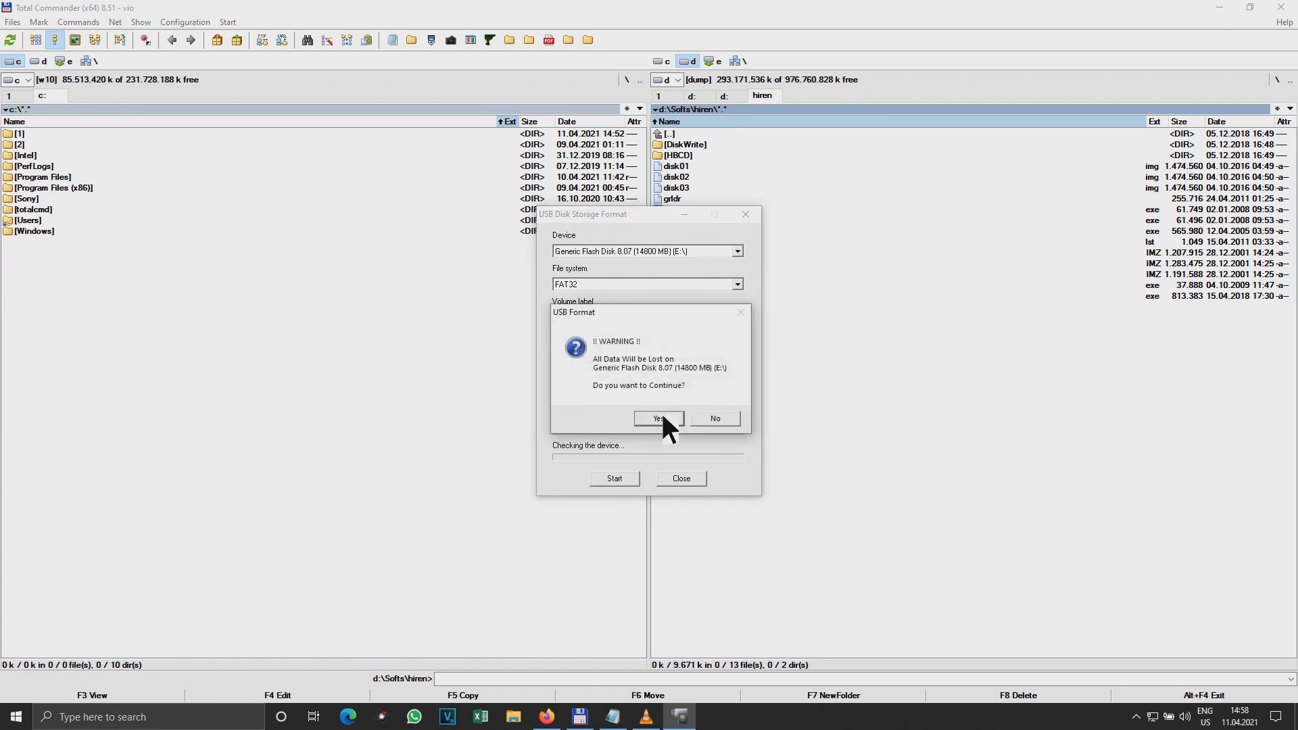
pyautogui.click(656, 418)
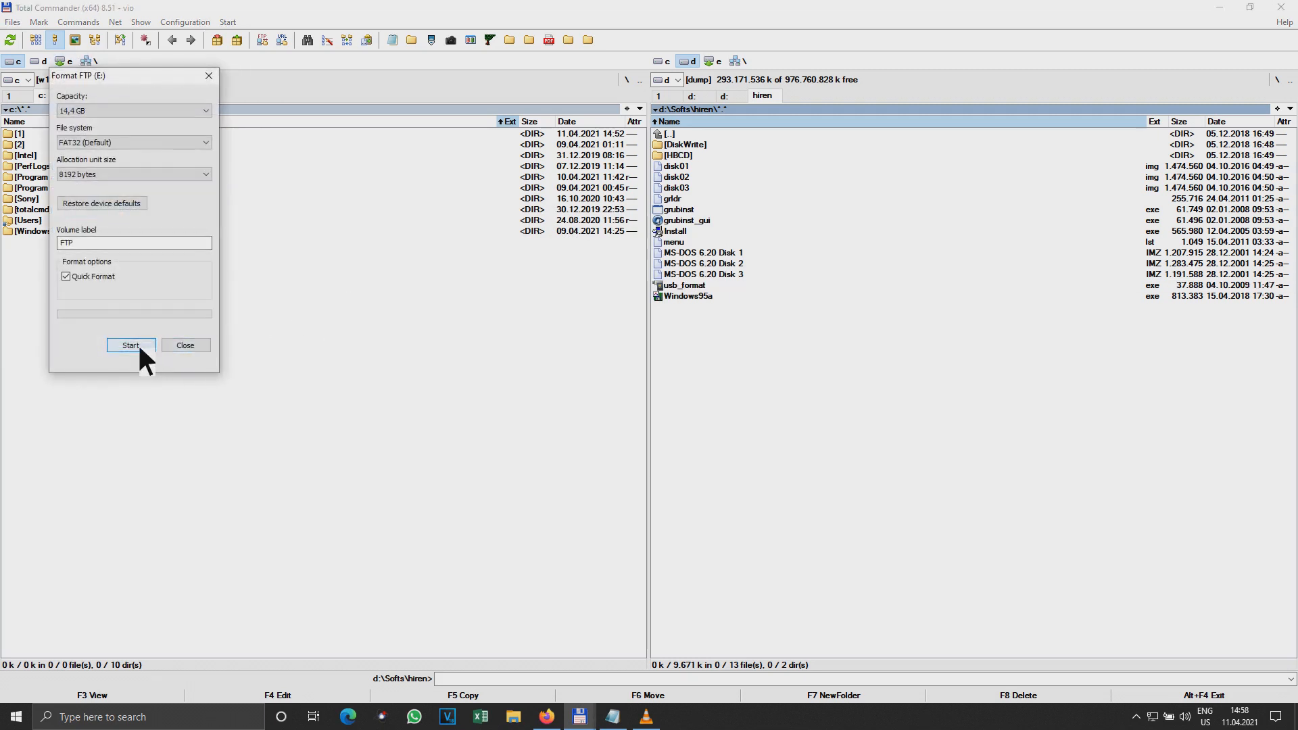
# Step: Run Windows' quick FAT32 format of FTP (E:) to completion, confirming the erase warning
pyautogui.click(130, 344)
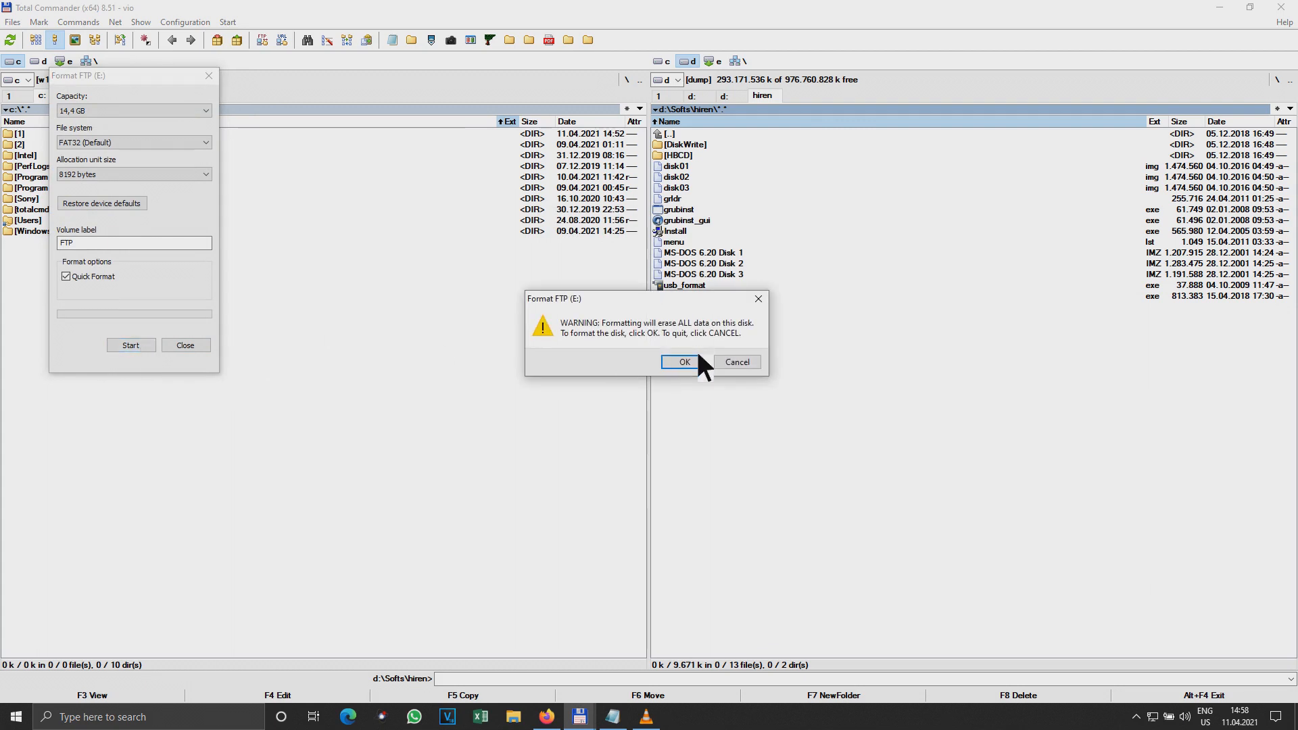
pyautogui.click(682, 363)
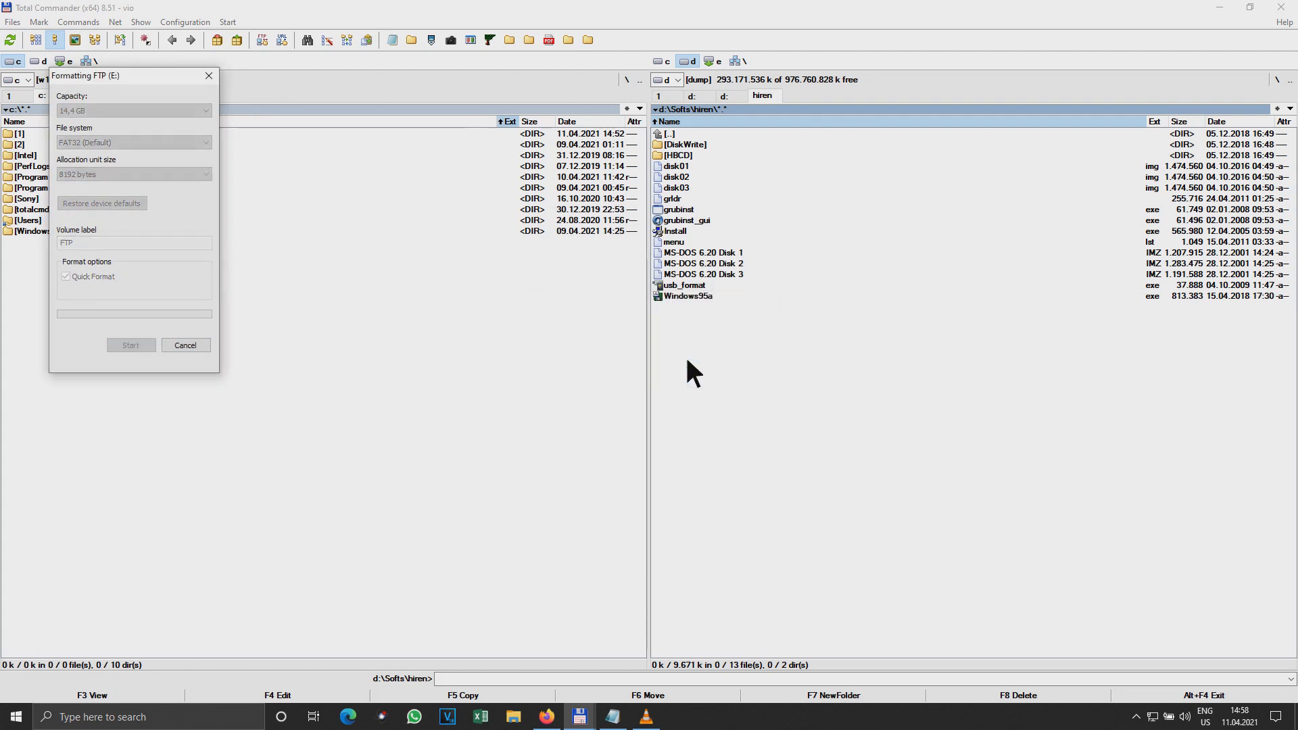
pyautogui.moveTo(277, 322)
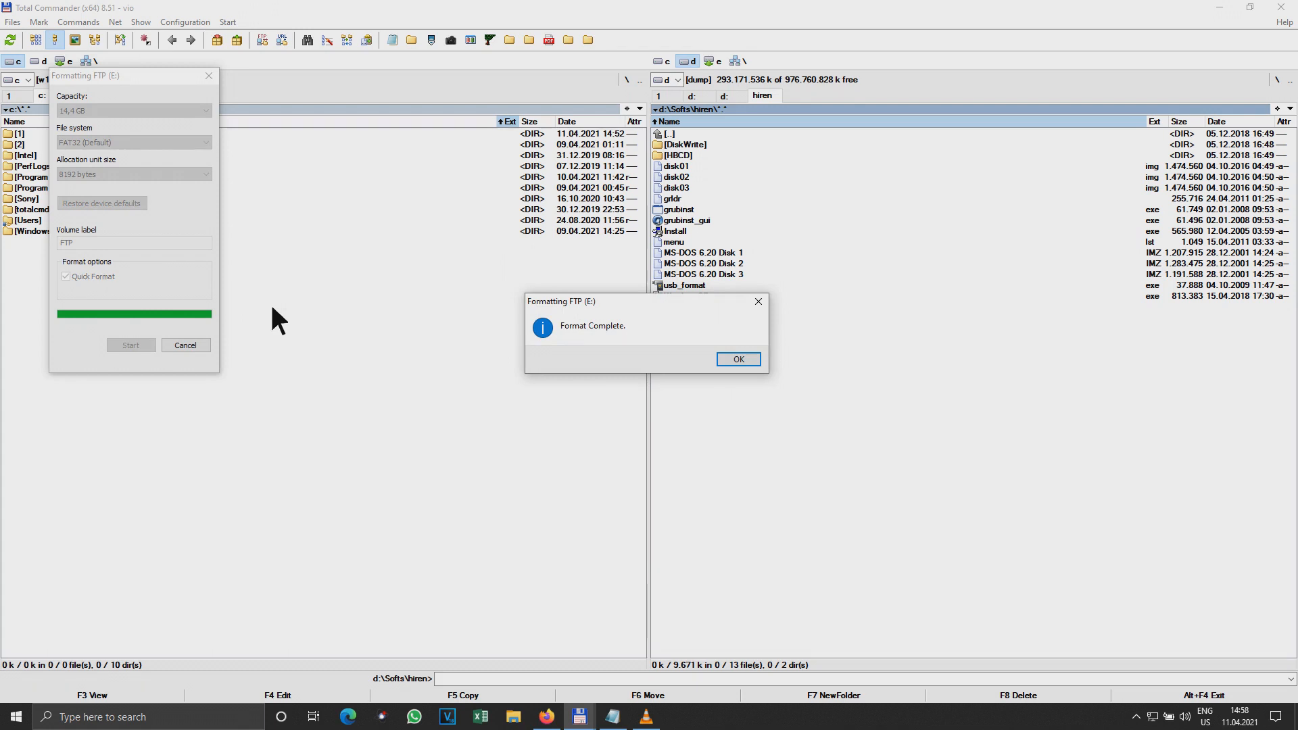
pyautogui.click(737, 358)
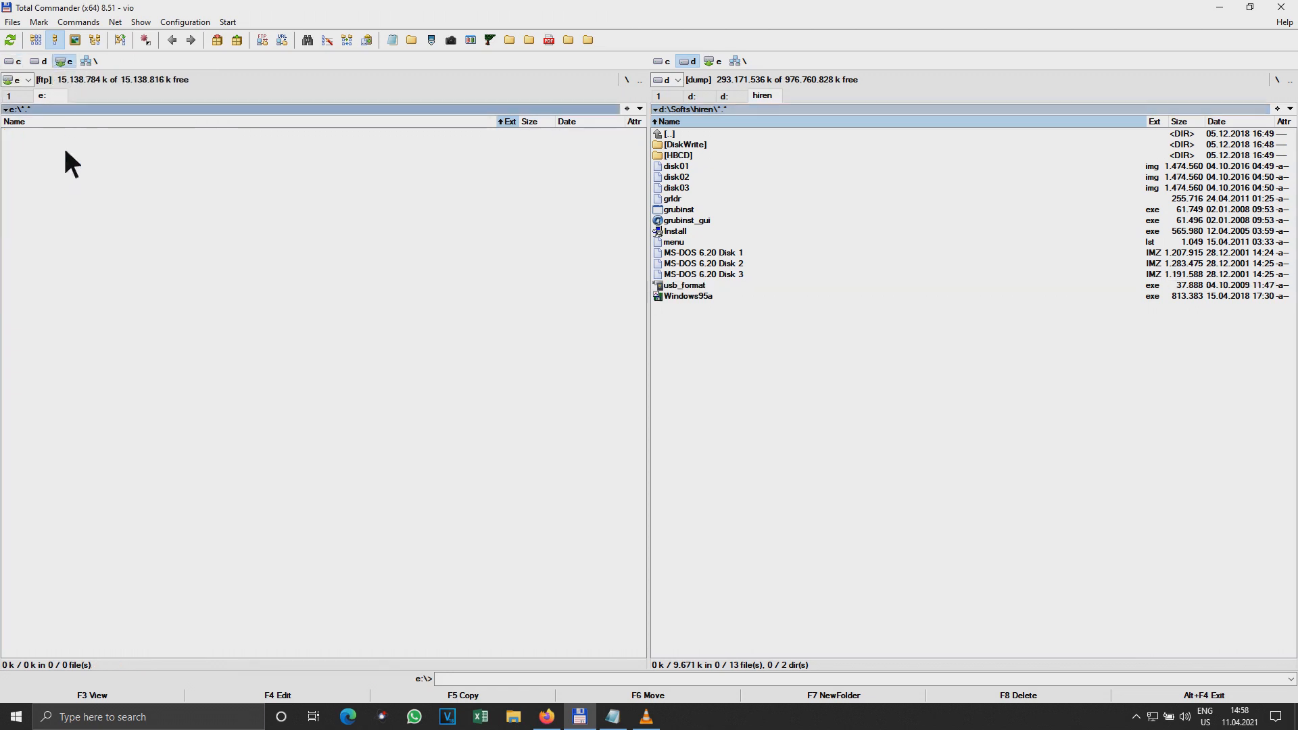
pyautogui.moveTo(691, 147)
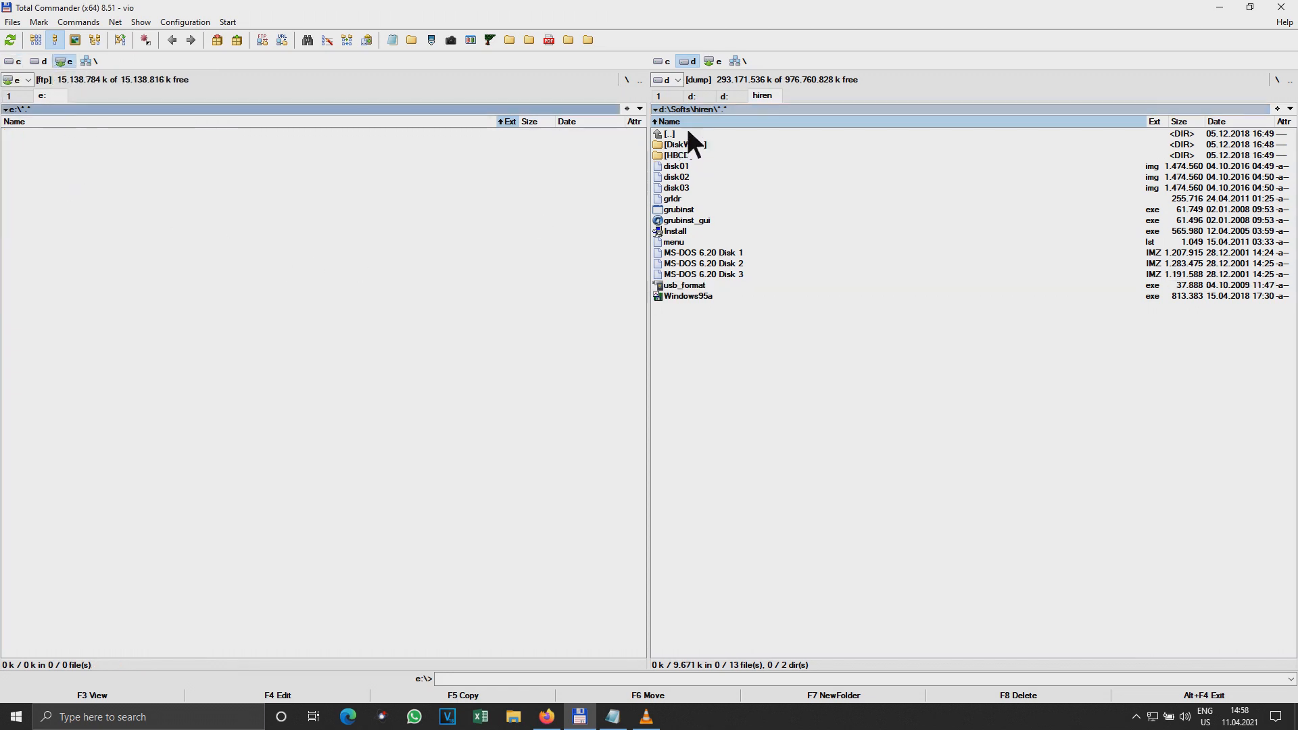
pyautogui.moveTo(671, 286)
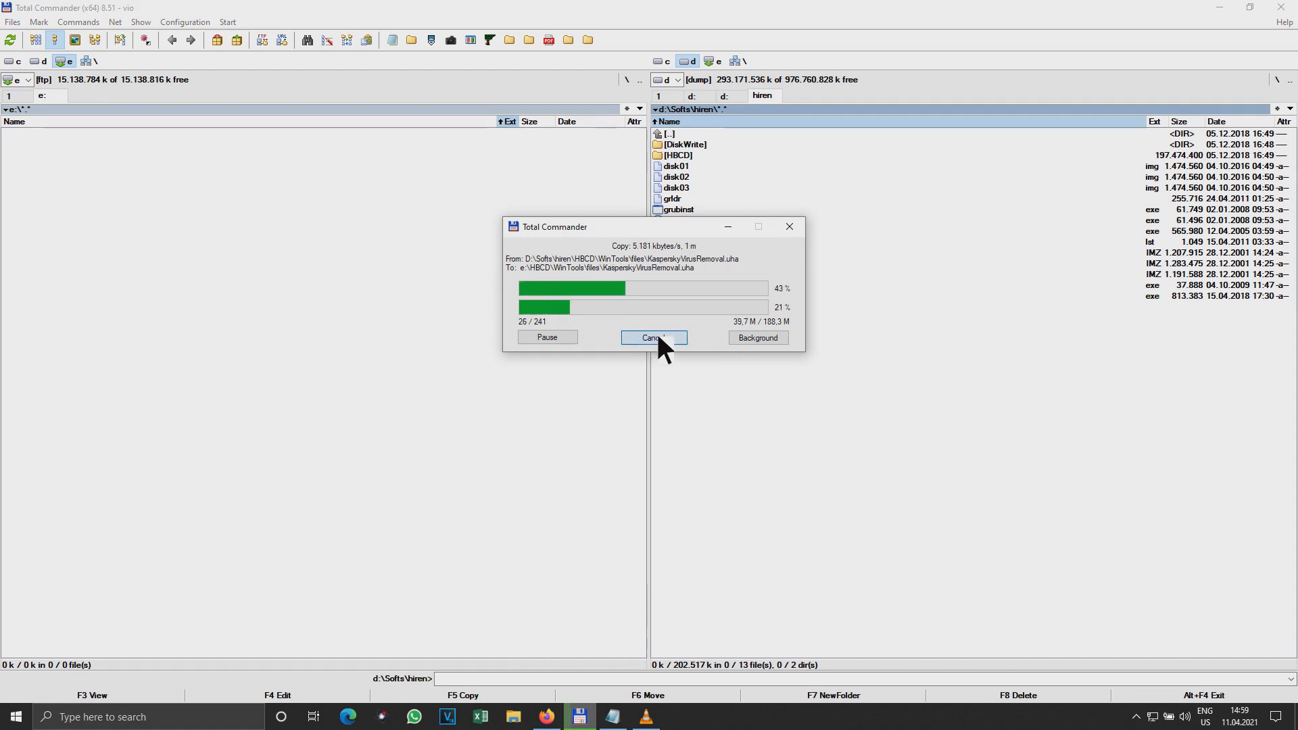
# Step: Stop the test copy of HBCD and delete the copied folder from the stick, confirming Yes
pyautogui.click(654, 337)
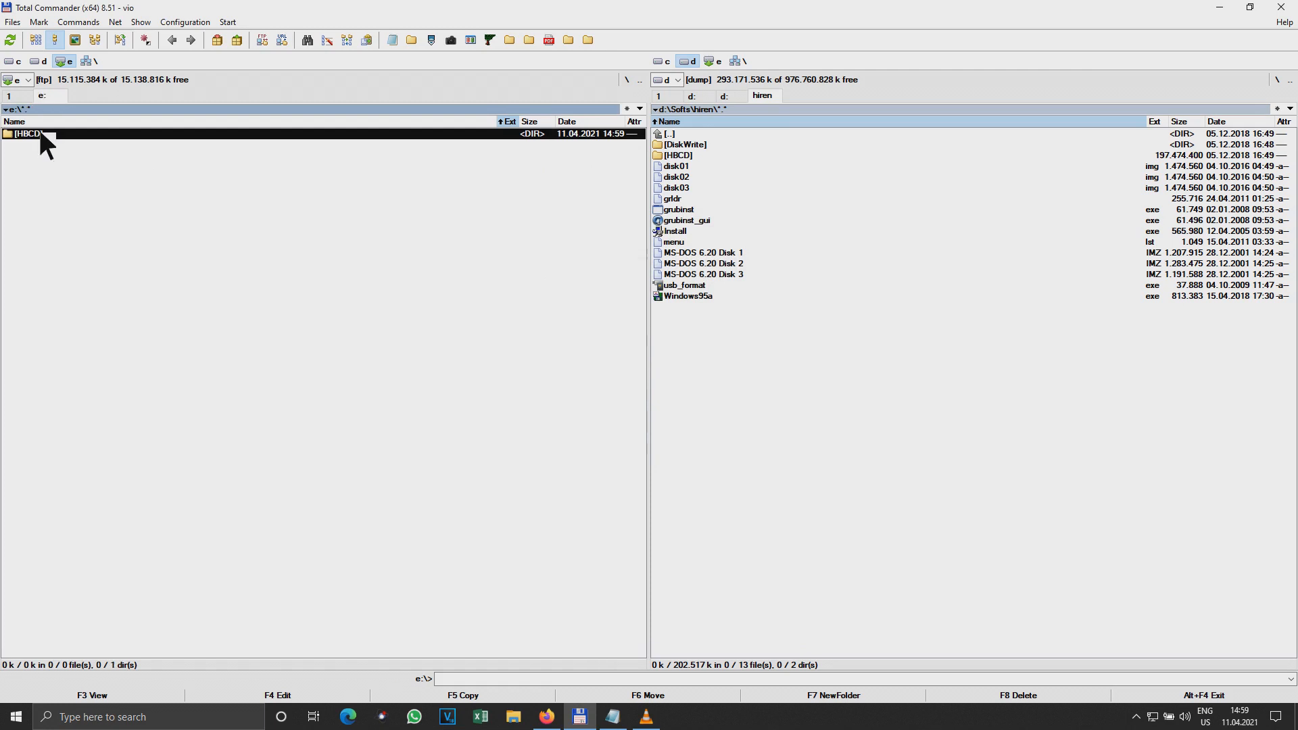
pyautogui.press('F8')
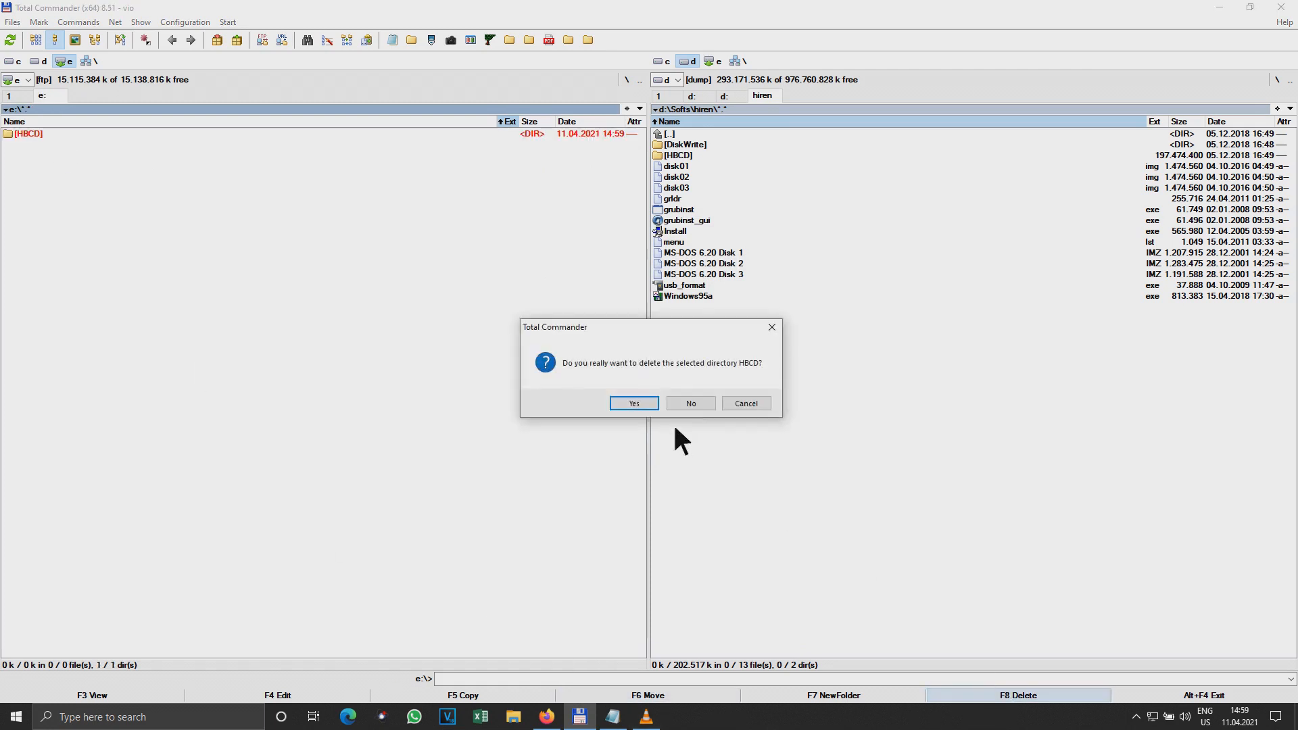
pyautogui.click(633, 403)
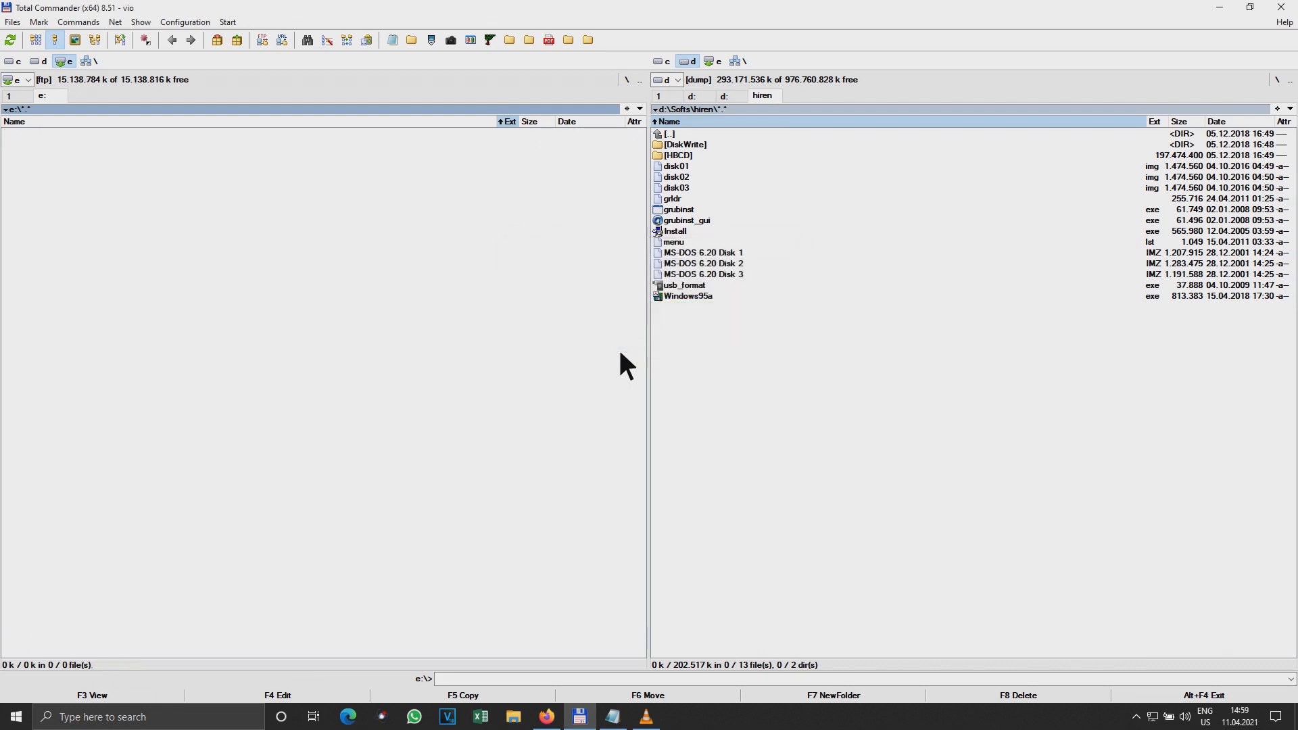
pyautogui.moveTo(760, 165)
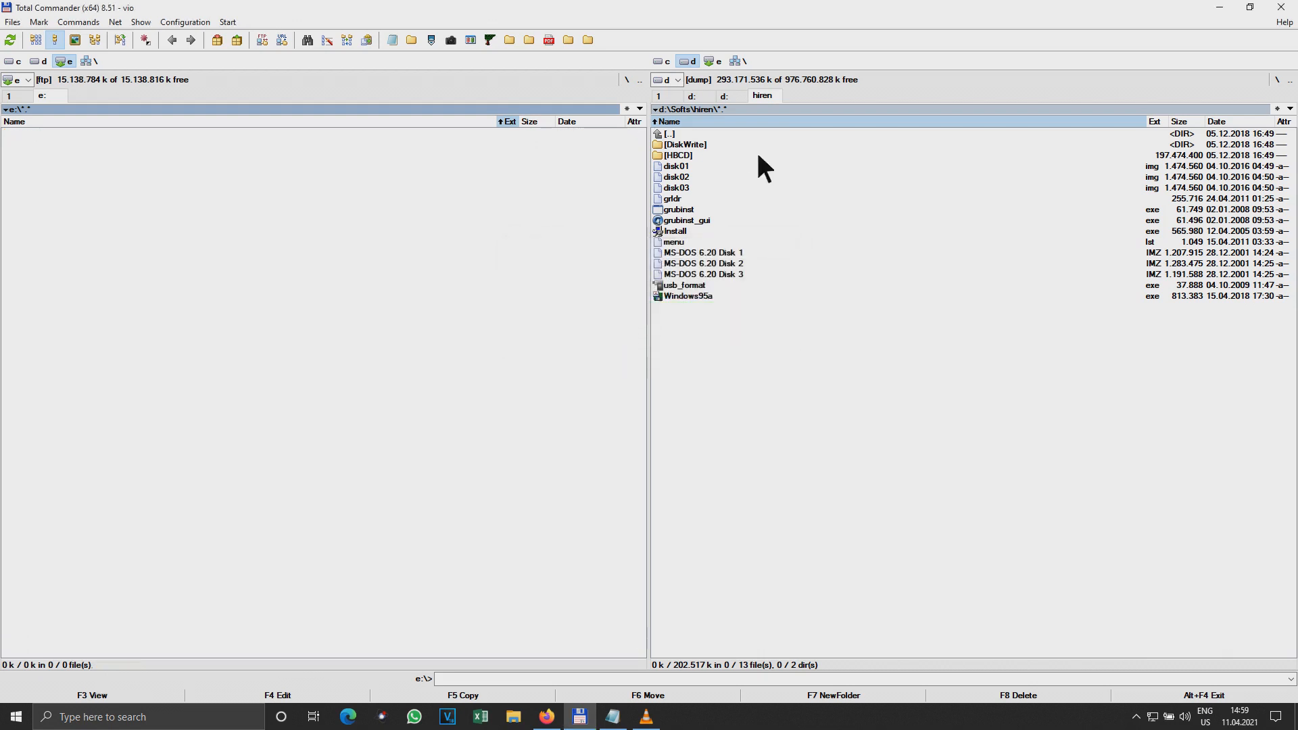